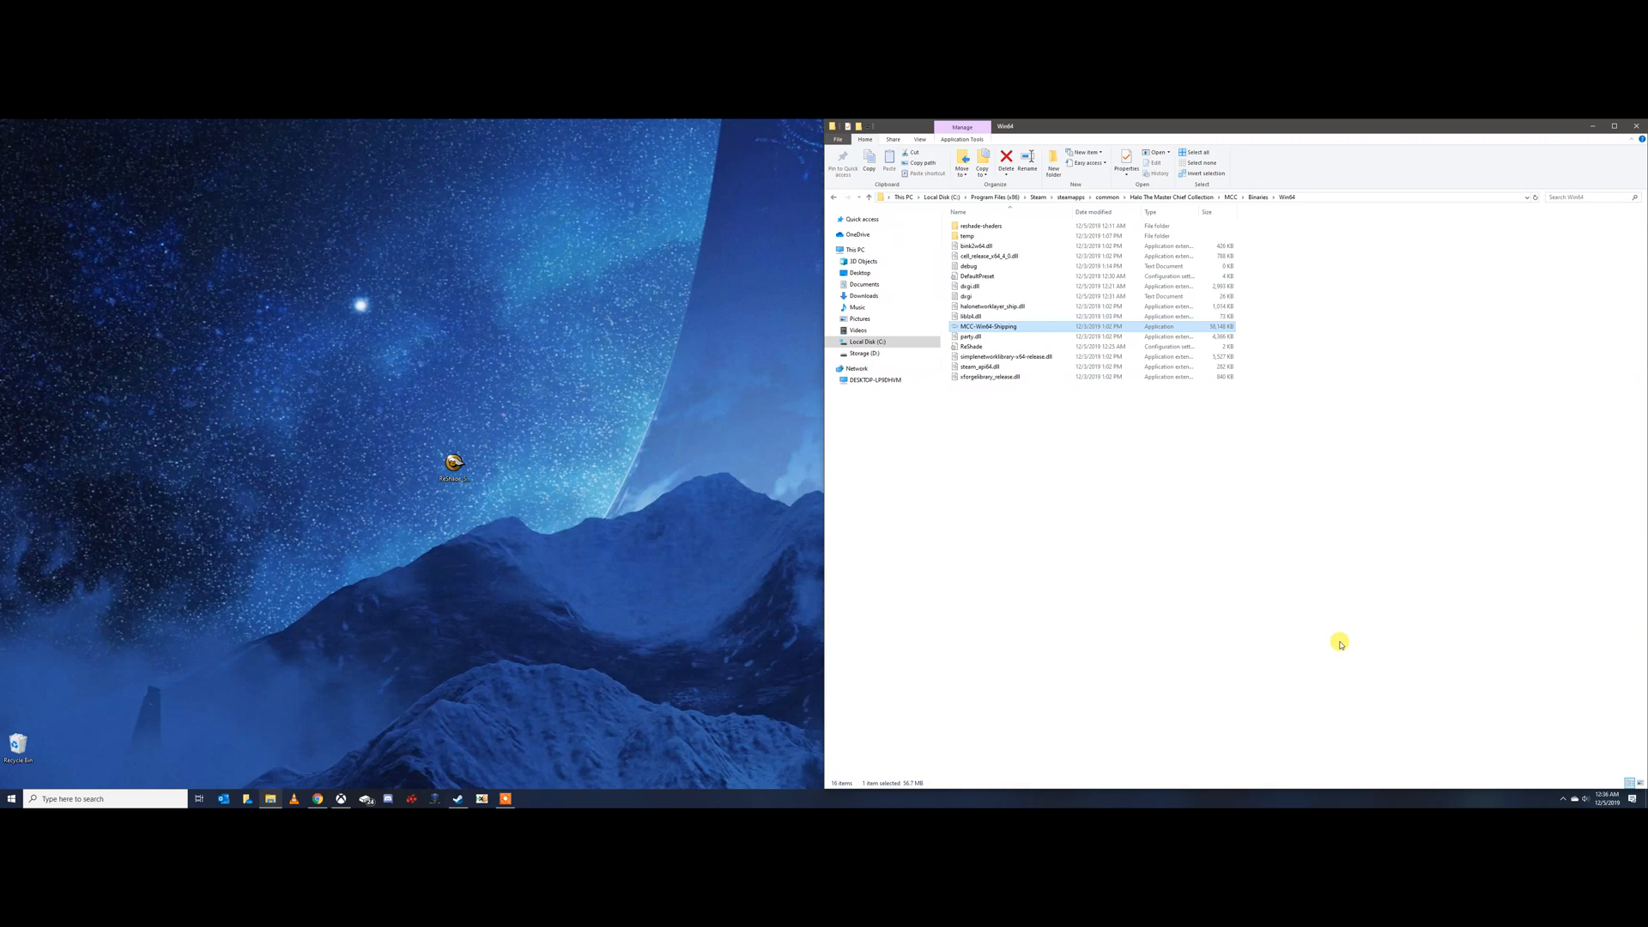
Launch ReShade Setup and move its window to the left
{"action": "left_click", "coordinate": [455, 465]}
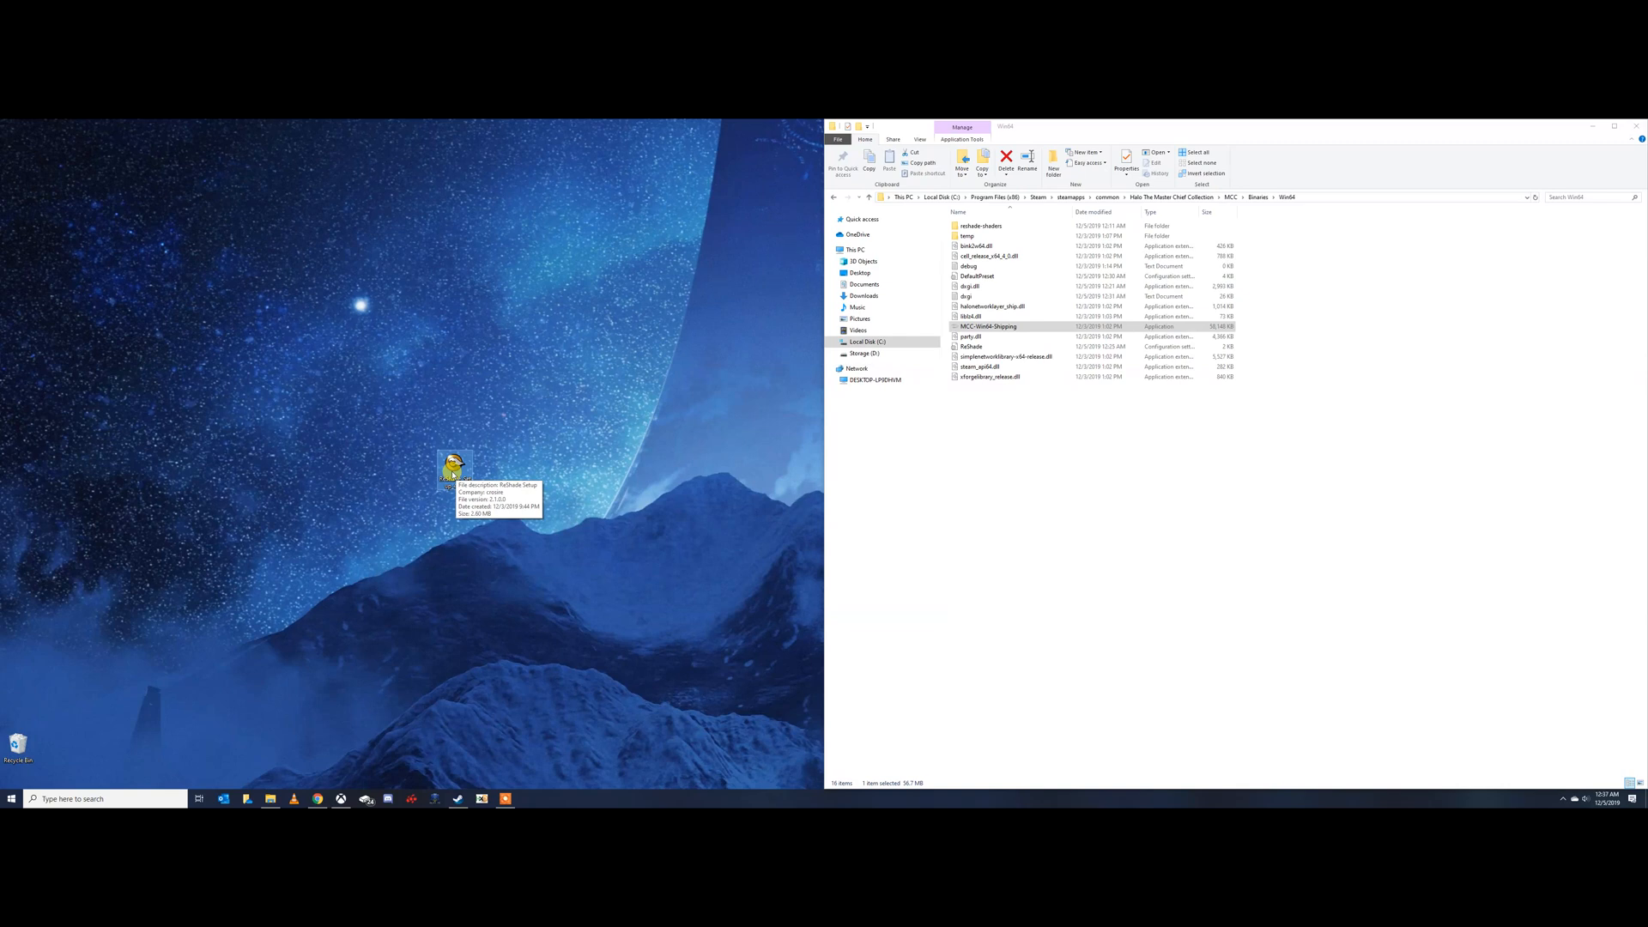
{"action": "mouse_move", "coordinate": [454, 472]}
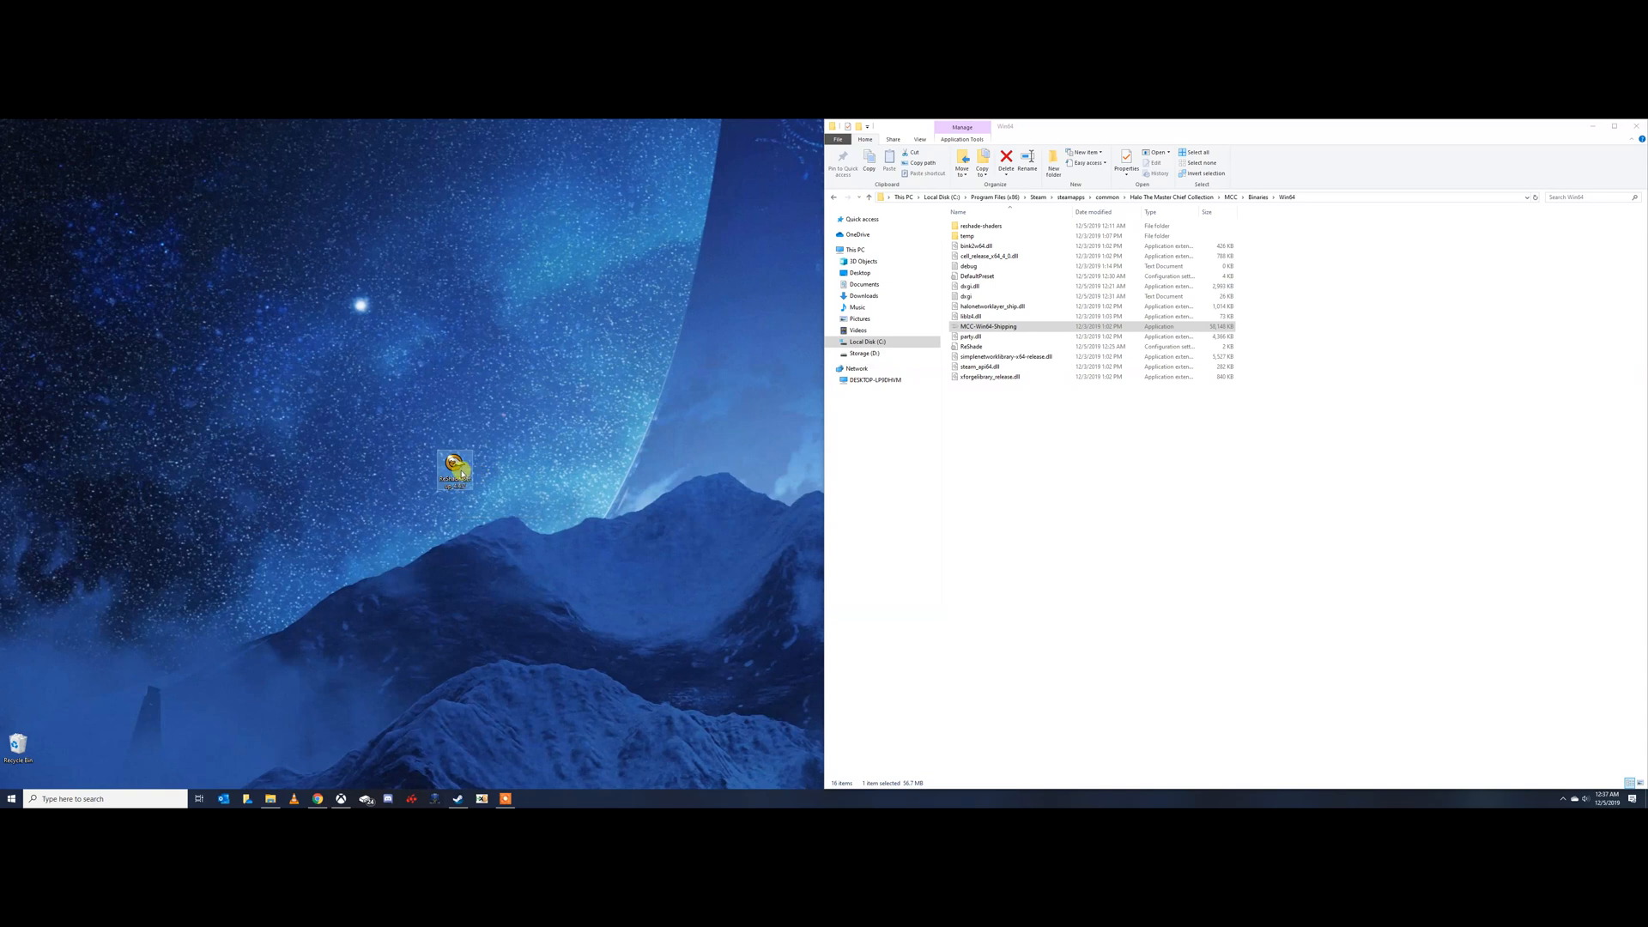
{"action": "mouse_move", "coordinate": [454, 471]}
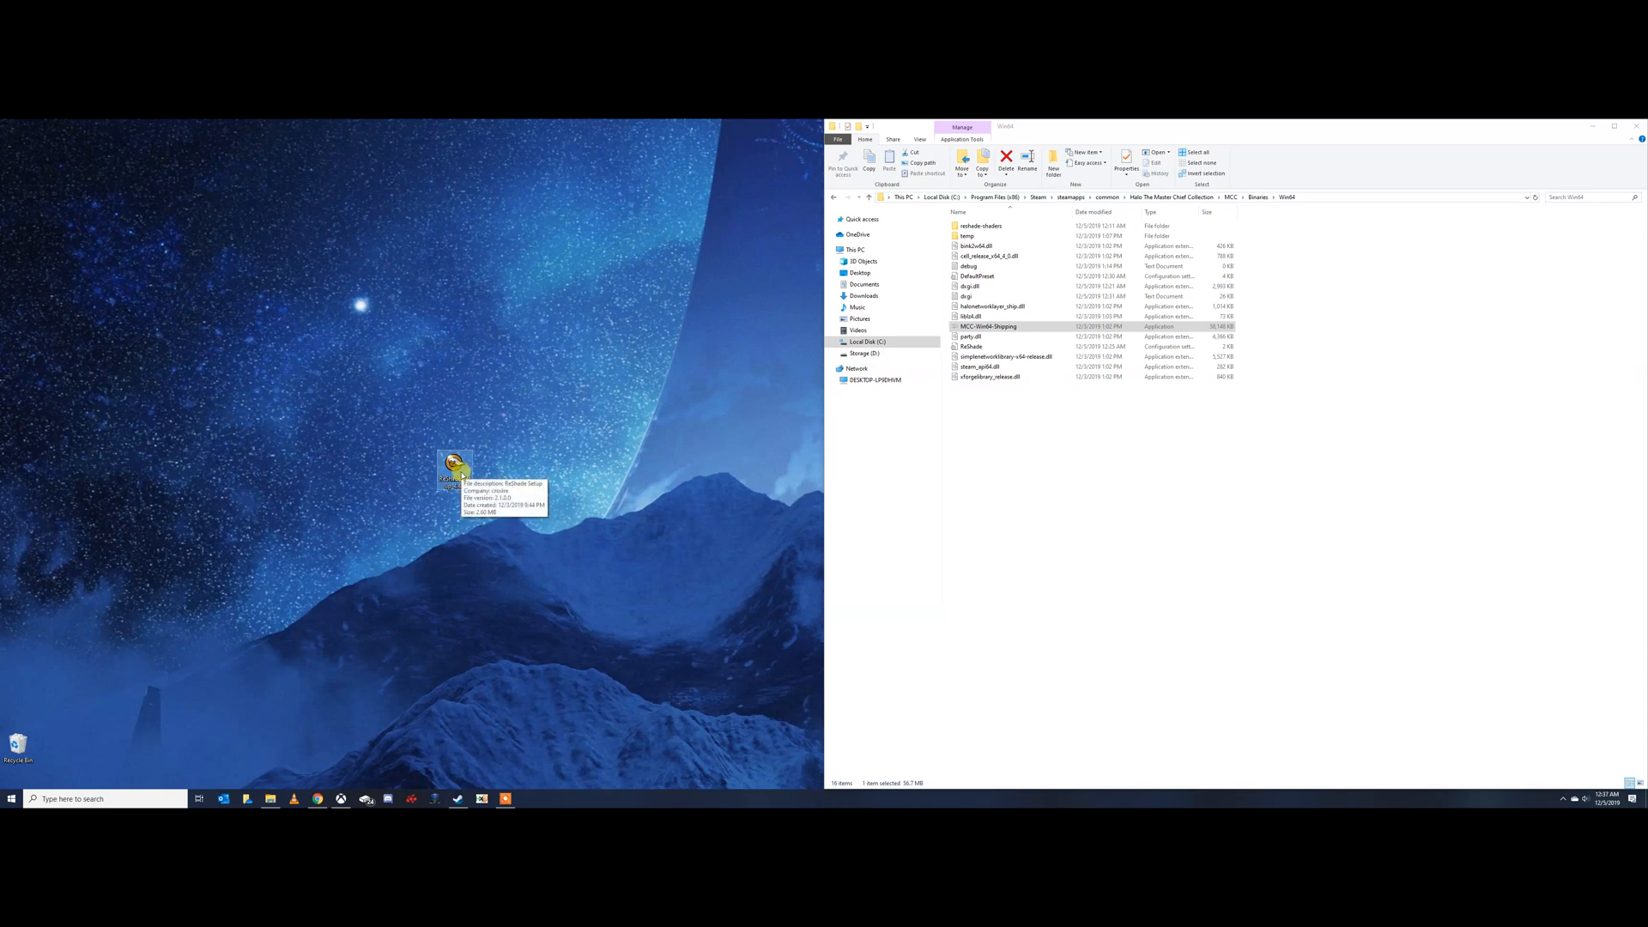
{"action": "double_click", "coordinate": [454, 471]}
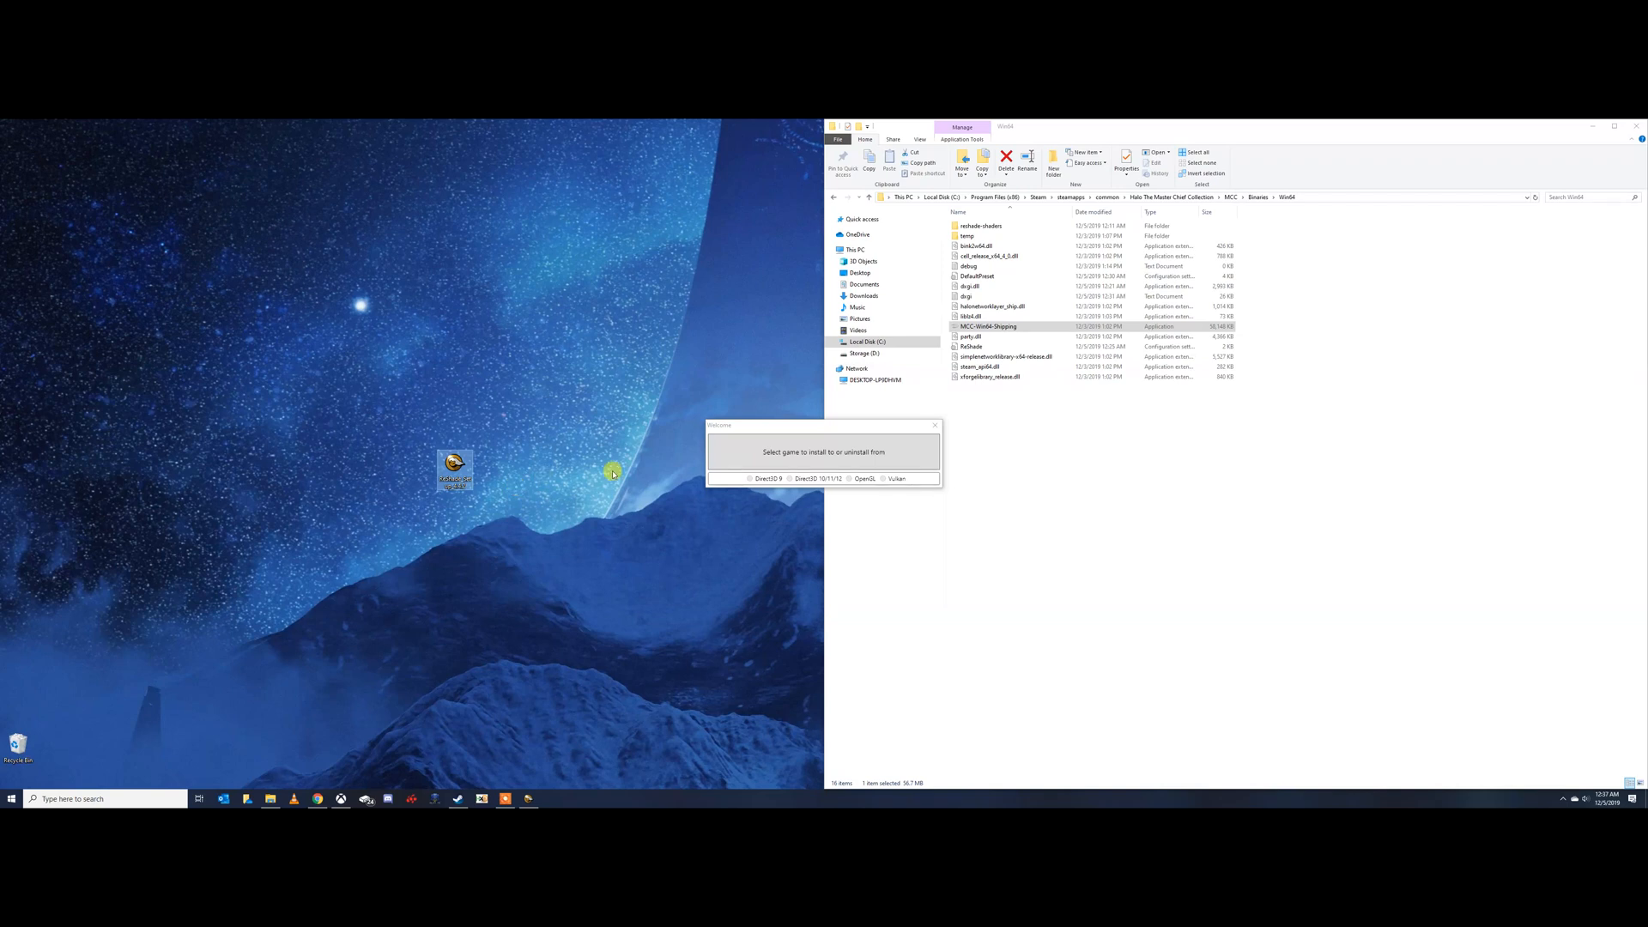
{"action": "left_click_drag", "start_coordinate": [824, 425], "coordinate": [479, 385]}
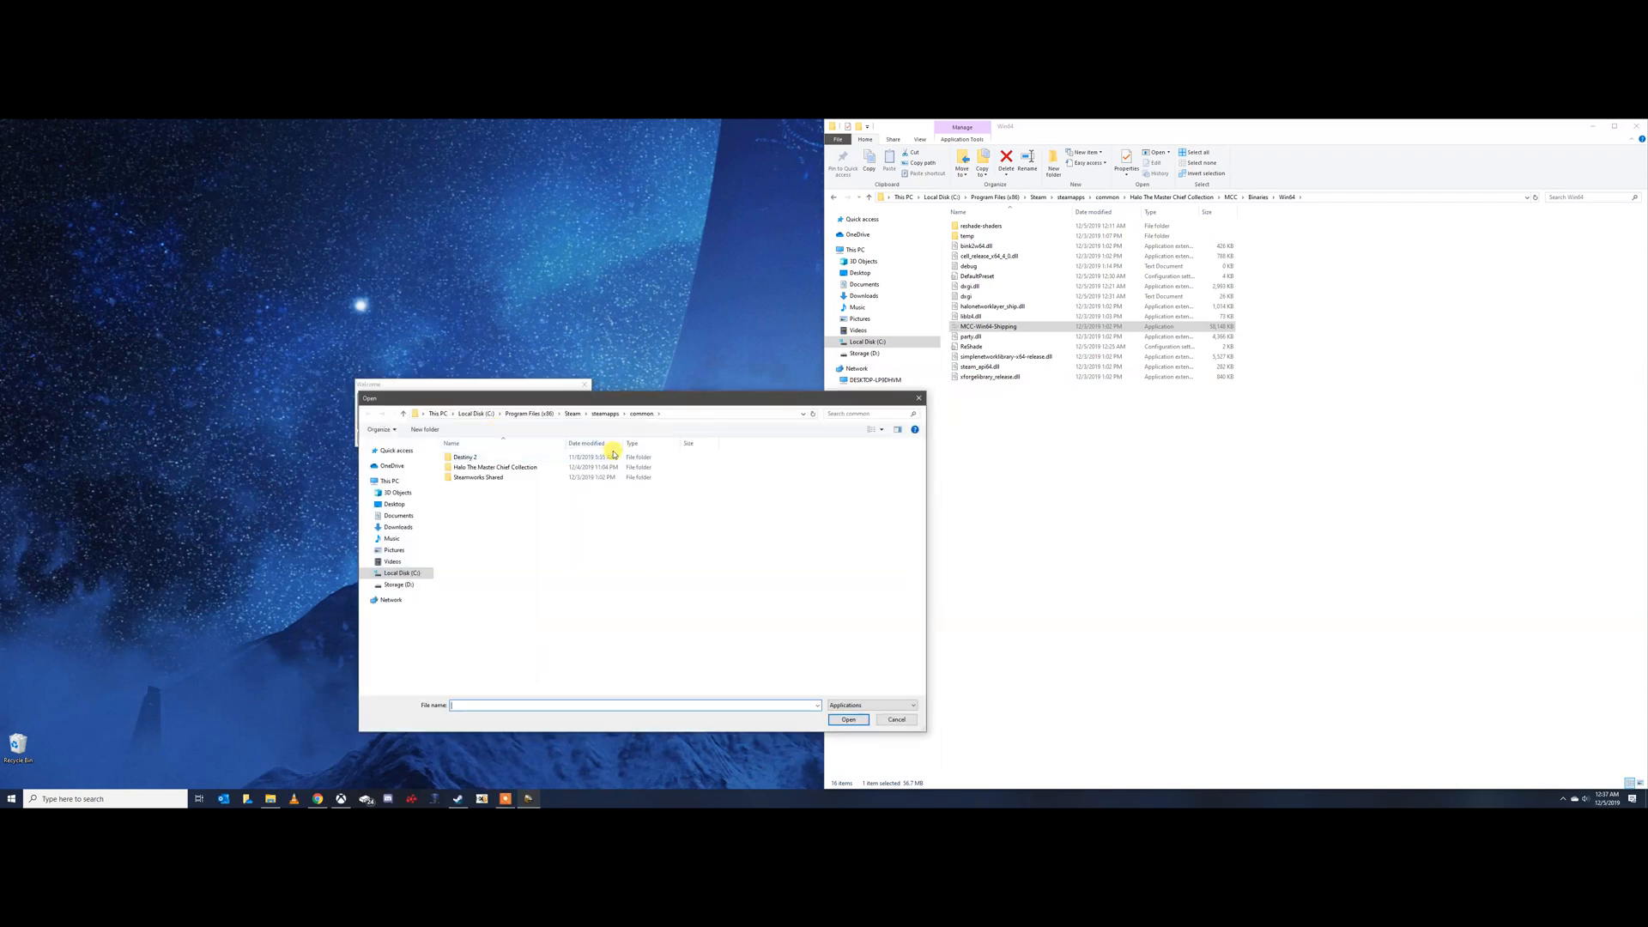
{"action": "mouse_move", "coordinate": [496, 467]}
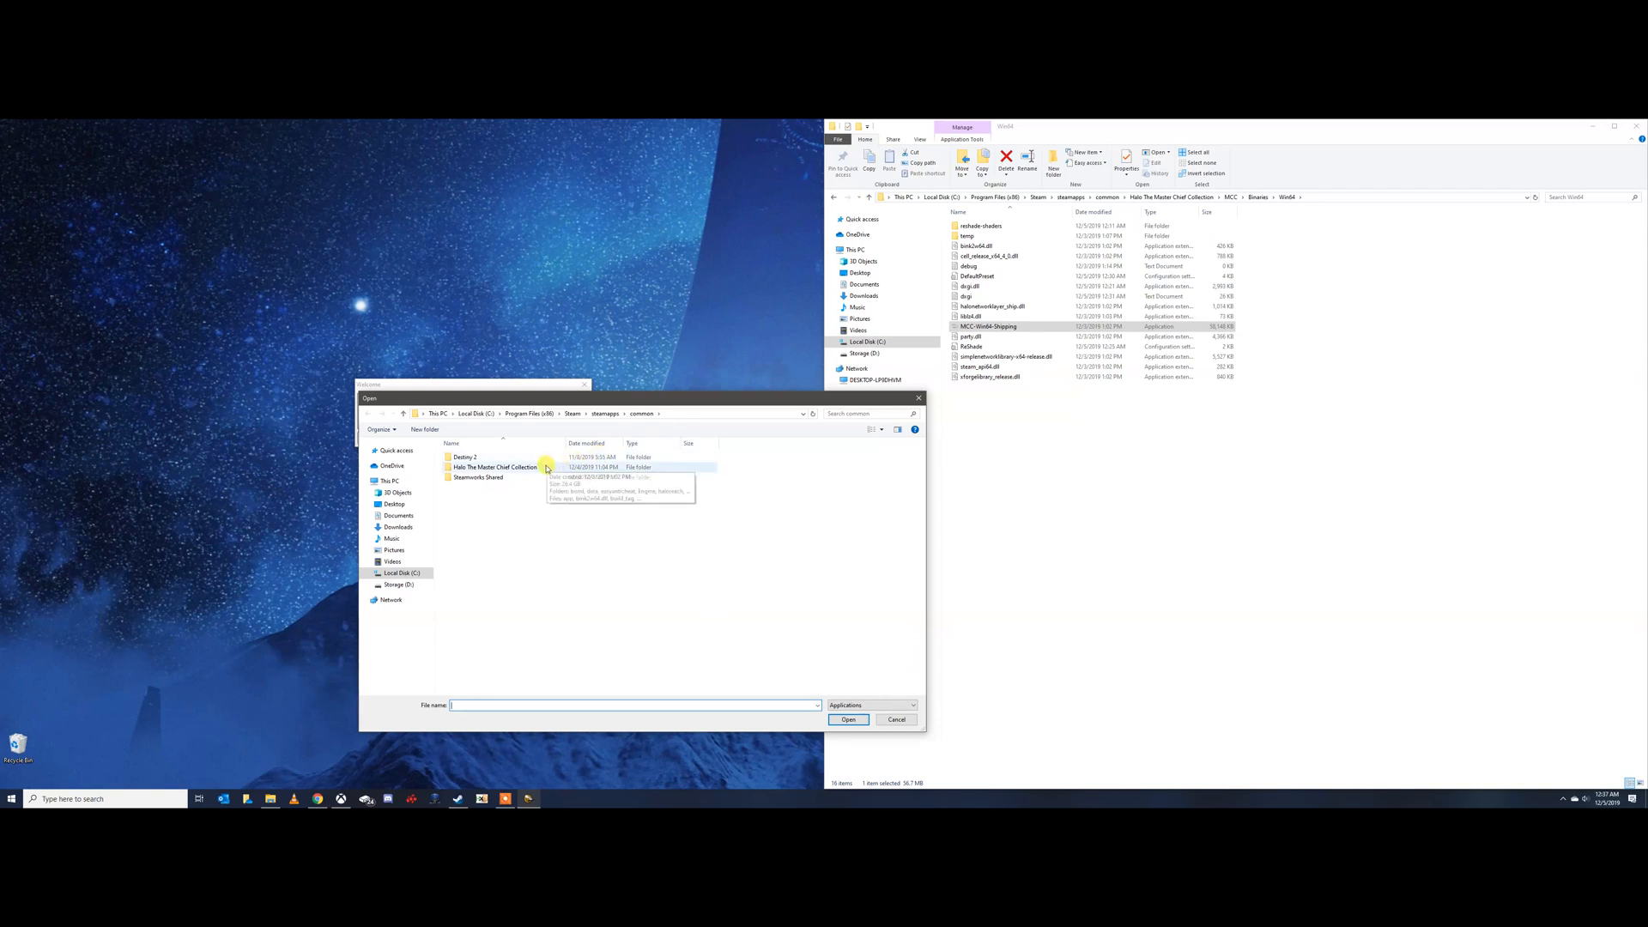
Select MCC-Win64-Shipping from Halo The Master Chief Collection > MCC > Binaries > Win64 as the game
{"action": "double_click", "coordinate": [494, 467]}
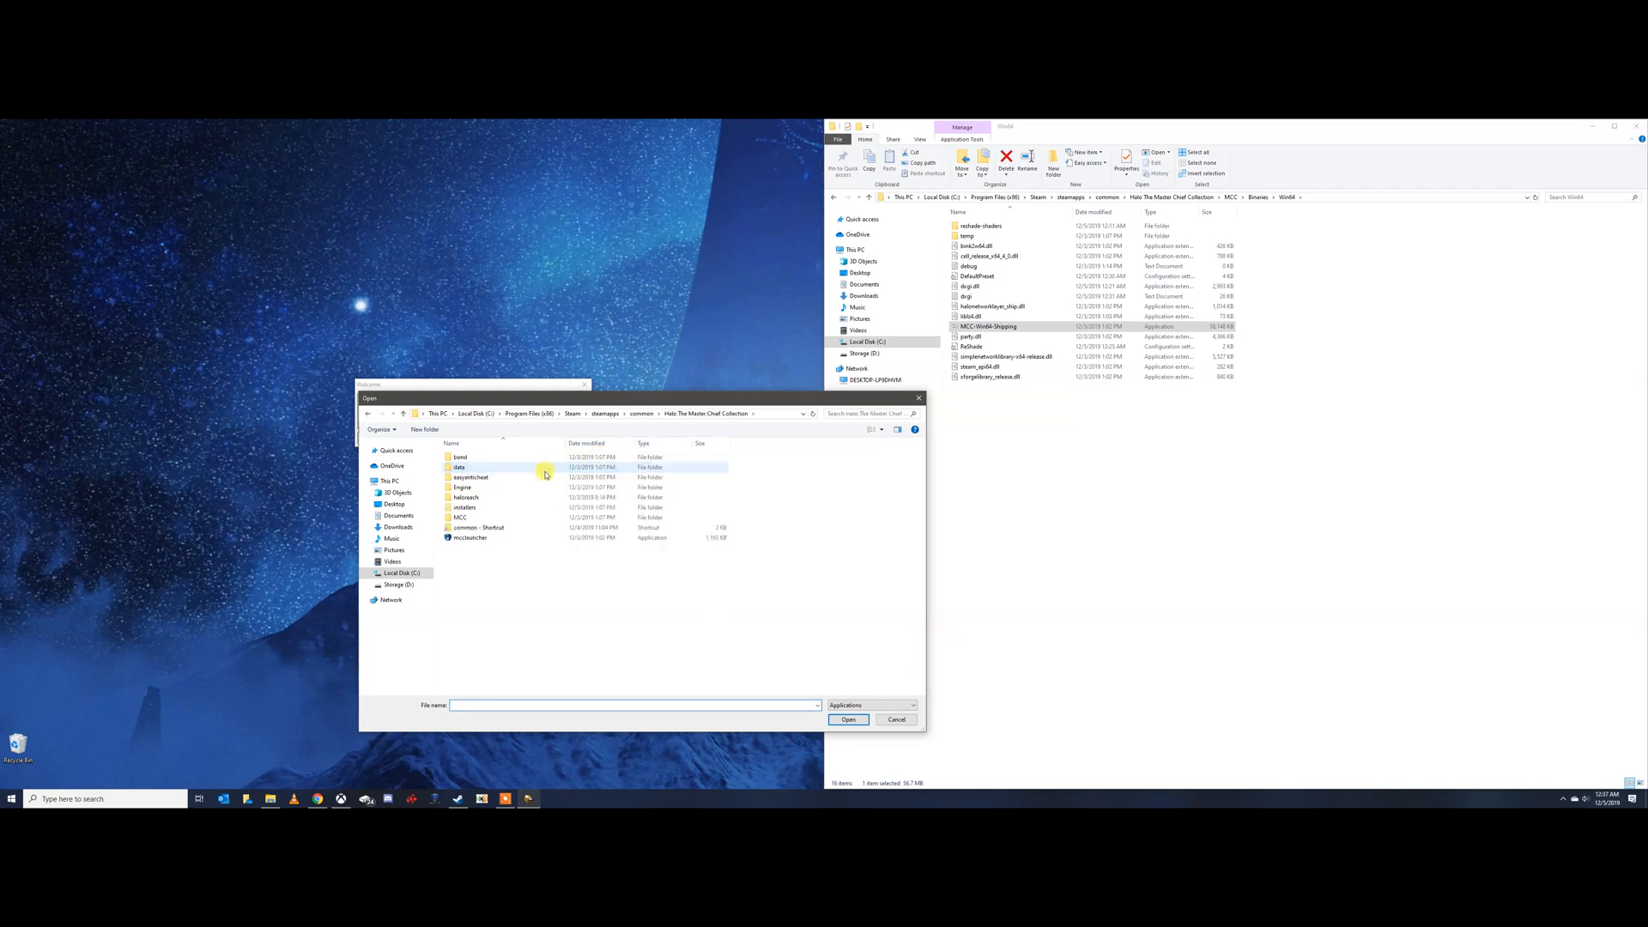
{"action": "left_click", "coordinate": [472, 537]}
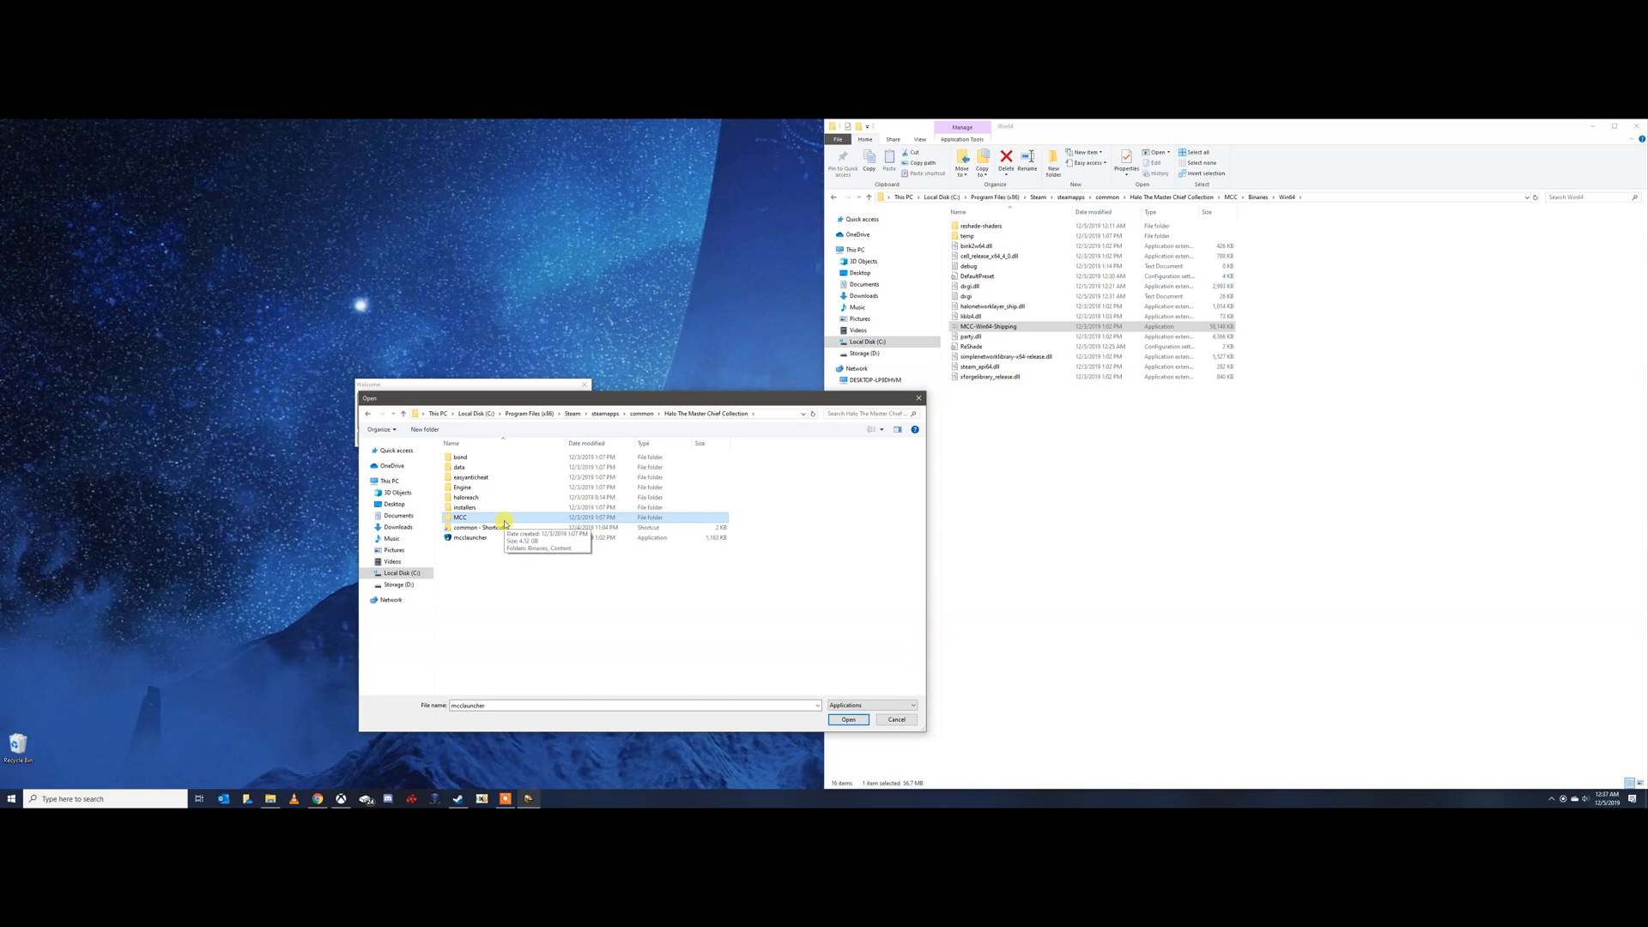
{"action": "double_click", "coordinate": [460, 517]}
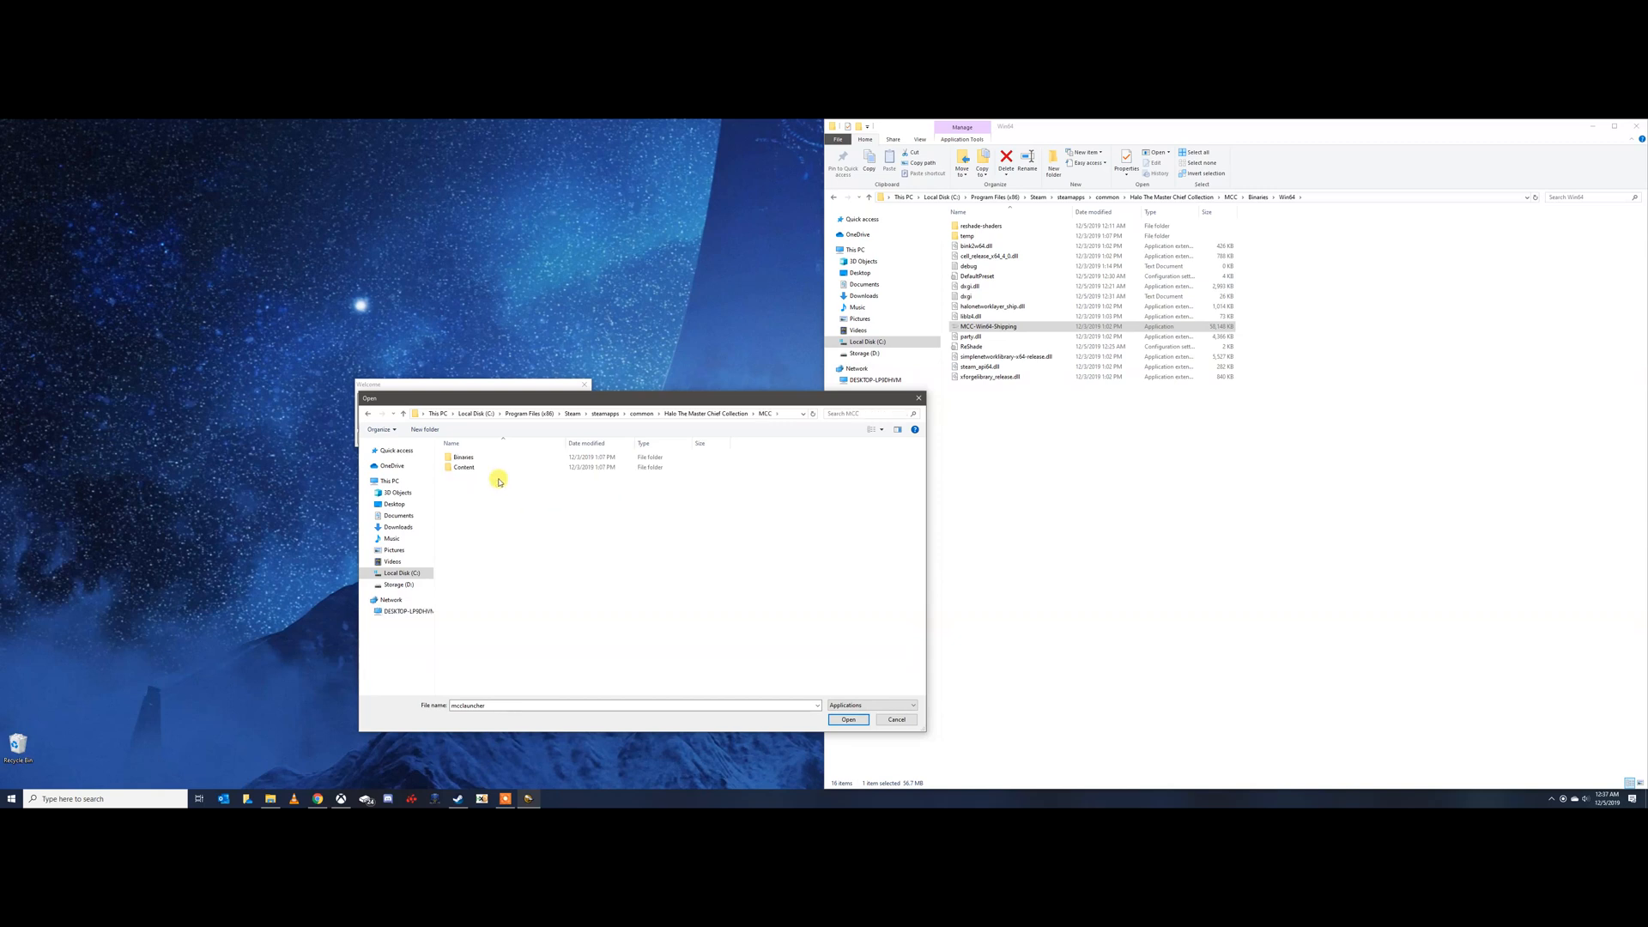
{"action": "double_click", "coordinate": [464, 455]}
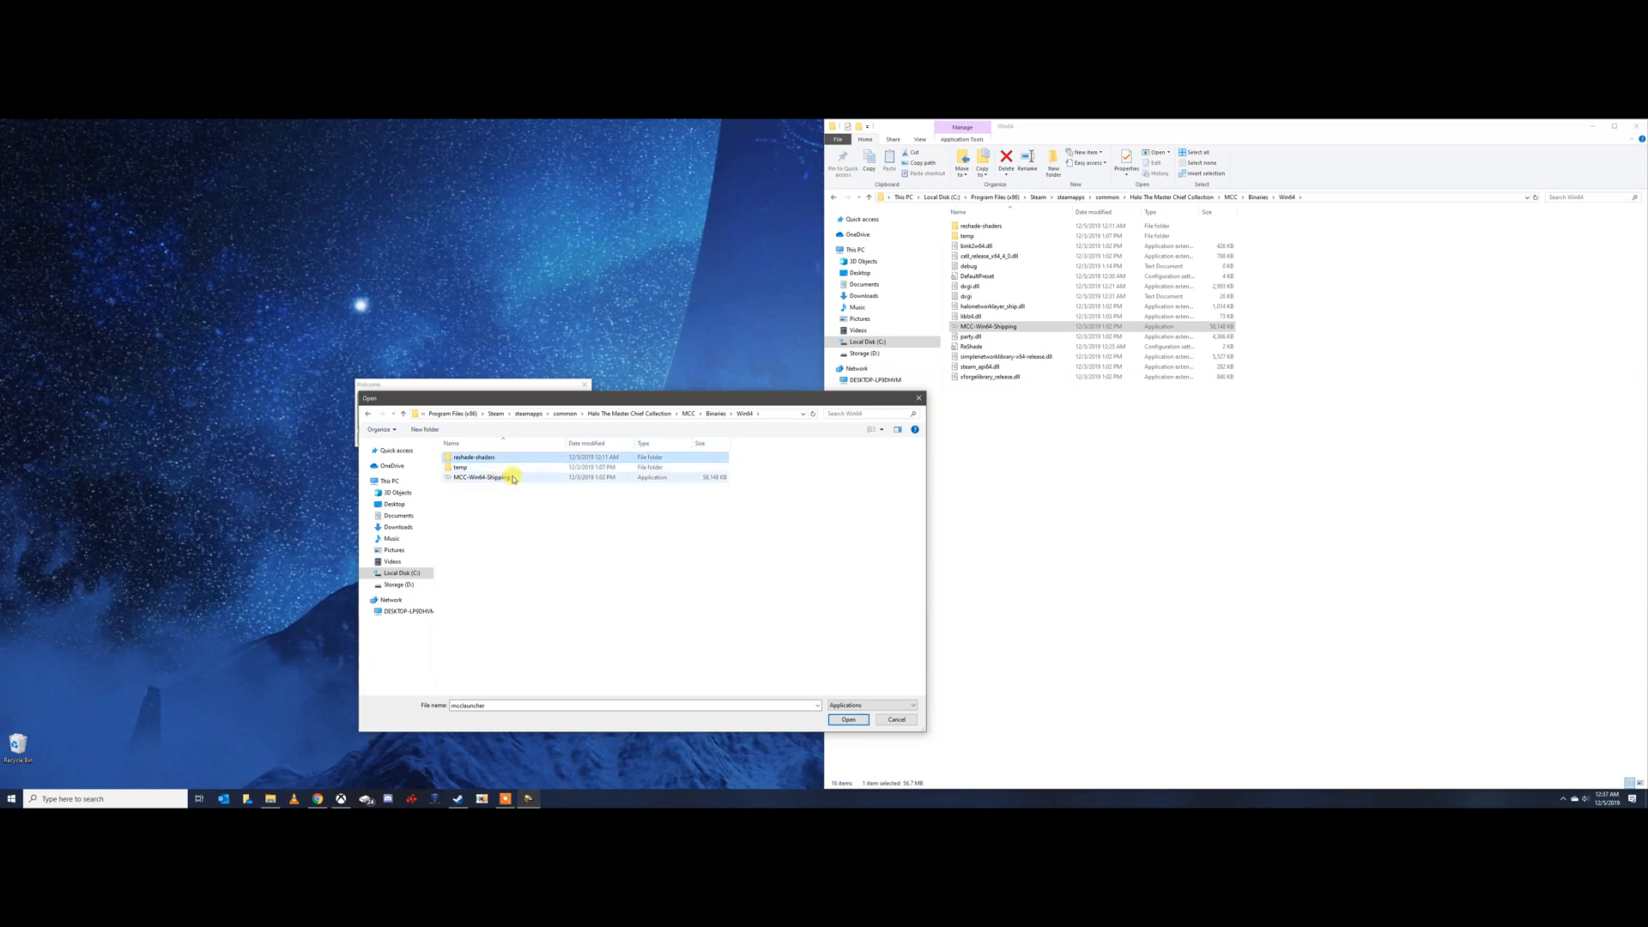
{"action": "mouse_move", "coordinate": [494, 477]}
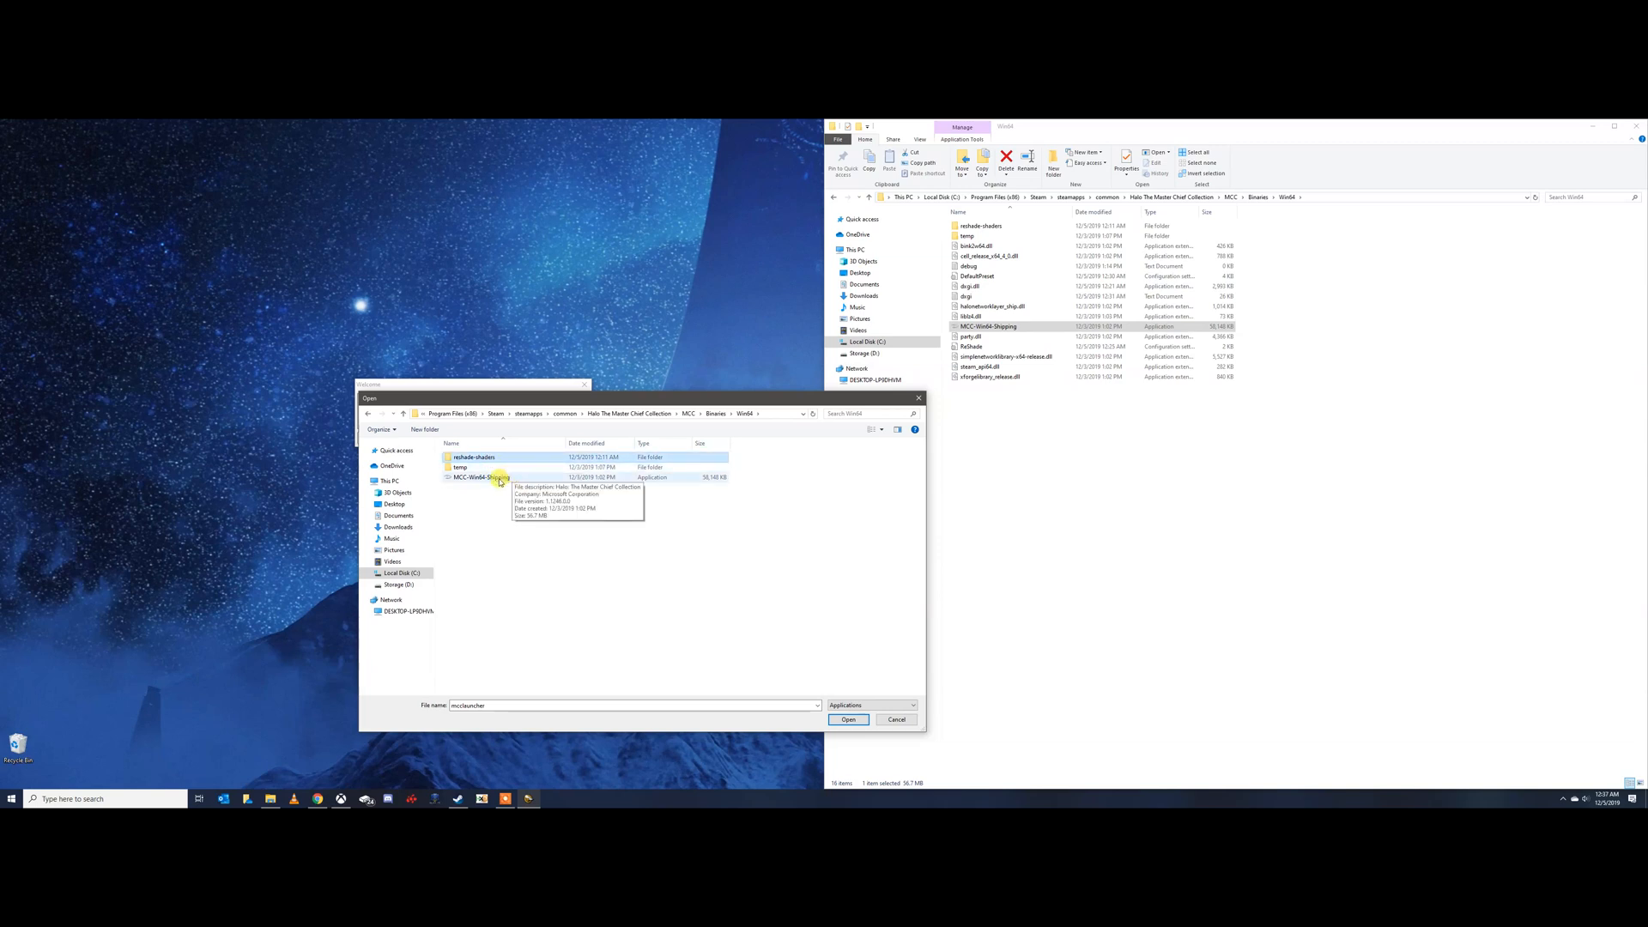
{"action": "left_click", "coordinate": [481, 477]}
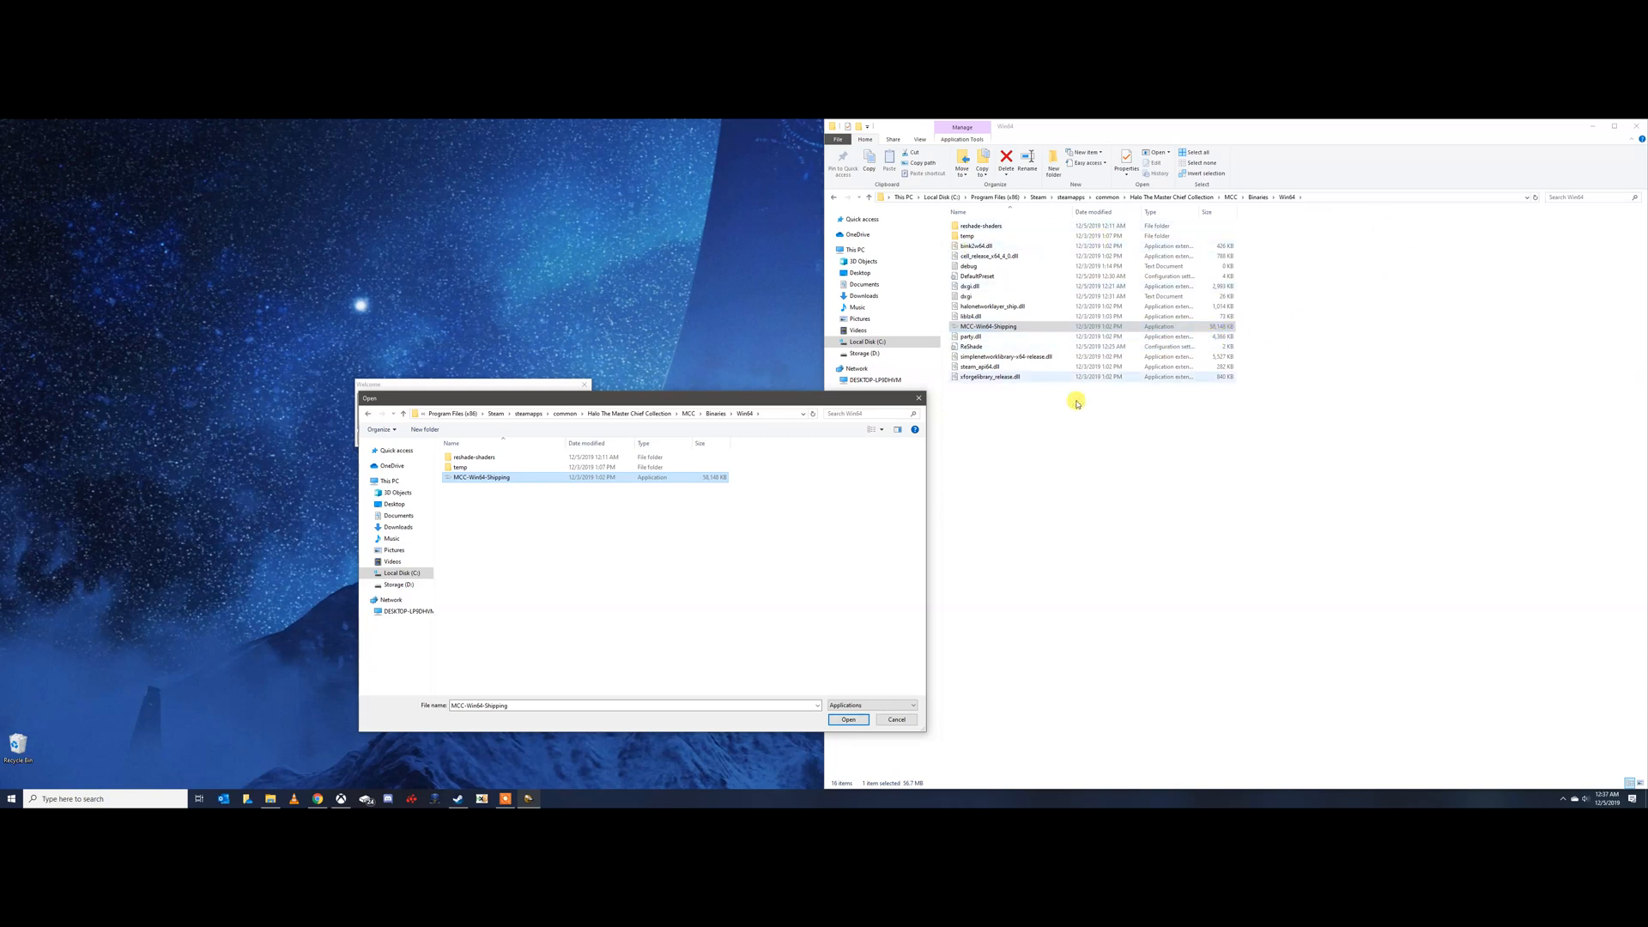
{"action": "mouse_move", "coordinate": [1287, 208]}
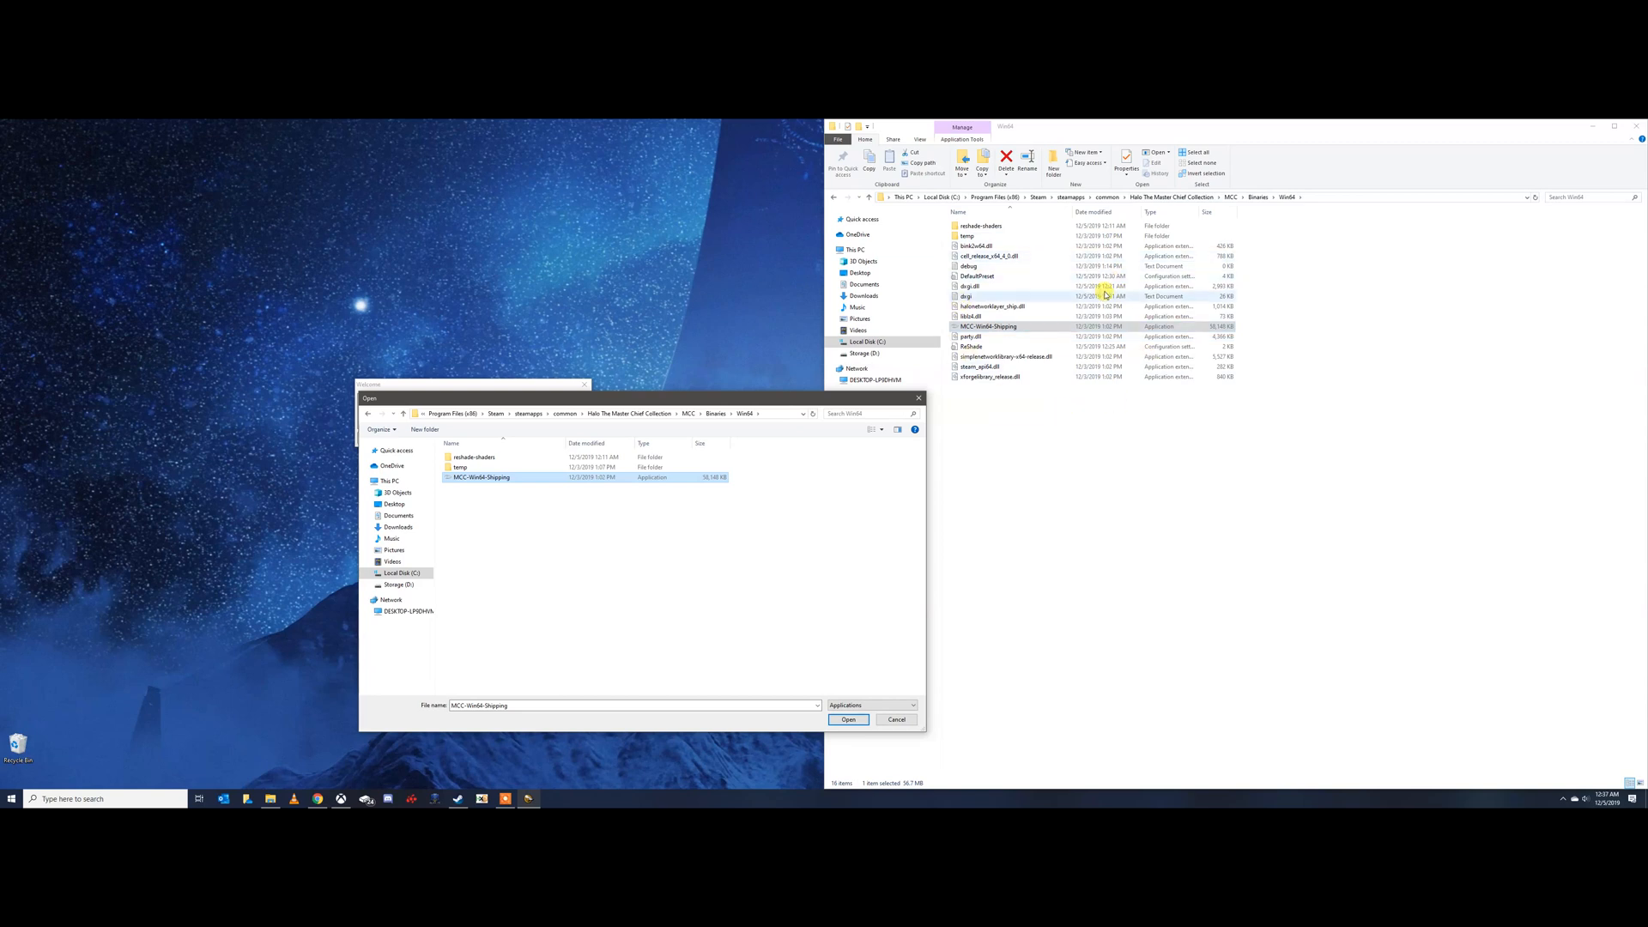
{"action": "mouse_move", "coordinate": [482, 477]}
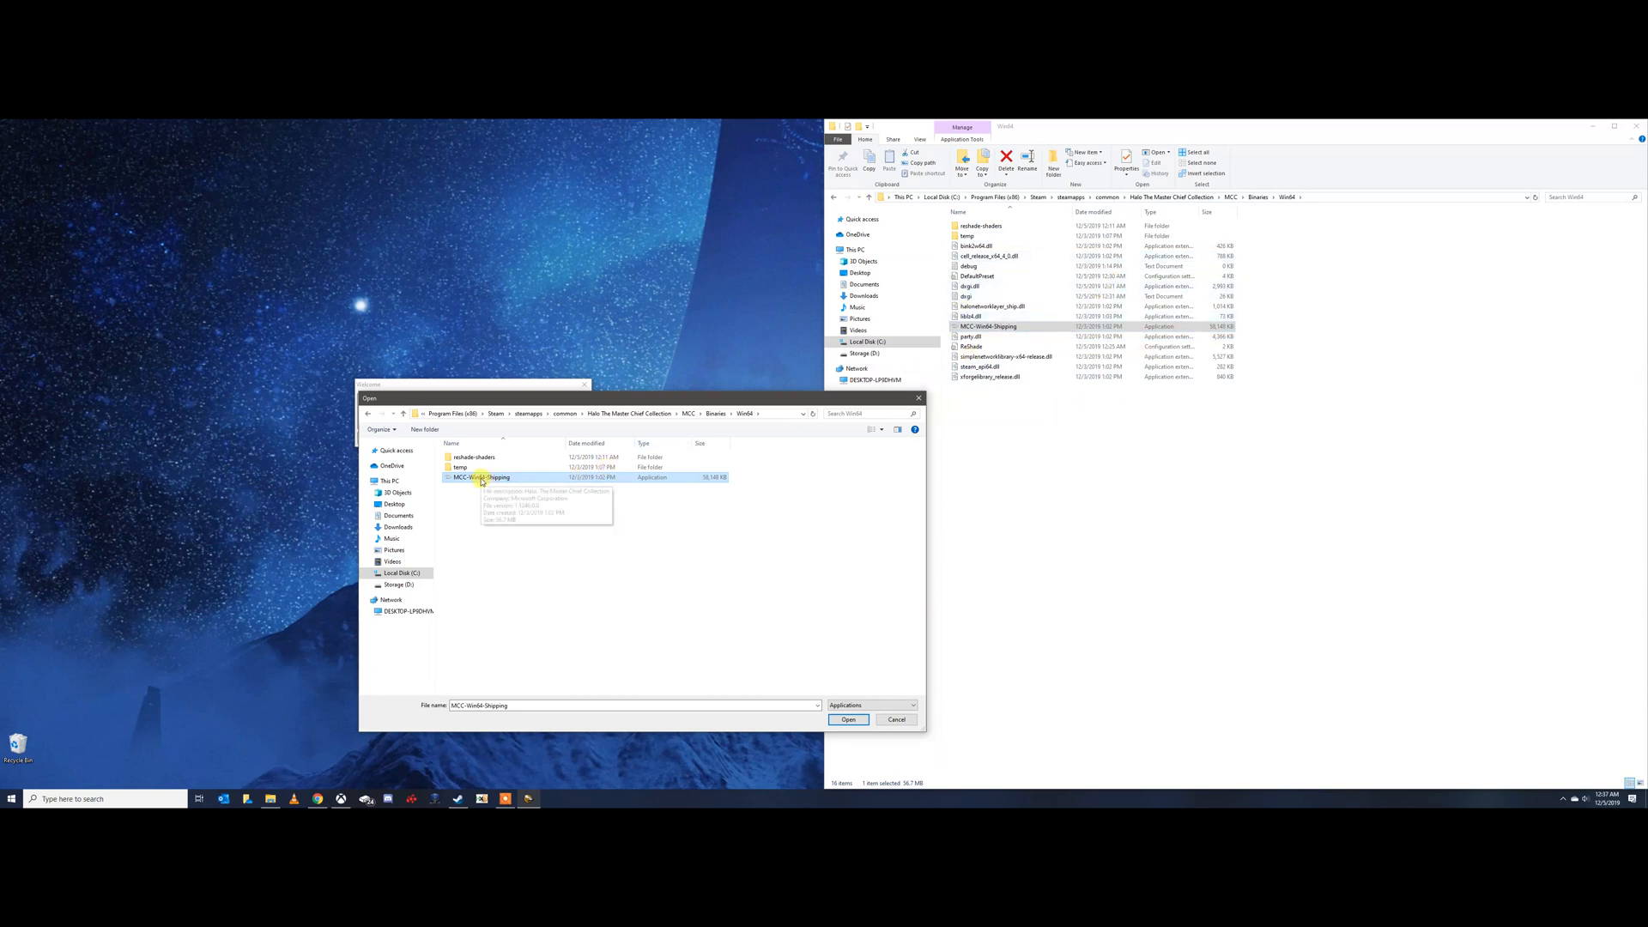
{"action": "left_click", "coordinate": [847, 719]}
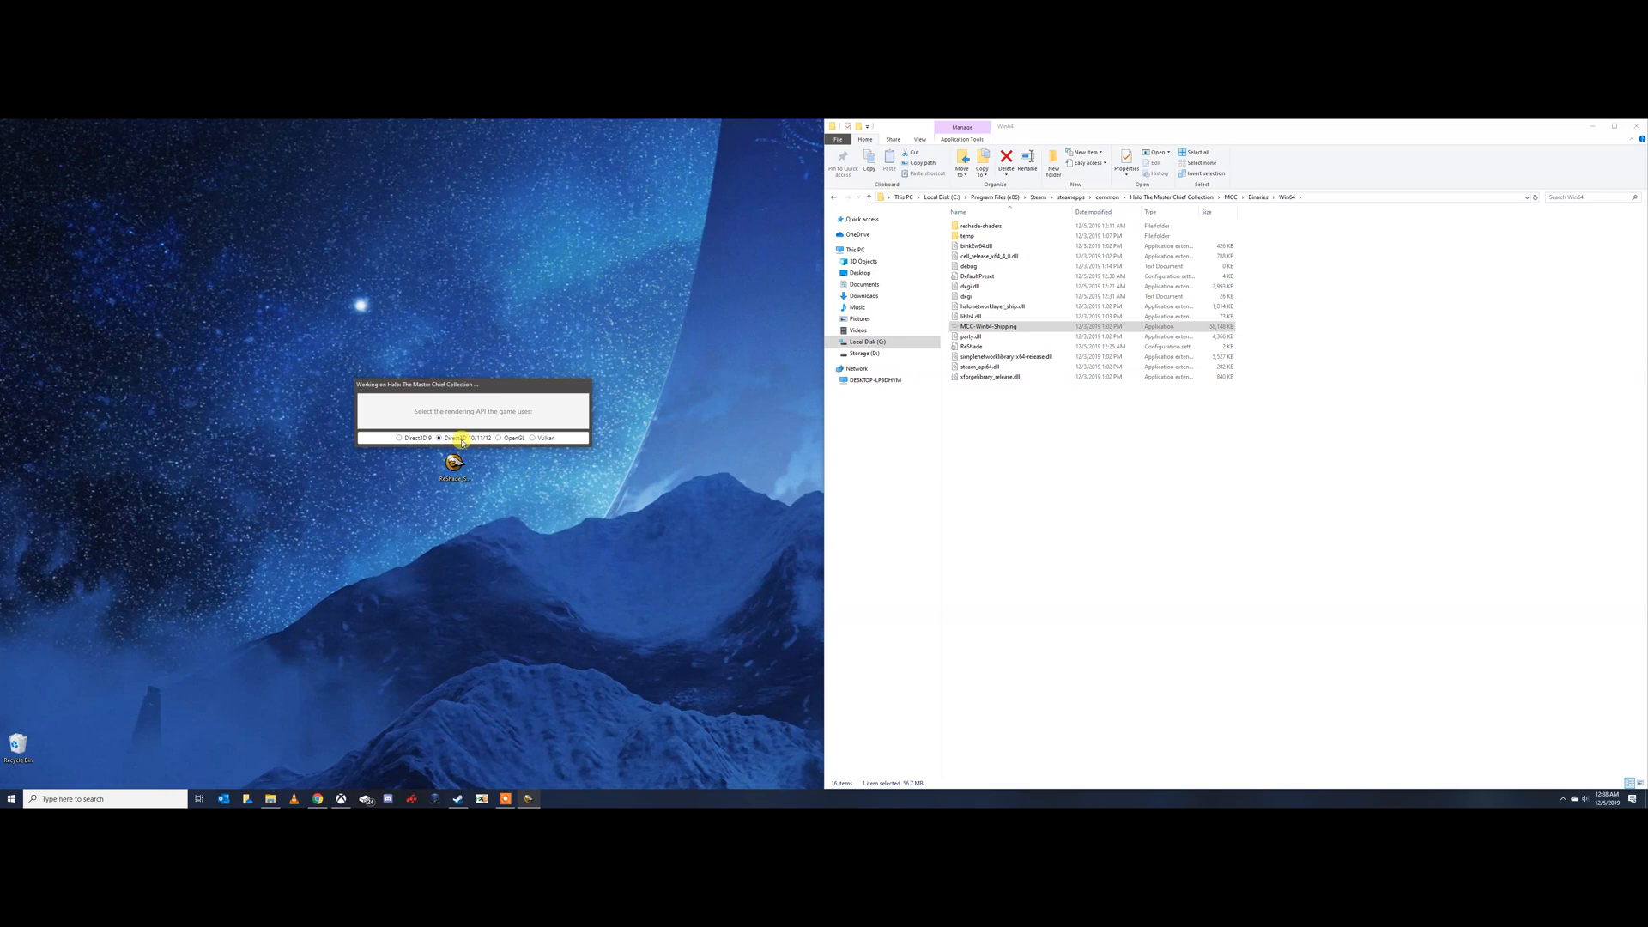
Choose DirectX 10/11/12, overwrite the existing install, and download the standard effects
{"action": "left_click", "coordinate": [440, 439]}
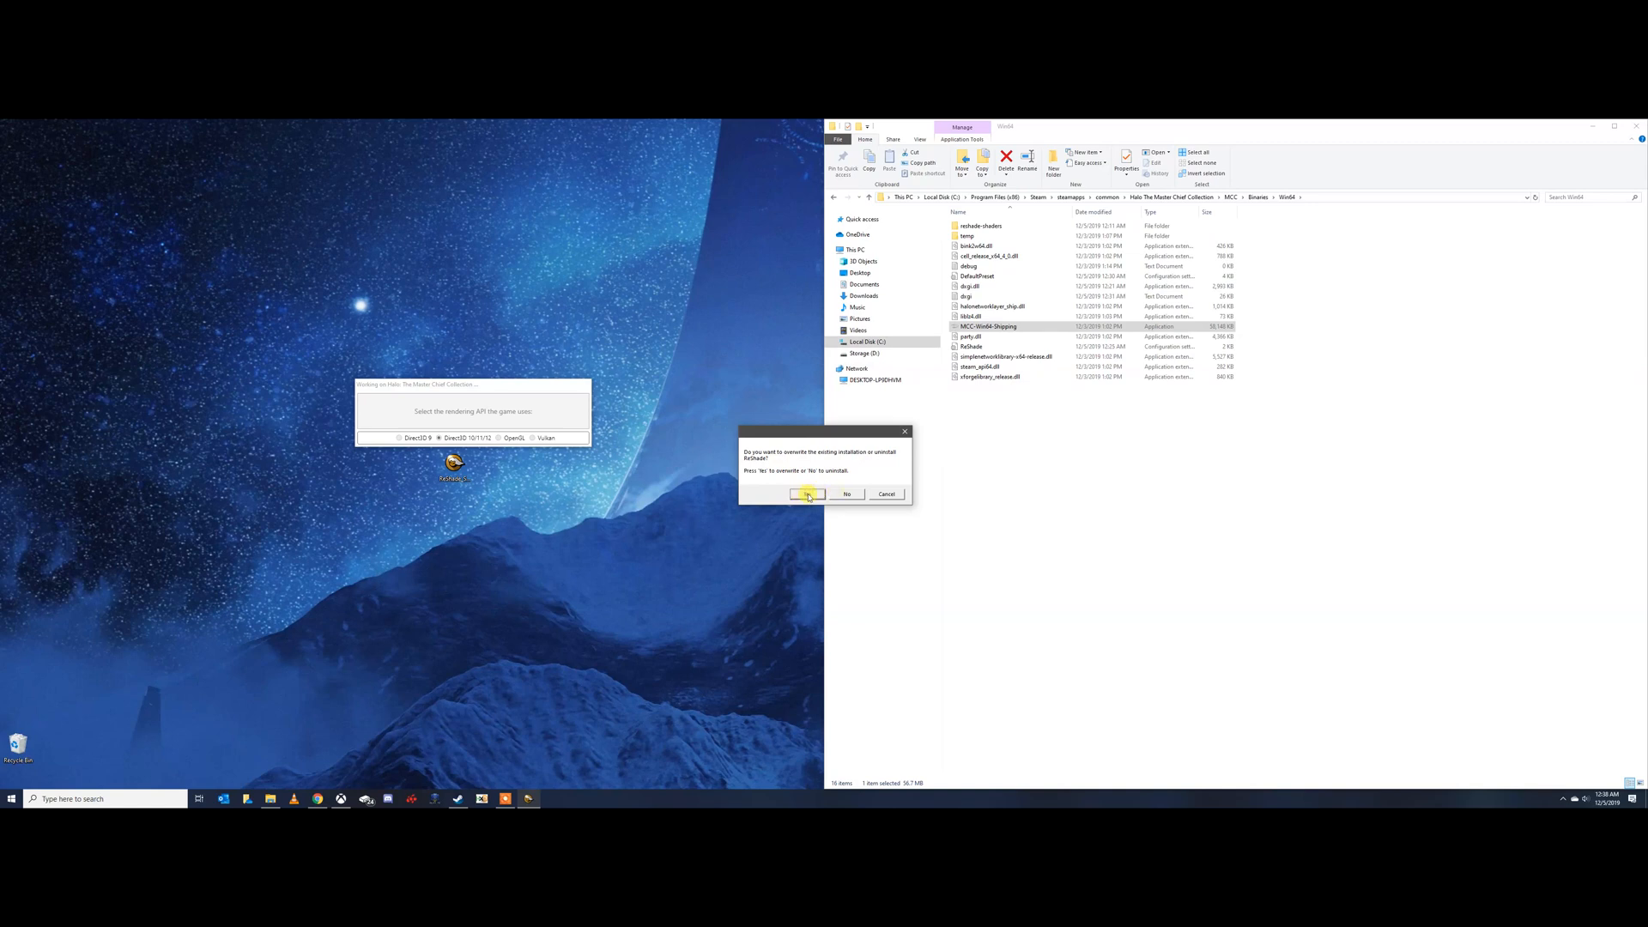
{"action": "left_click", "coordinate": [807, 495]}
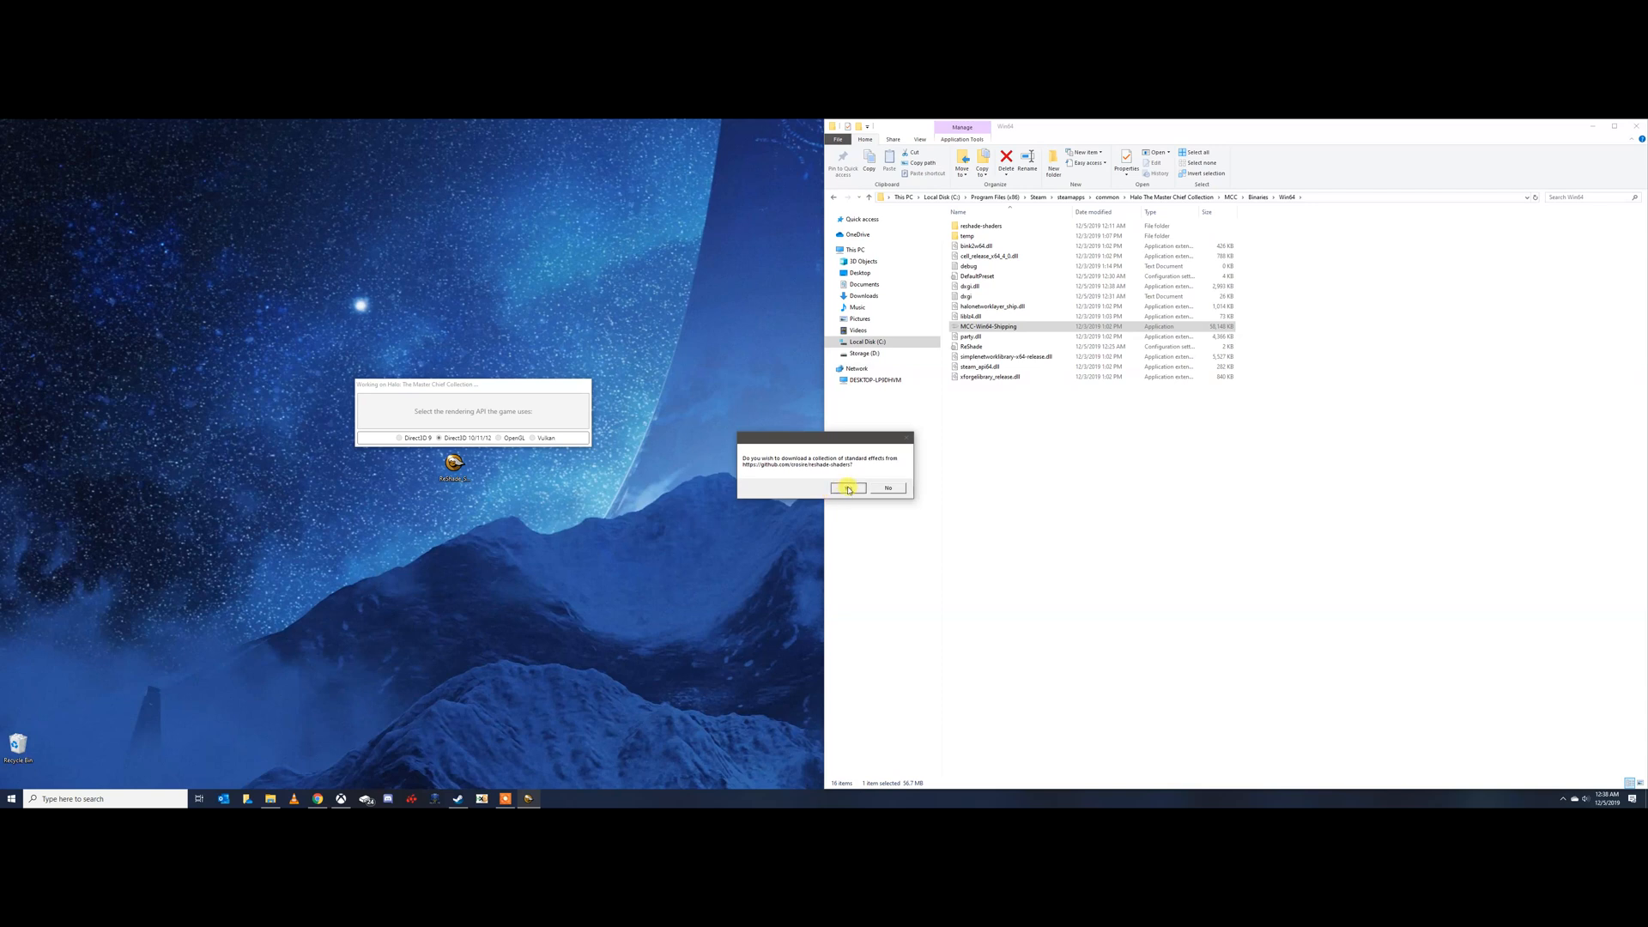
{"action": "left_click", "coordinate": [848, 487]}
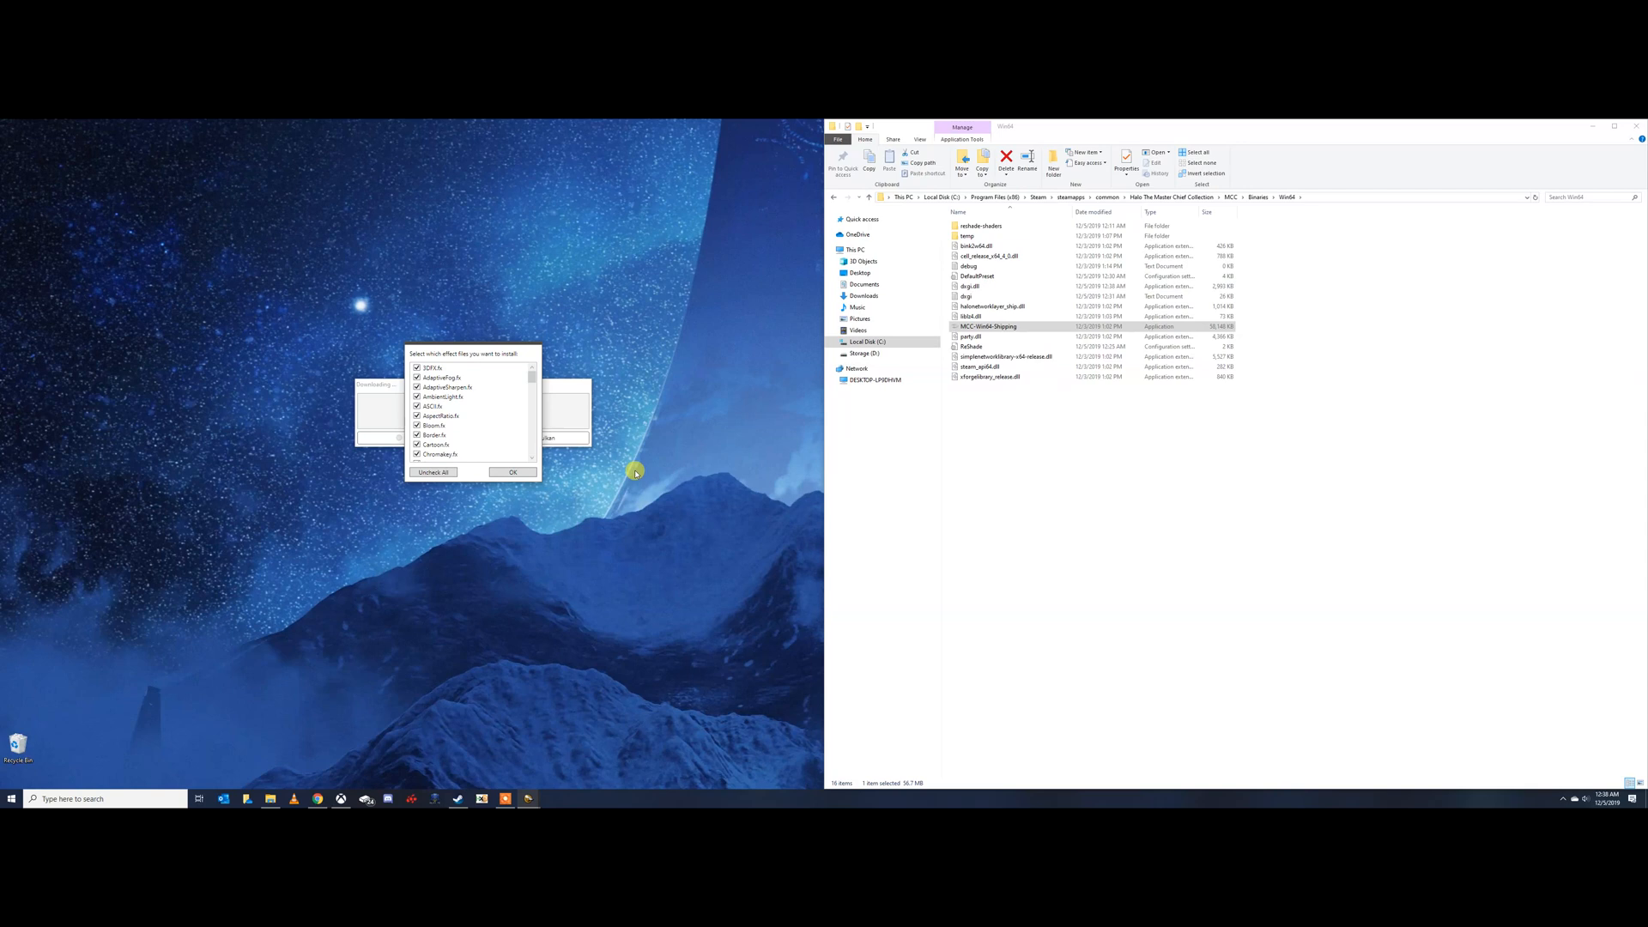
Review the standard effect file list and keep every file checked
{"action": "scroll", "scroll_direction": "down", "scroll_amount": 3}
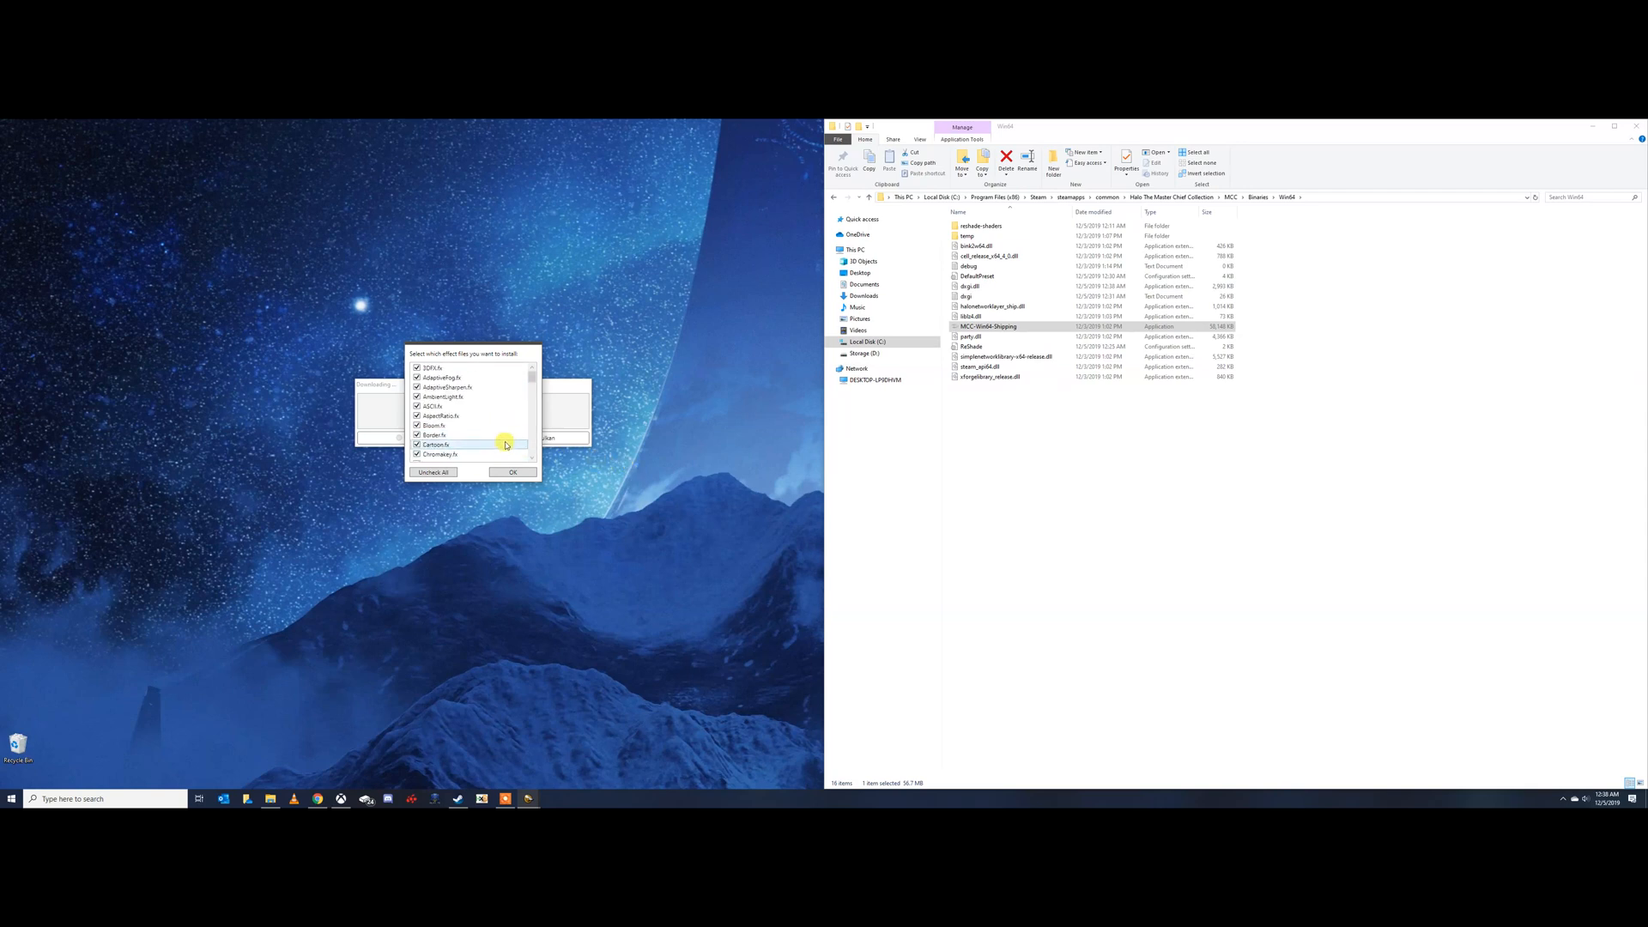
{"action": "left_click", "coordinate": [511, 472]}
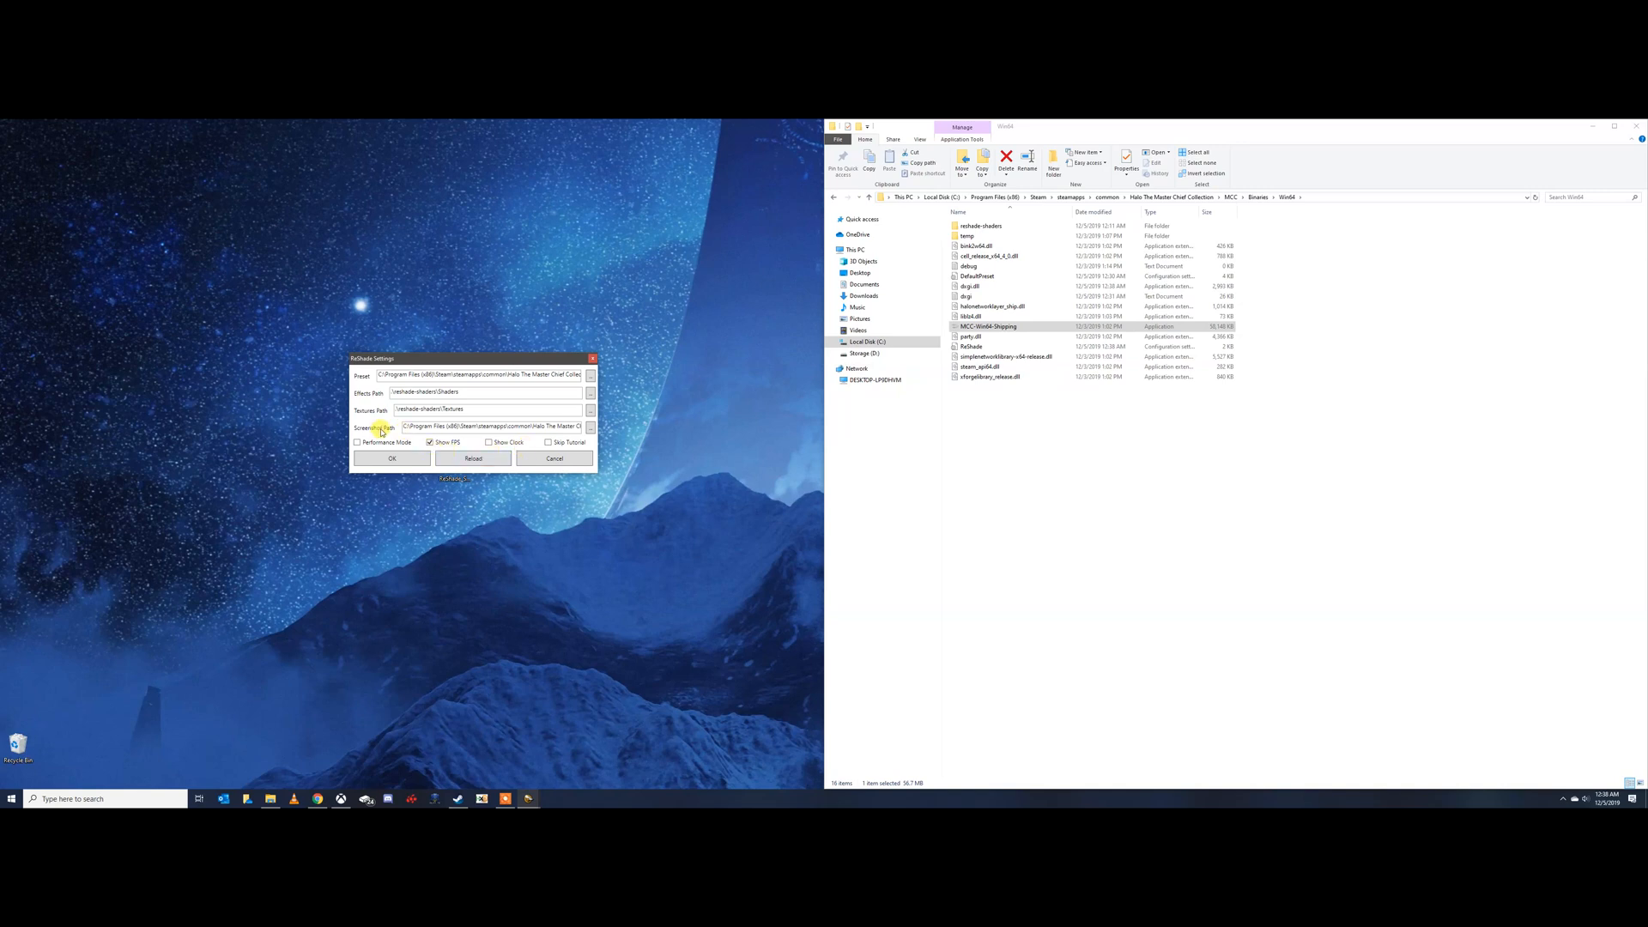
Keep the default preset, effects, textures and screenshot paths and complete installation
{"action": "left_click", "coordinate": [429, 443]}
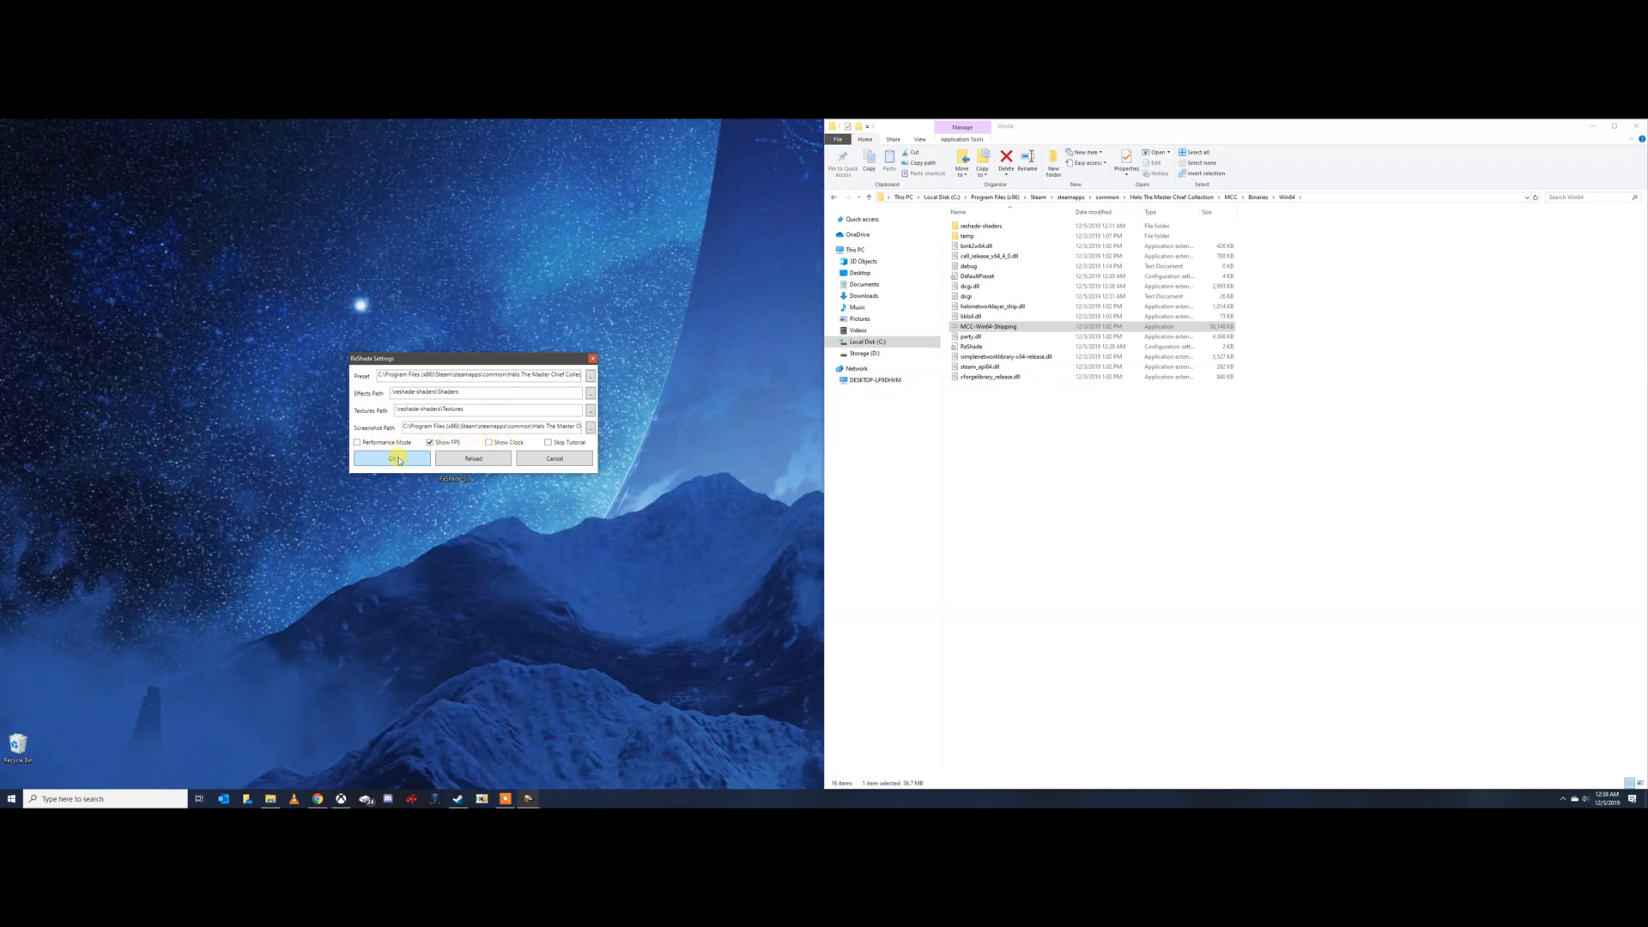
{"action": "left_click", "coordinate": [390, 458]}
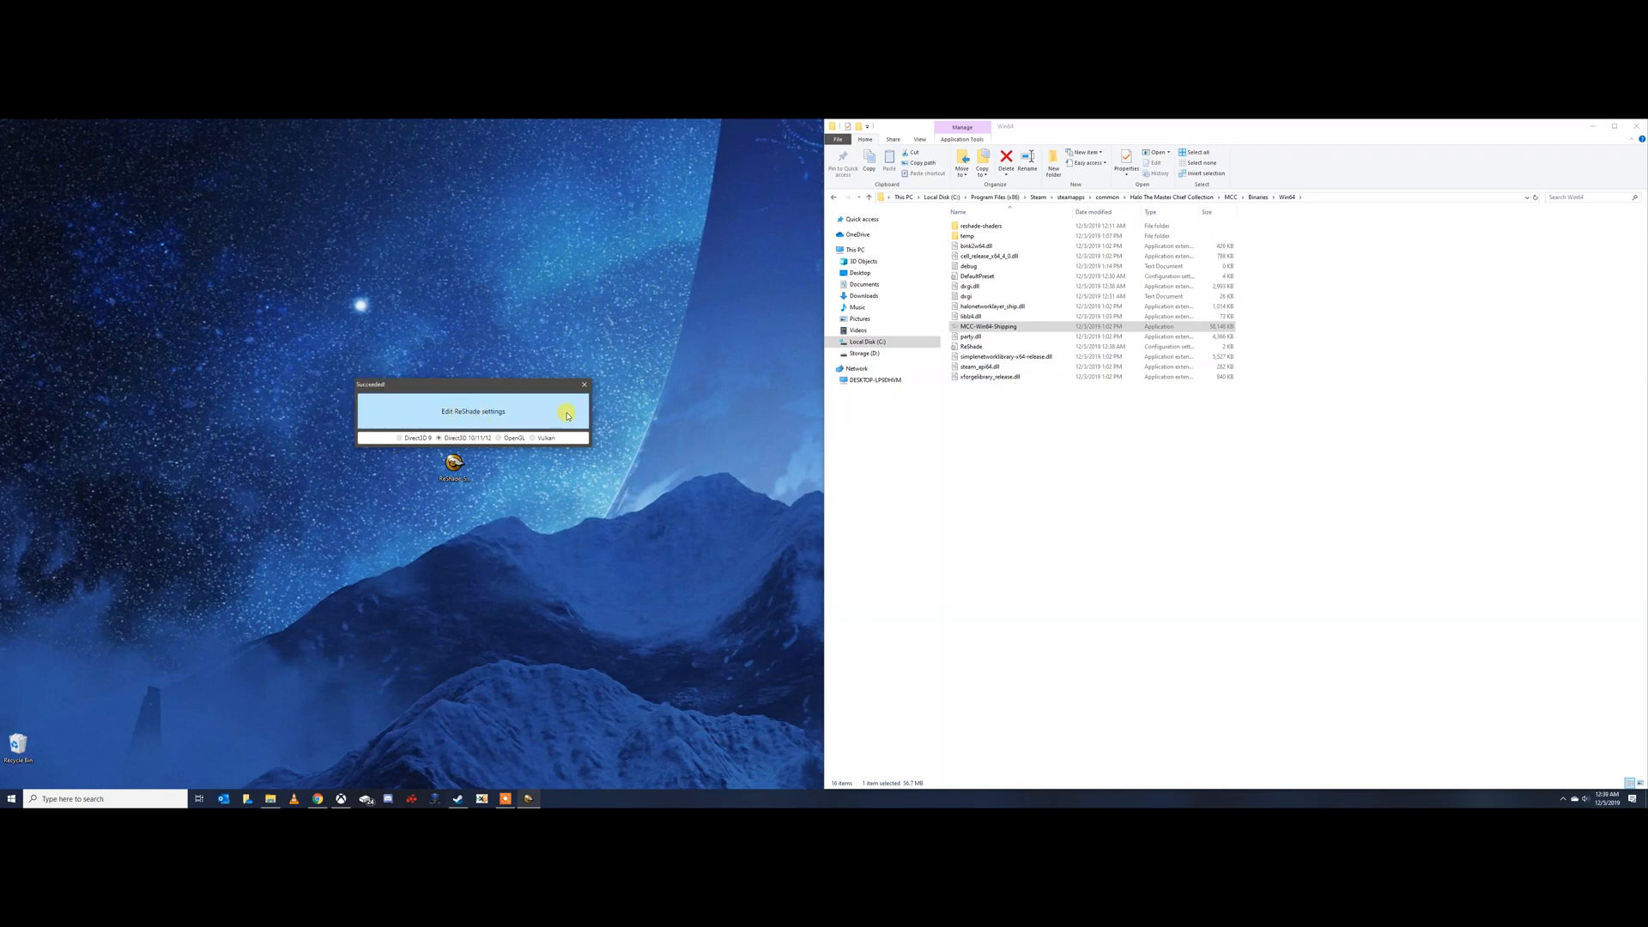
{"action": "mouse_move", "coordinate": [993, 786]}
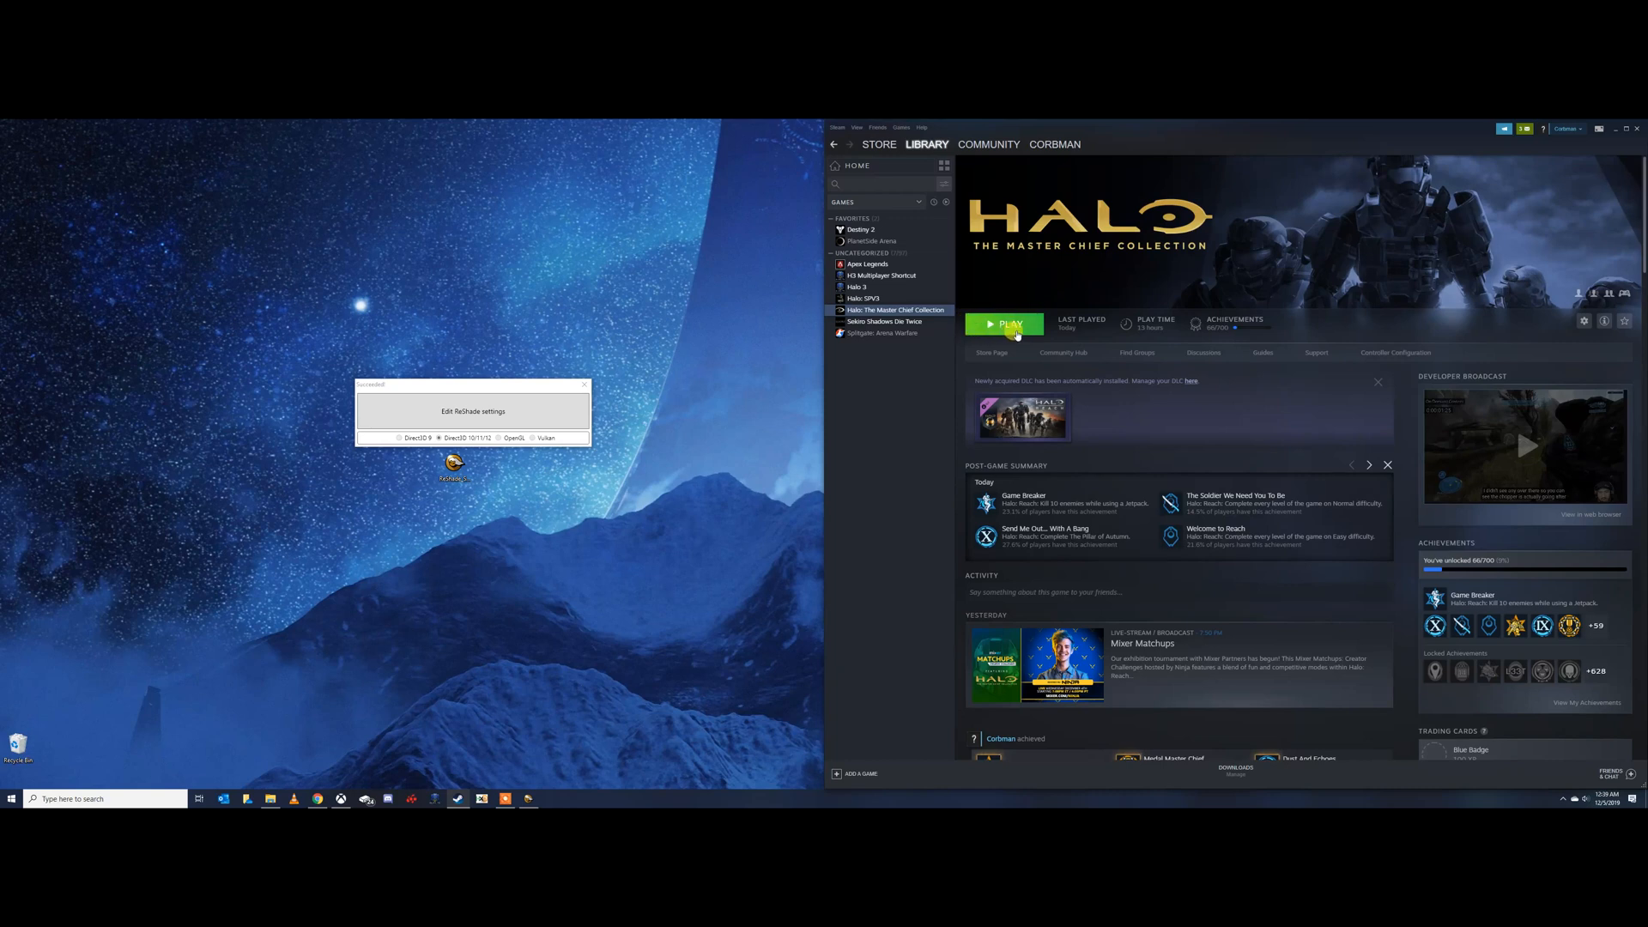
Launch the game from Steam in Anti-Cheat Disabled mode and minimize the Xbox app
{"action": "left_click", "coordinate": [1003, 323]}
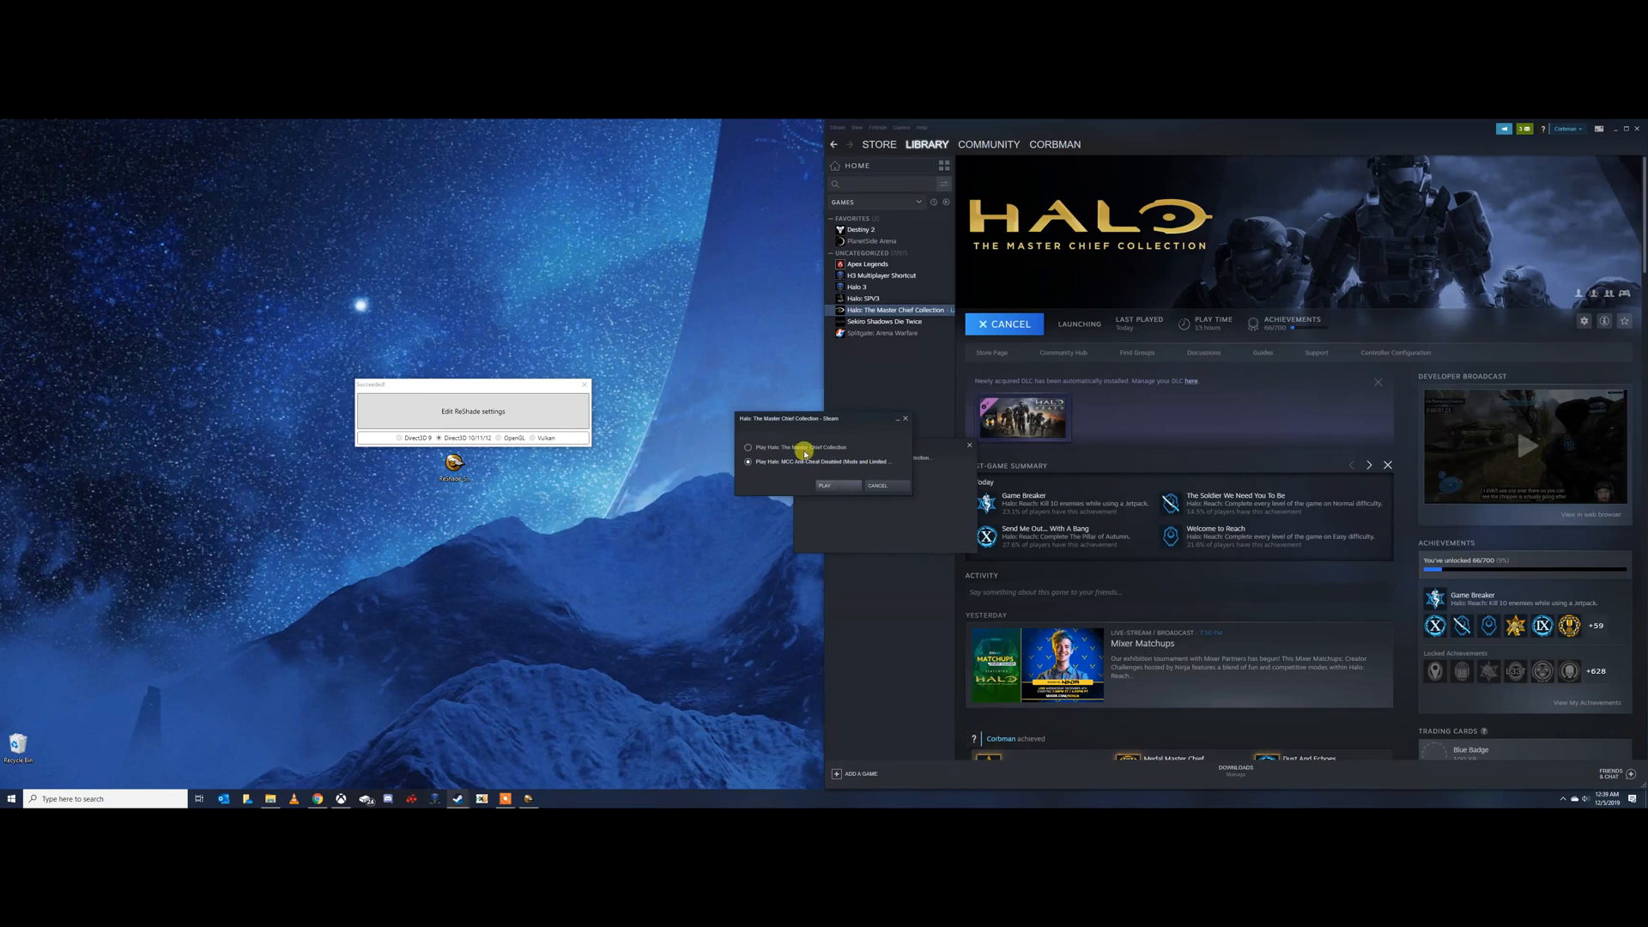
{"action": "left_click", "coordinate": [837, 485]}
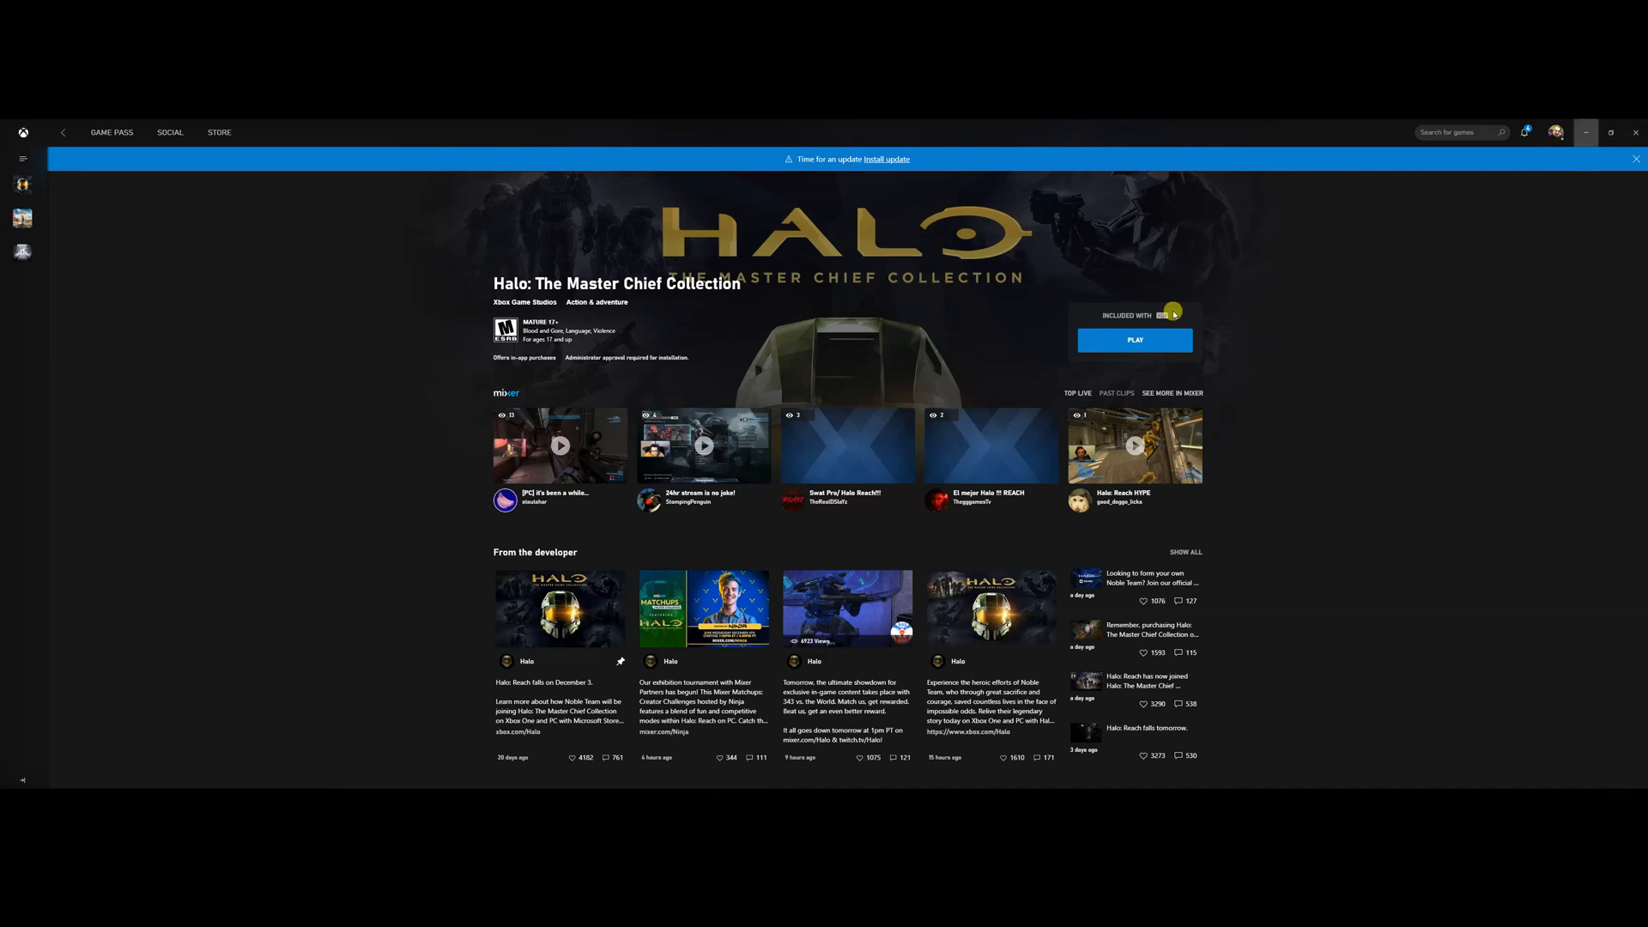
{"action": "mouse_move", "coordinate": [1583, 132]}
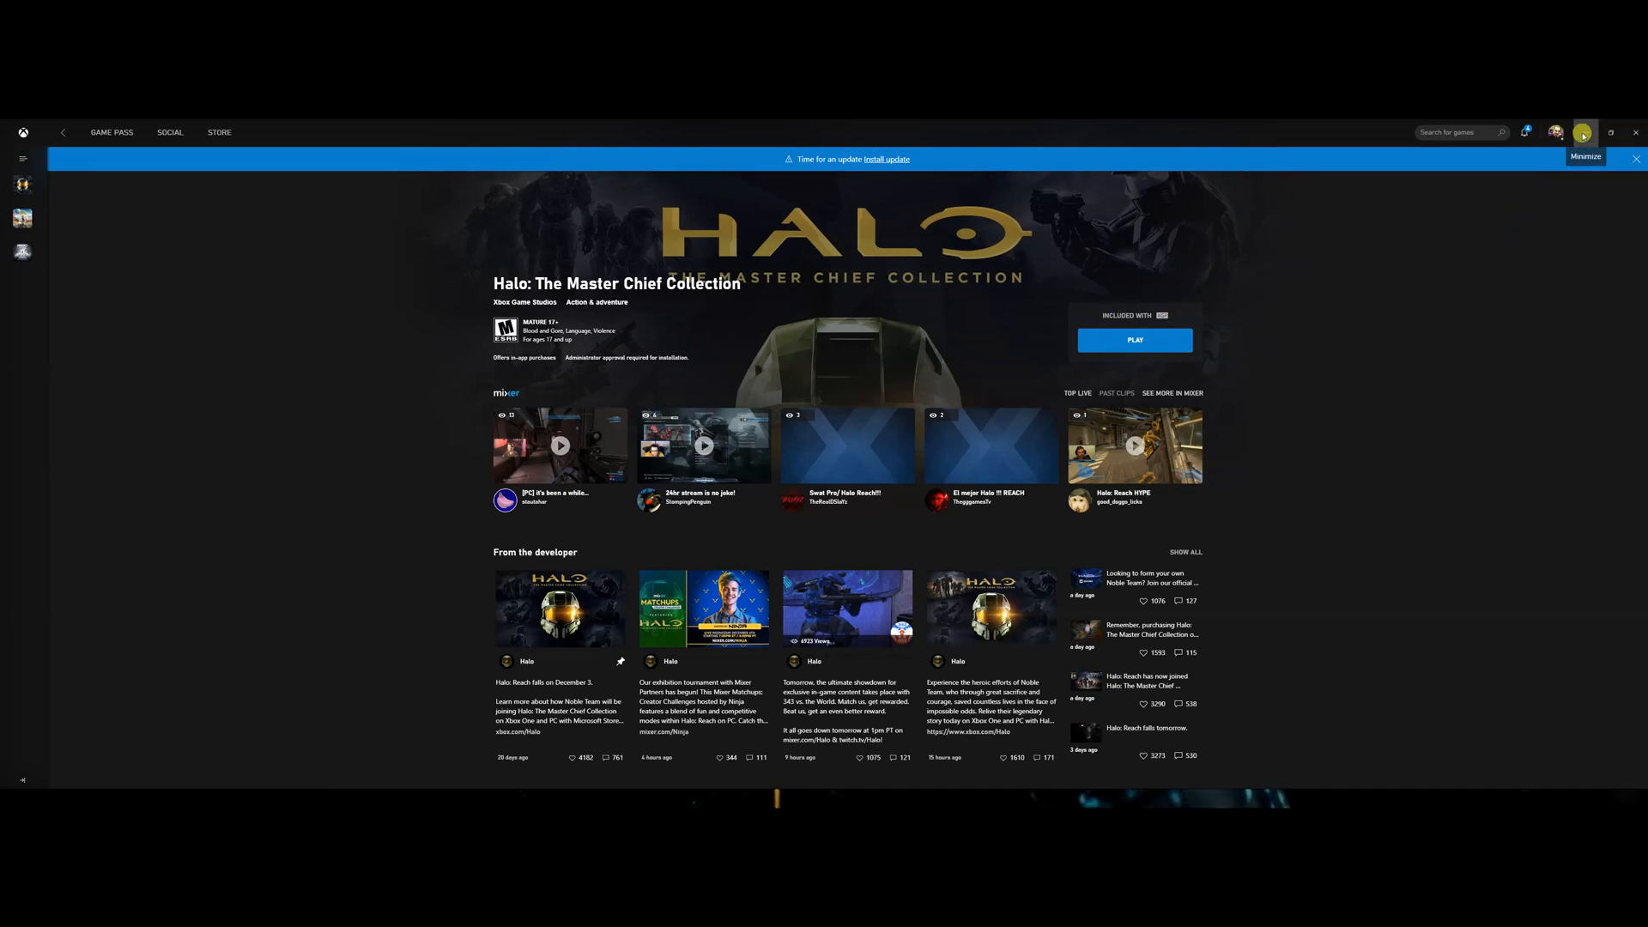
{"action": "left_click", "coordinate": [1134, 340]}
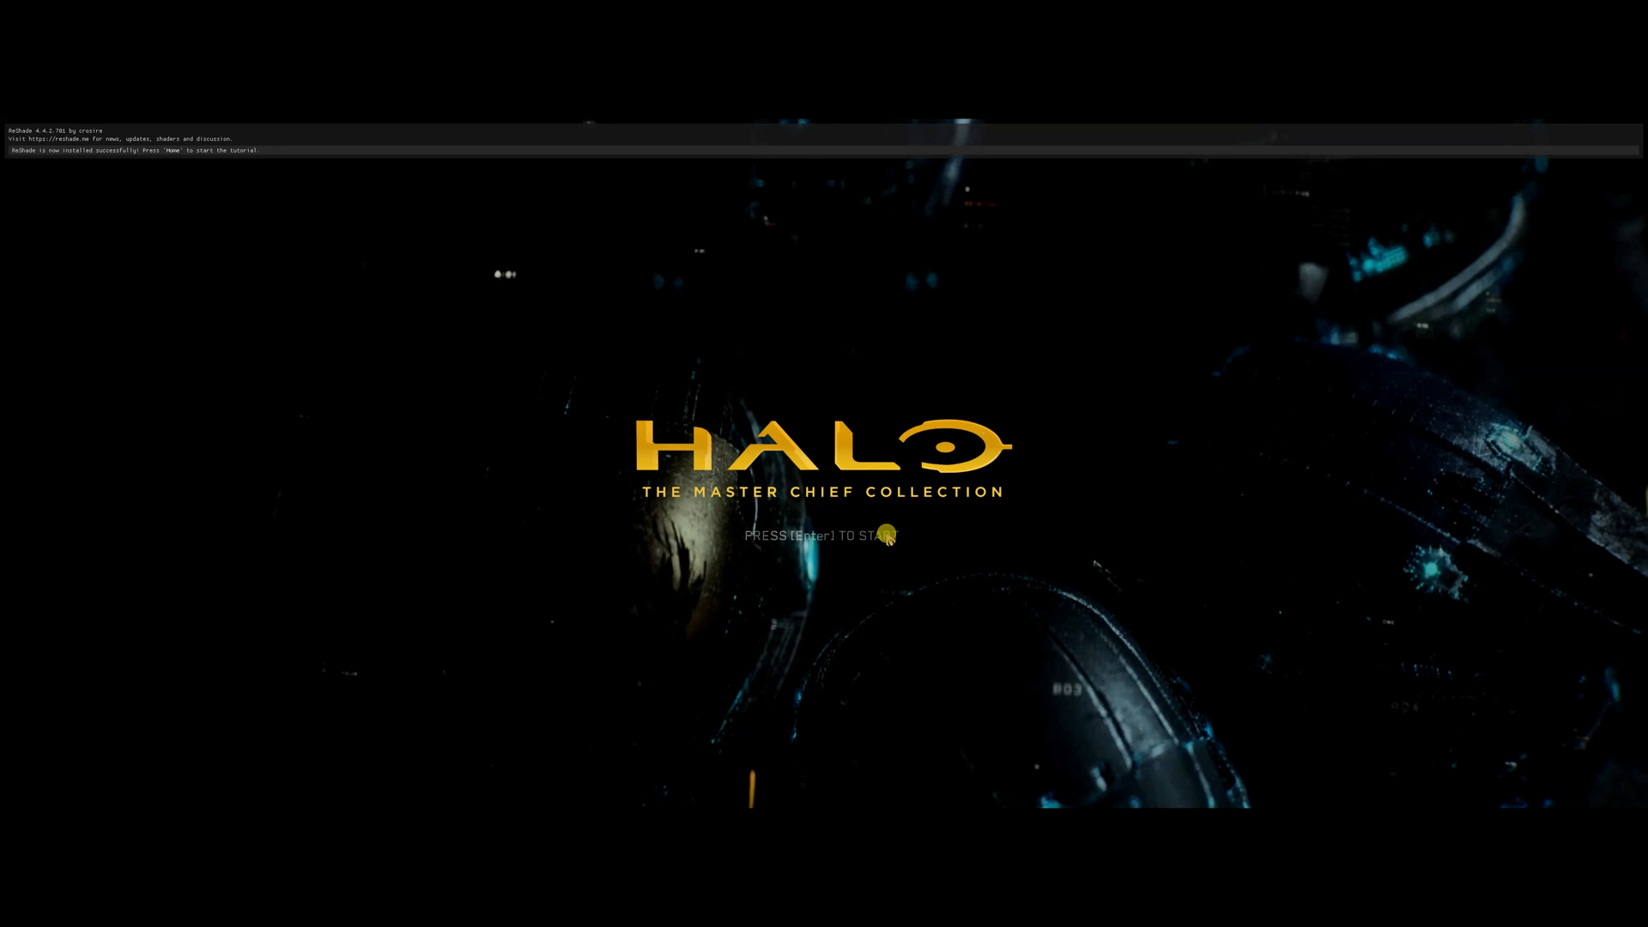
Pass the title screen and skip the ReShade first-run tutorial
{"action": "key", "text": "Enter"}
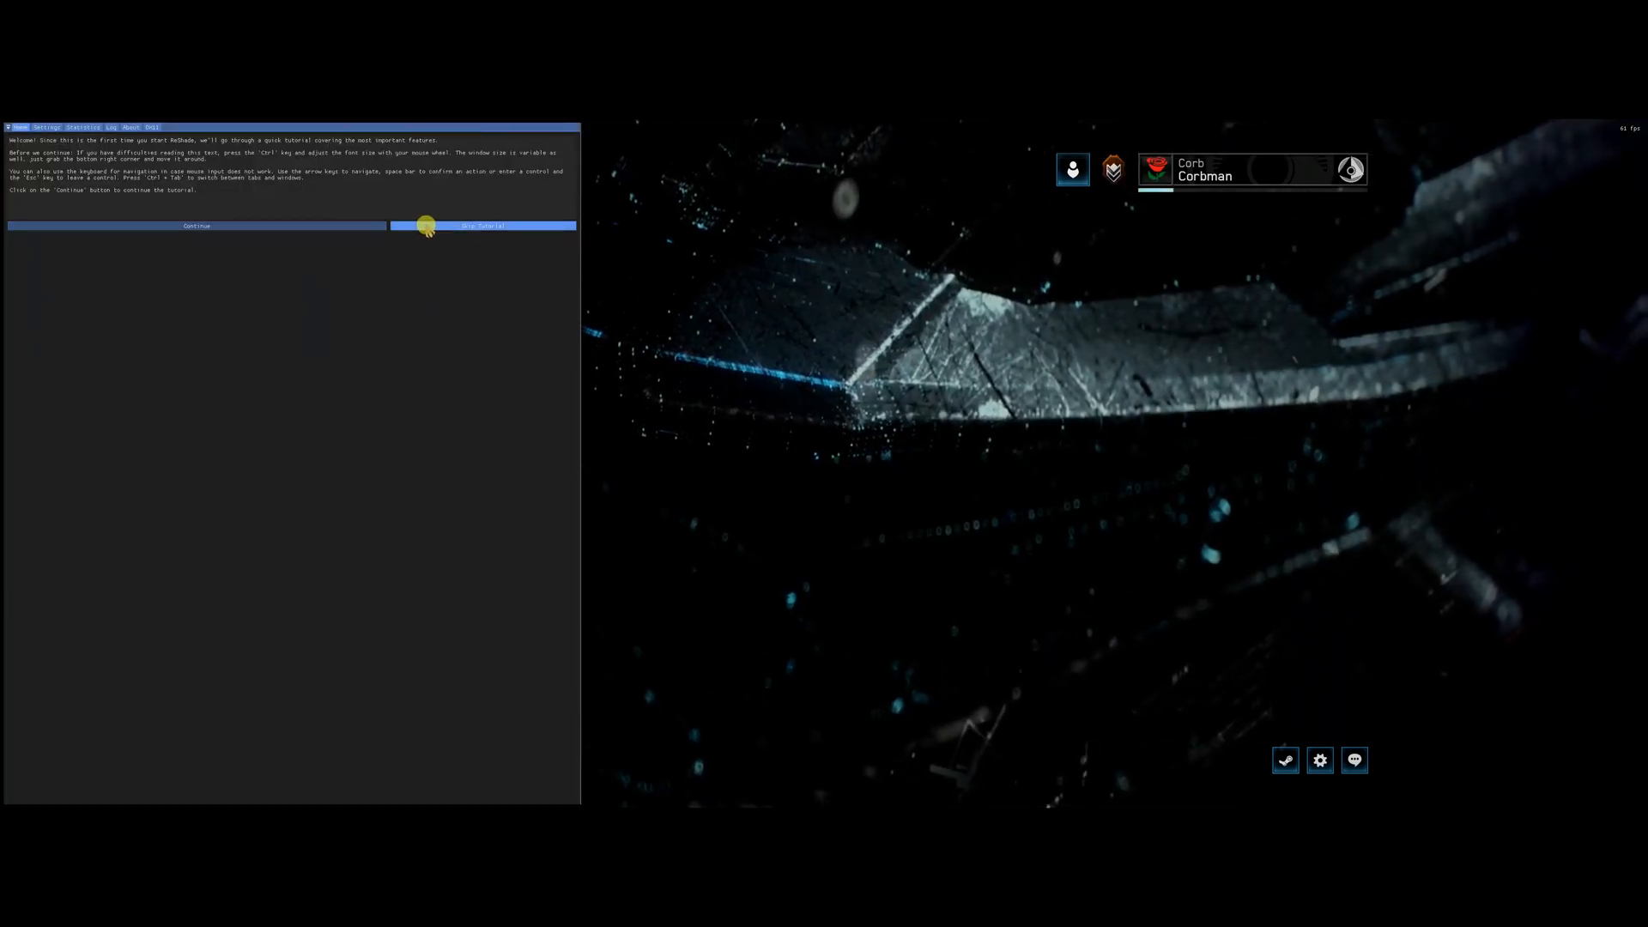
{"action": "left_click", "coordinate": [481, 225]}
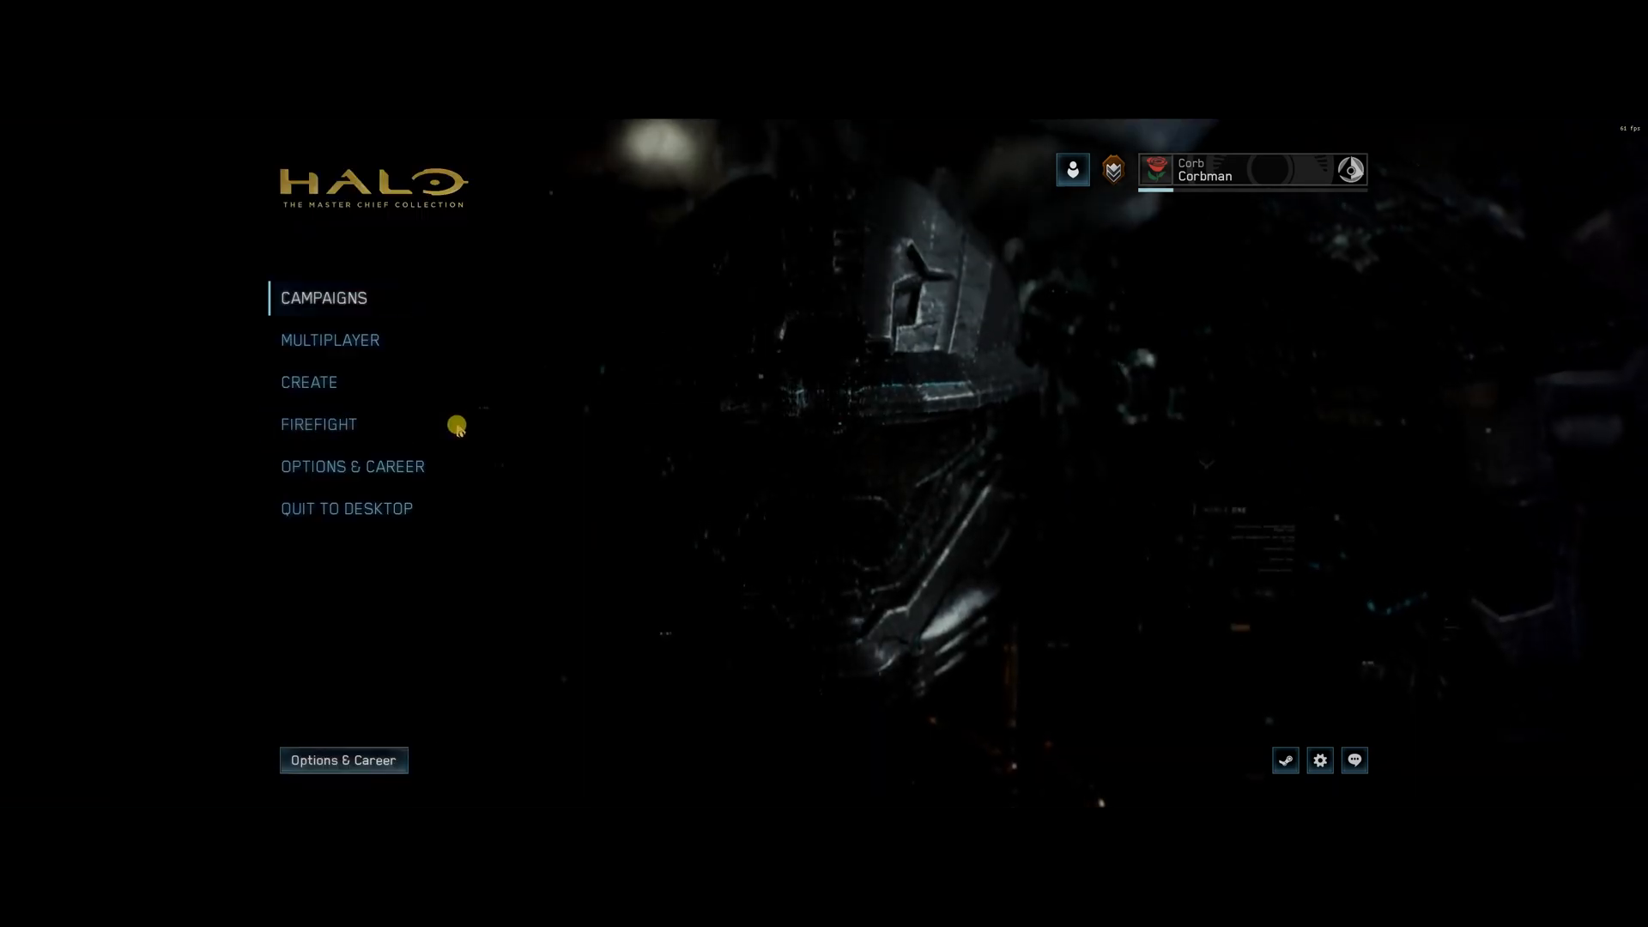
Start Halo: Reach's Tip of the Spear mission from Campaigns > Halo: Reach > Missions
{"action": "left_click", "coordinate": [323, 298]}
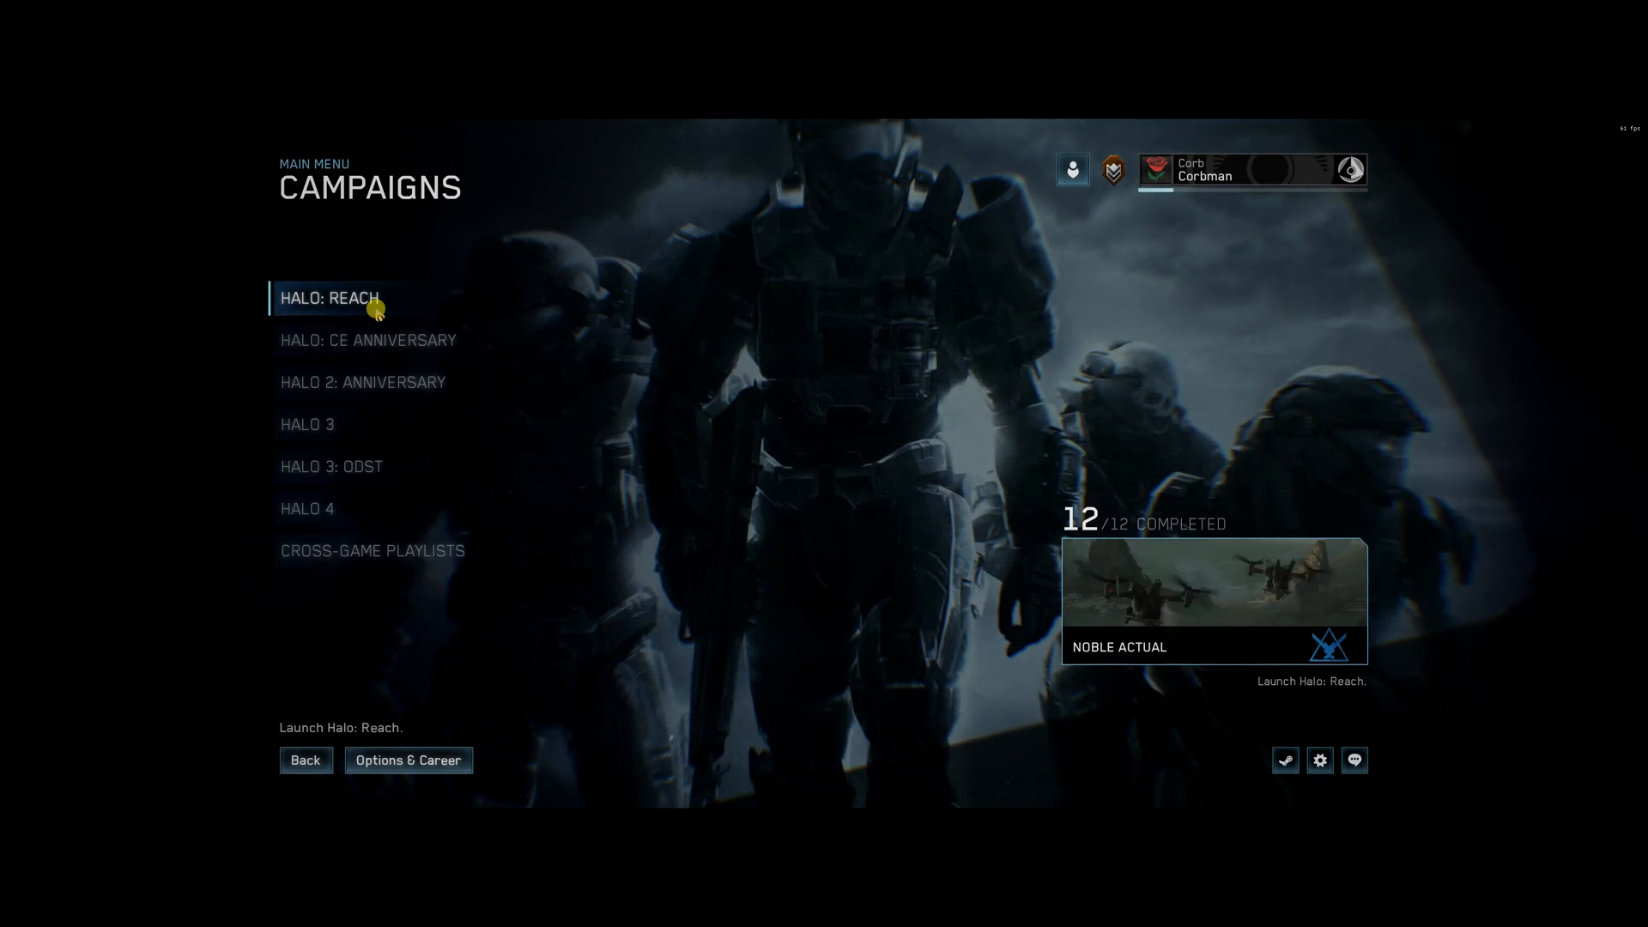
{"action": "mouse_move", "coordinate": [449, 412]}
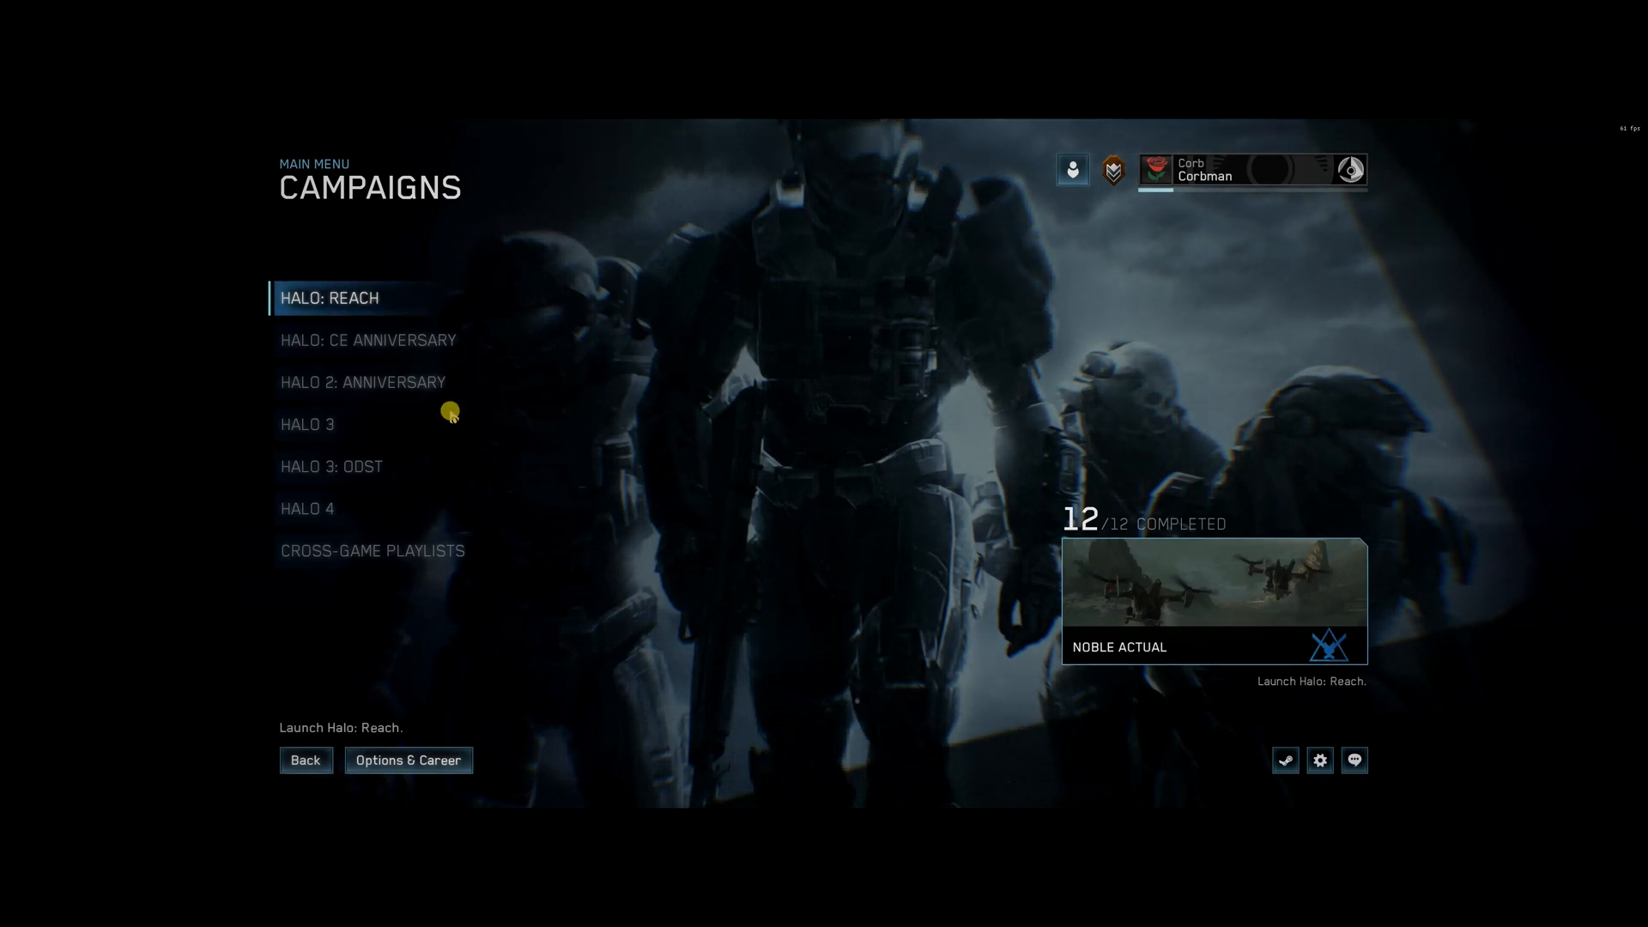
{"action": "left_click", "coordinate": [328, 297]}
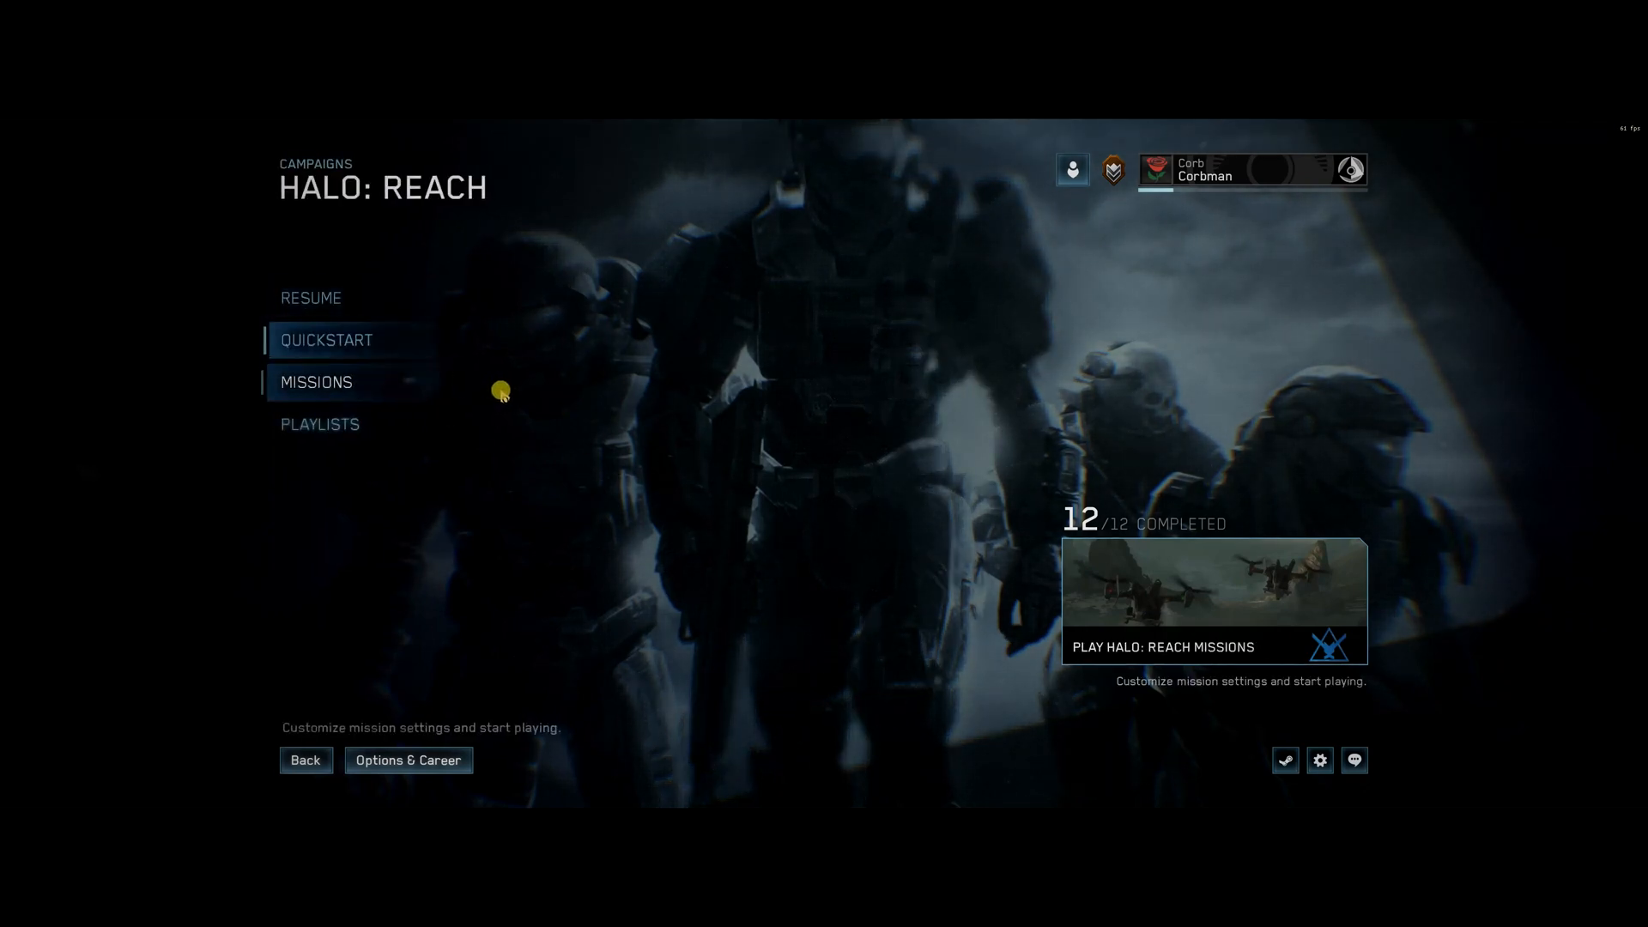
{"action": "left_click", "coordinate": [316, 381]}
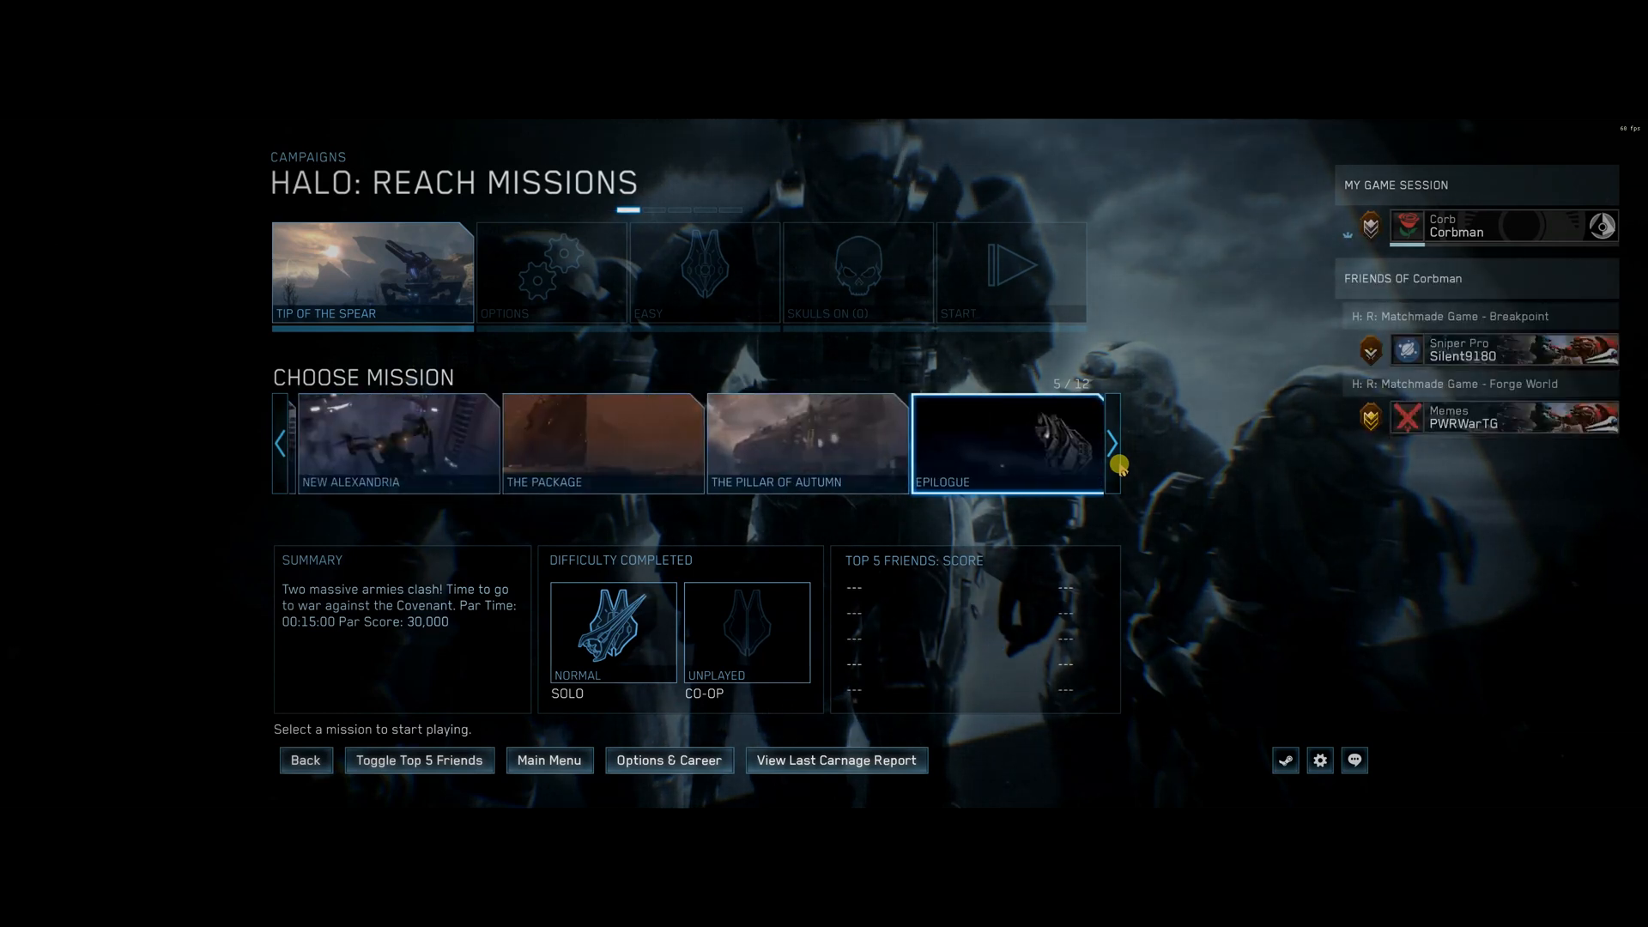
{"action": "left_click", "coordinate": [1110, 443]}
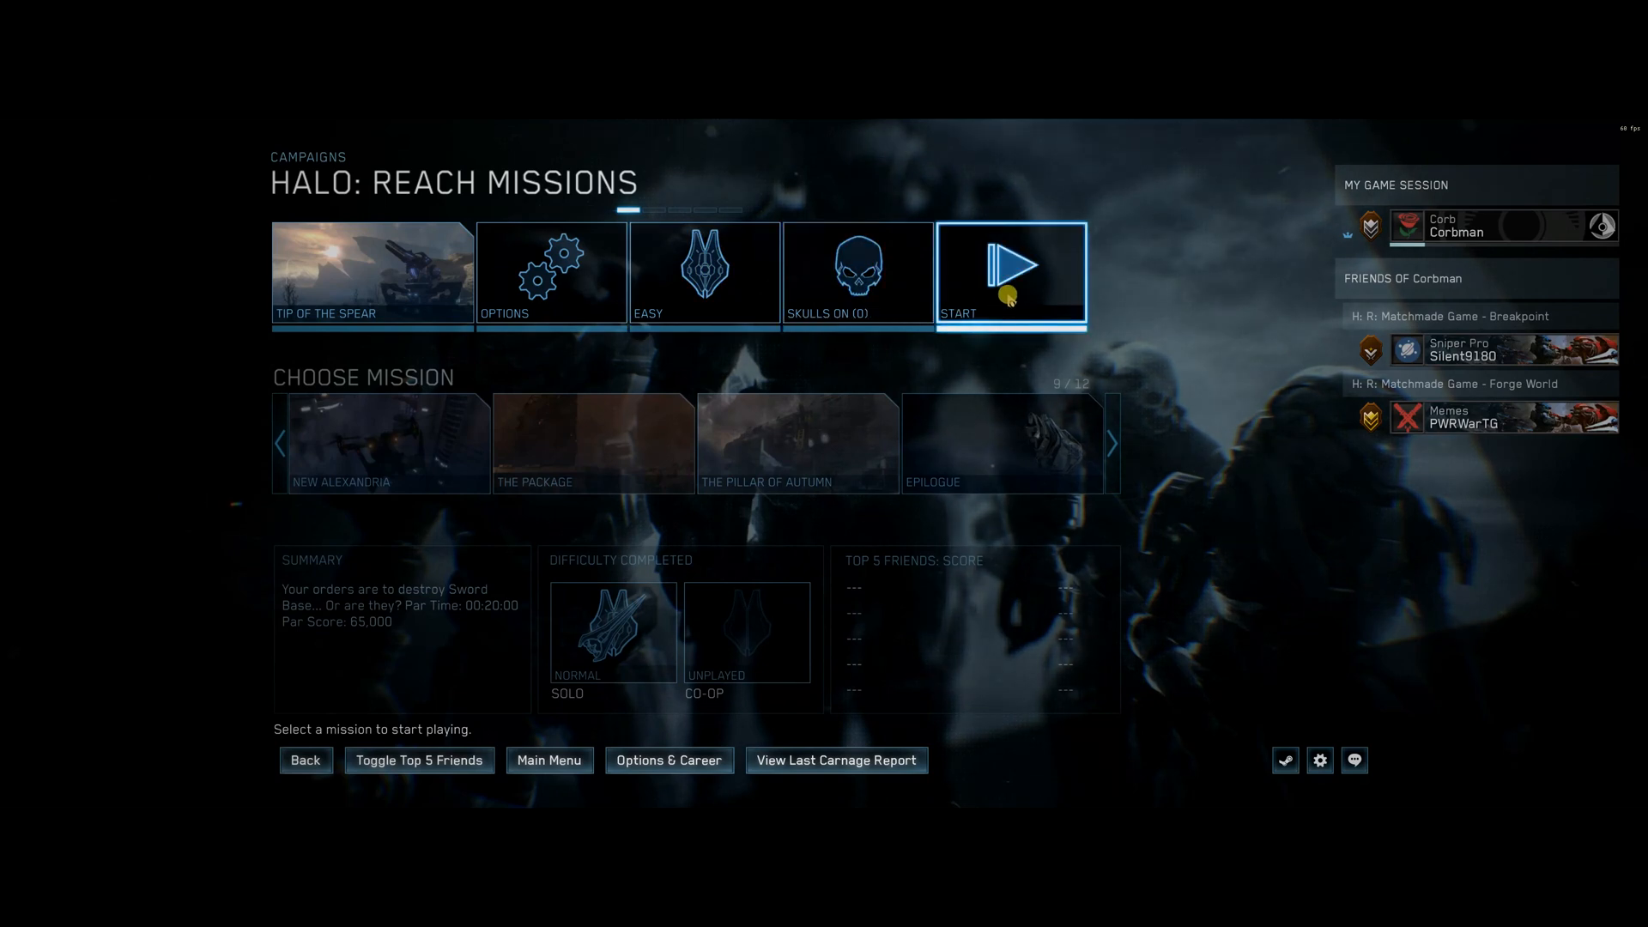
{"action": "left_click", "coordinate": [1010, 272]}
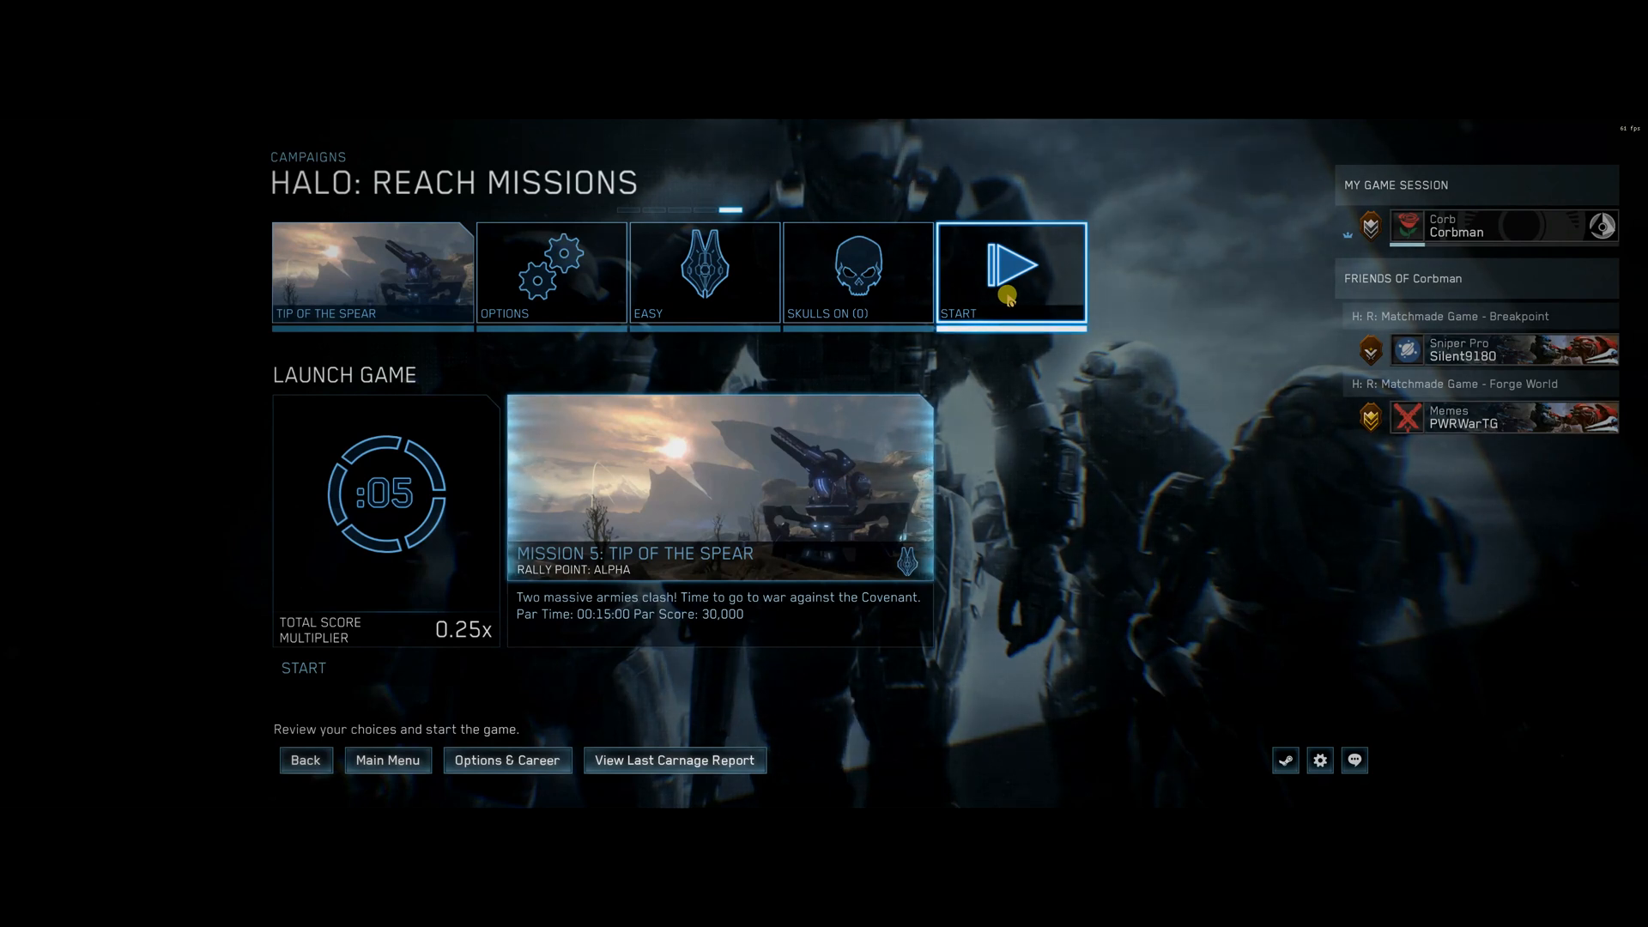
{"action": "left_click", "coordinate": [1010, 275]}
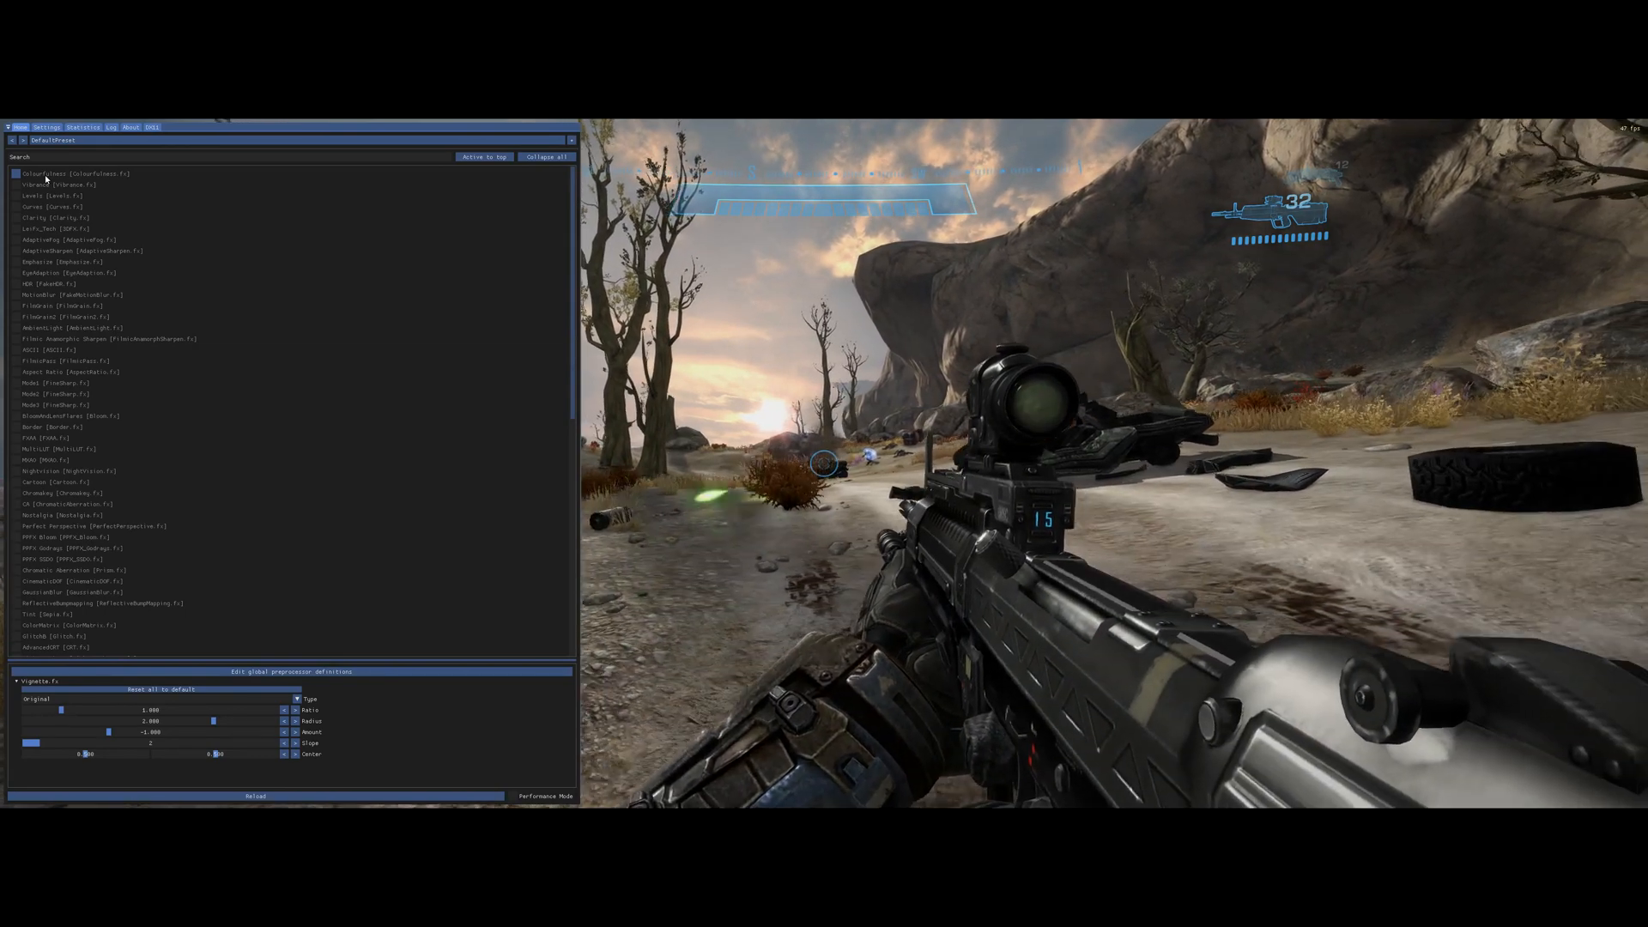
Tick the Clarity checkbox in ReShade's Home tab effect list
{"action": "left_click", "coordinate": [18, 217]}
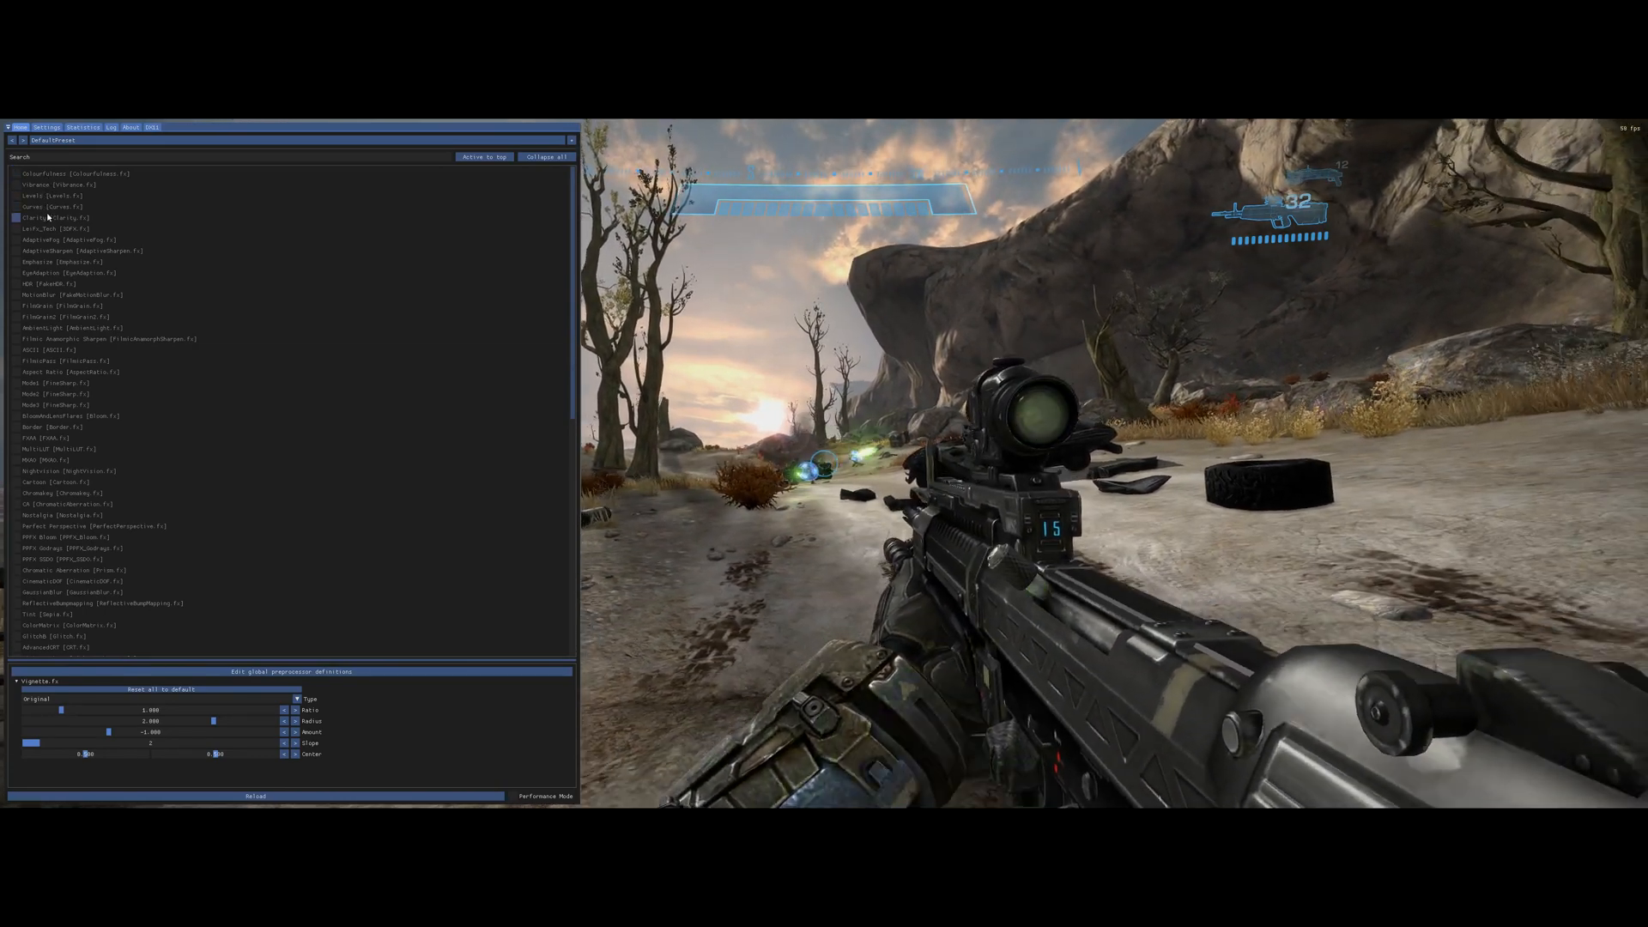
{"action": "left_click", "coordinate": [14, 217]}
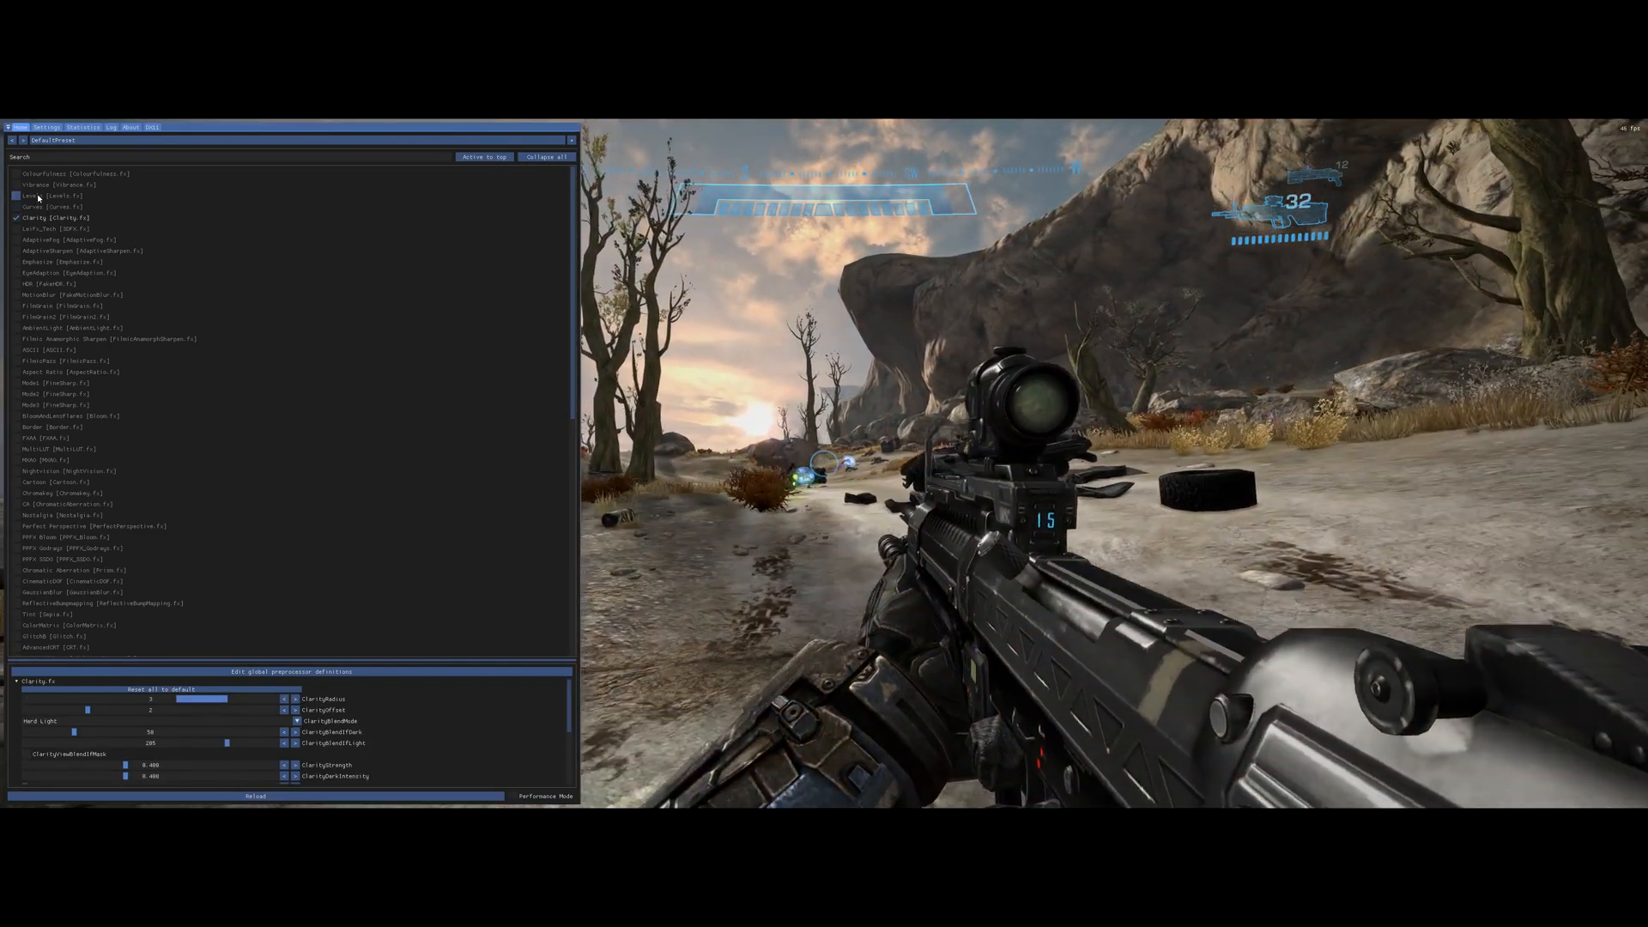
Tick the Levels checkbox in ReShade's effect list alongside Clarity
{"action": "left_click", "coordinate": [50, 196]}
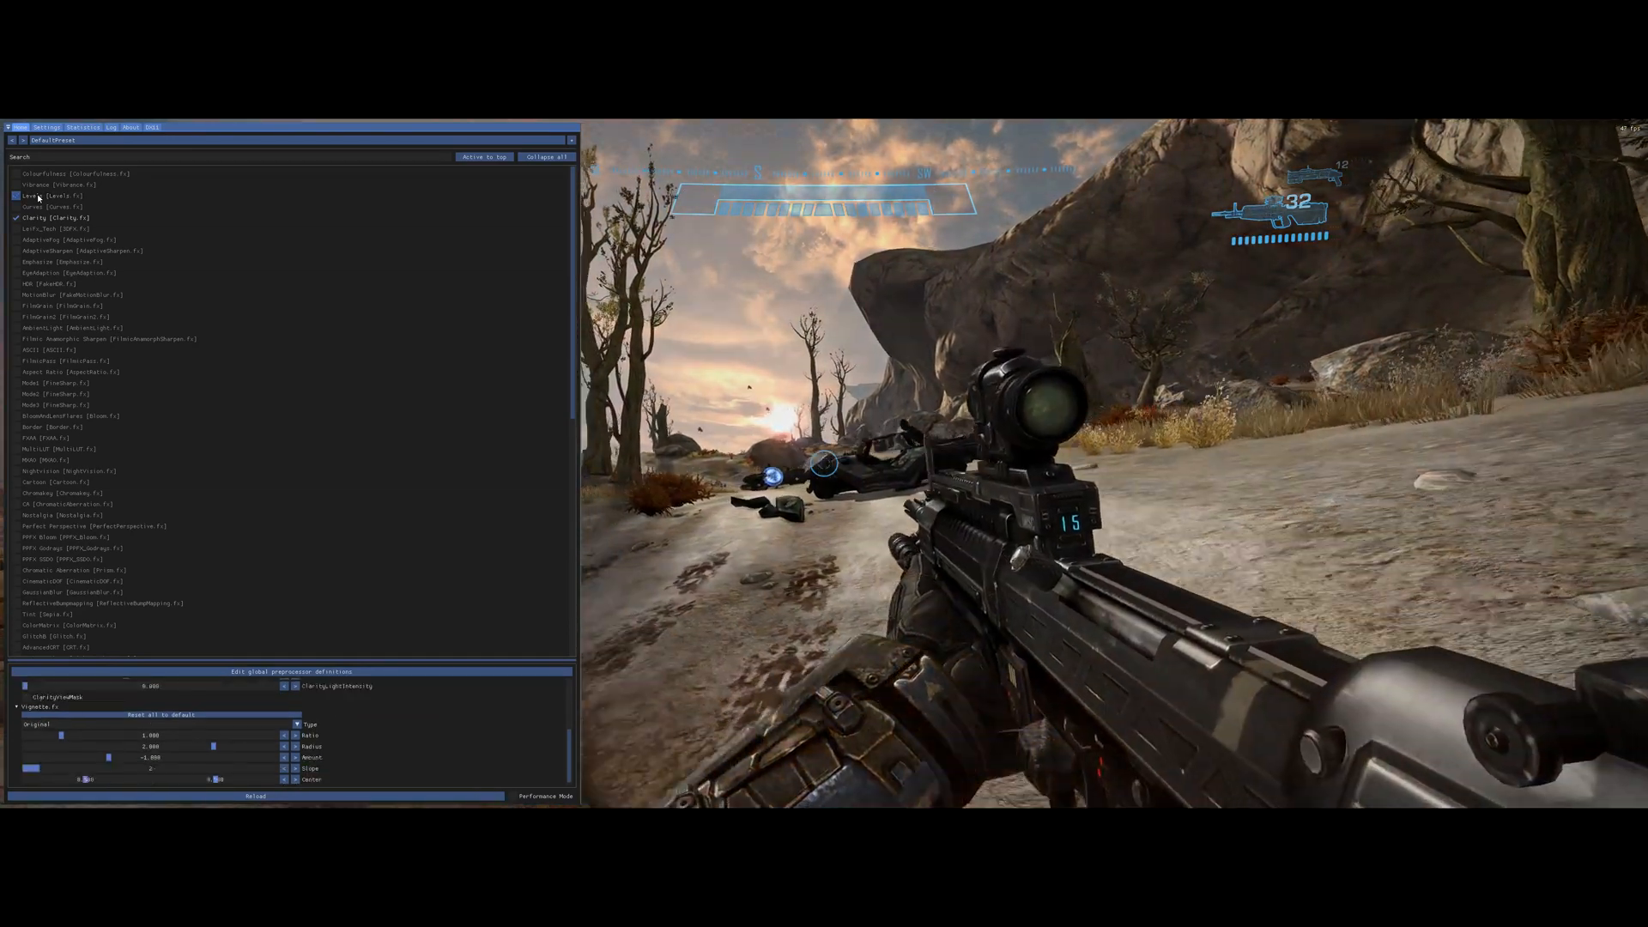
{"action": "left_click", "coordinate": [16, 196]}
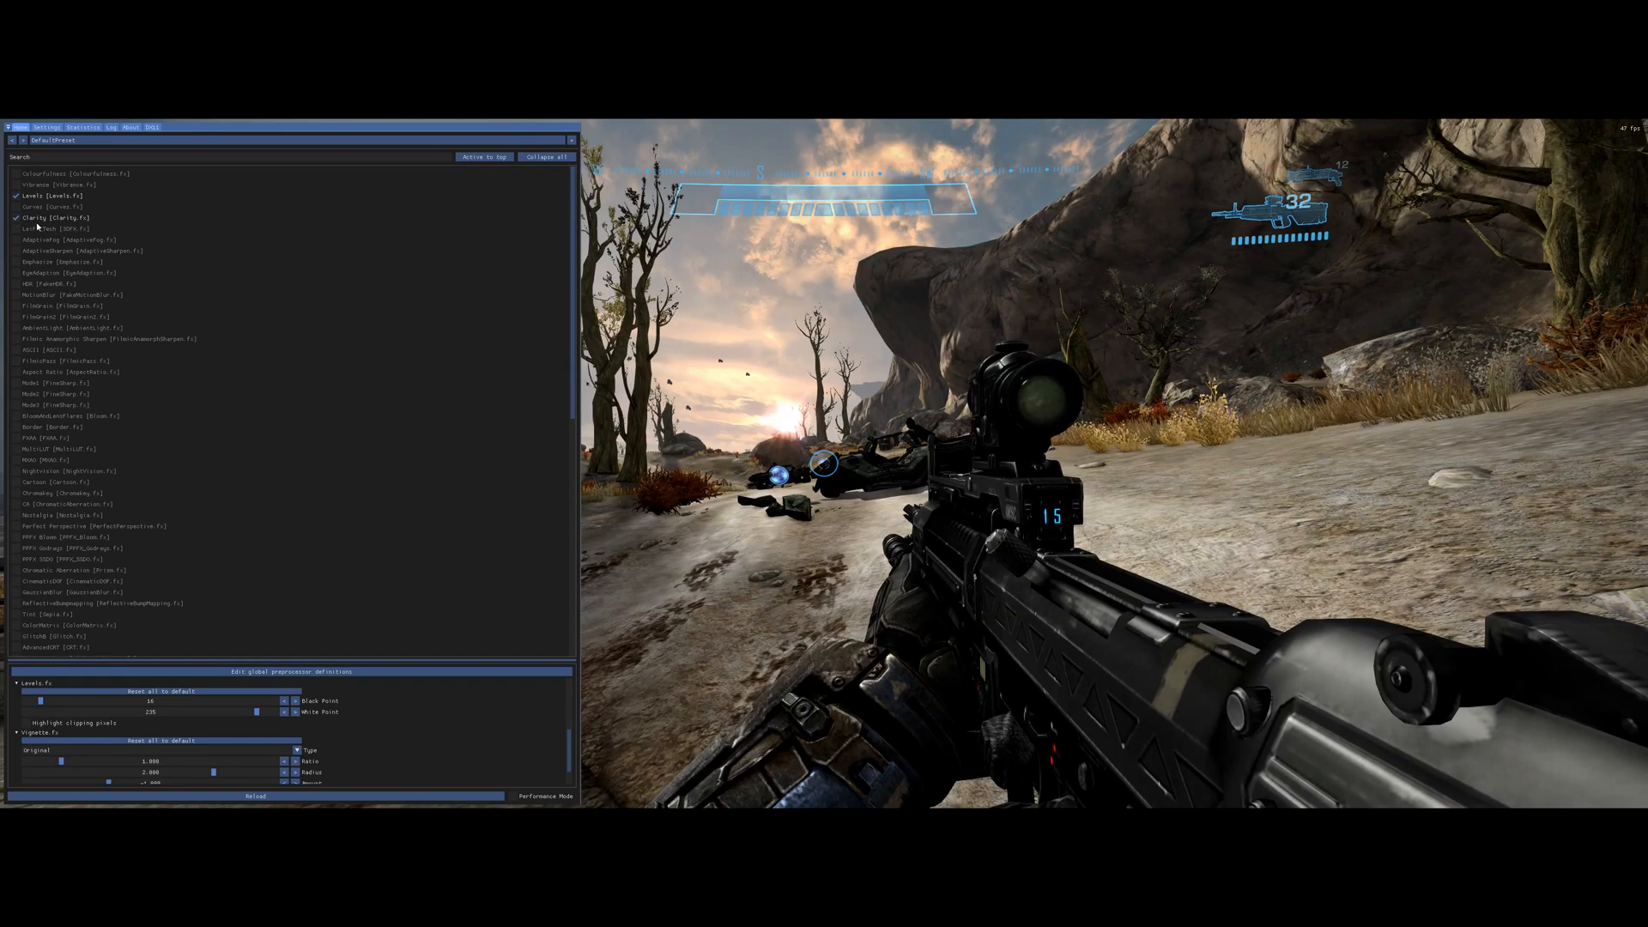
{"action": "left_click", "coordinate": [15, 284]}
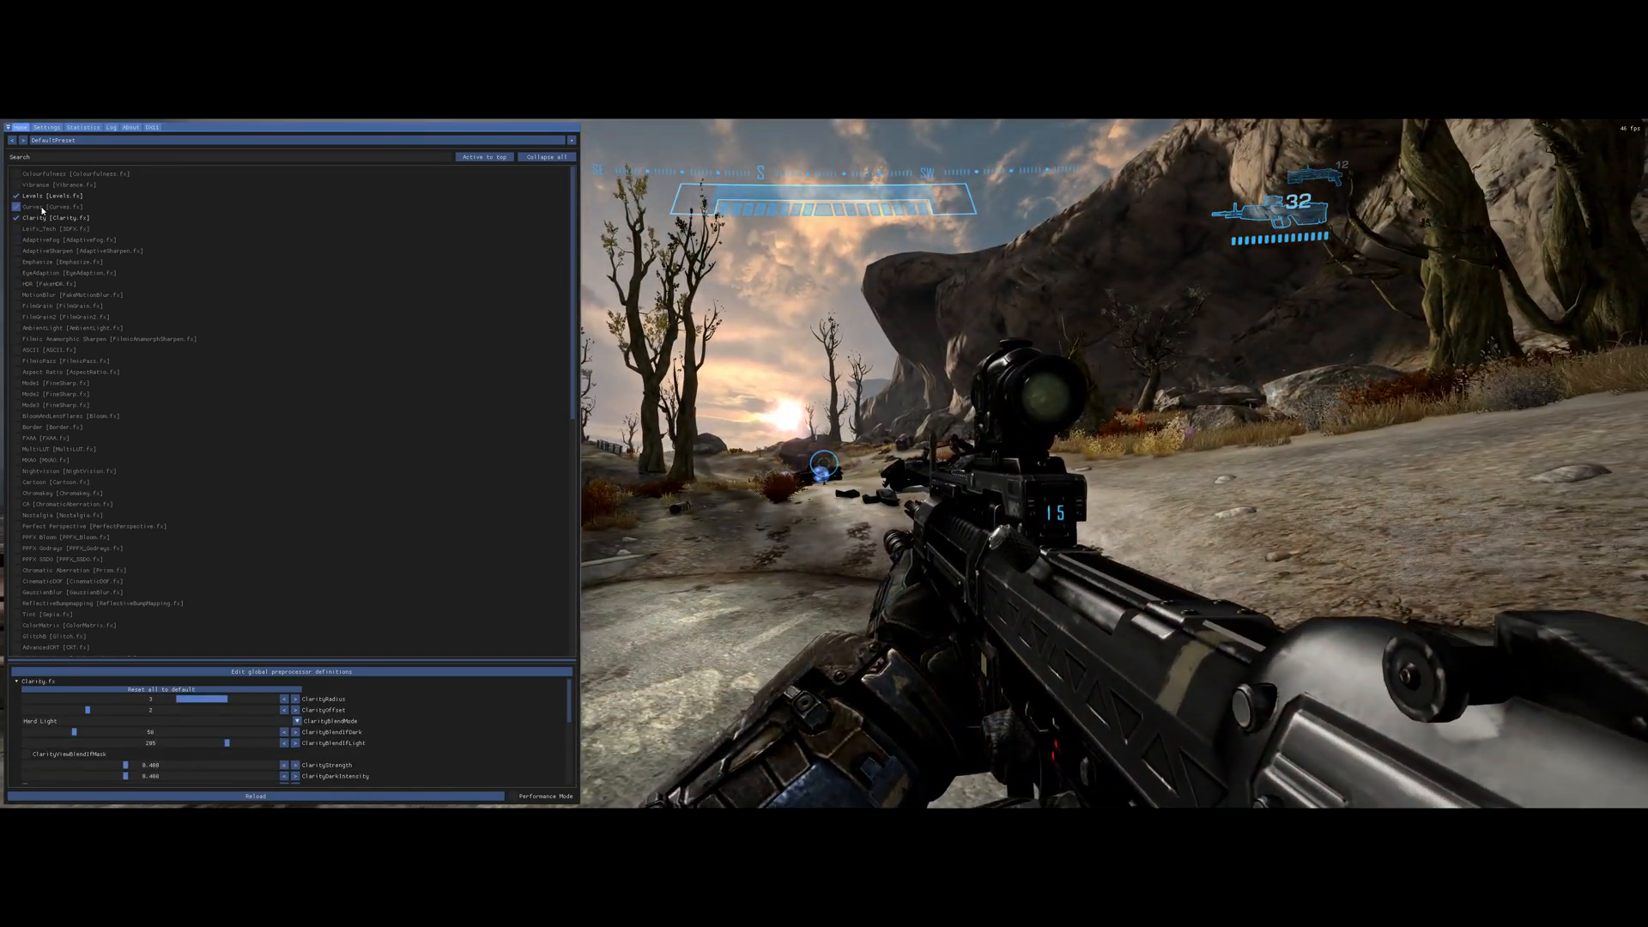
{"action": "left_click", "coordinate": [36, 207]}
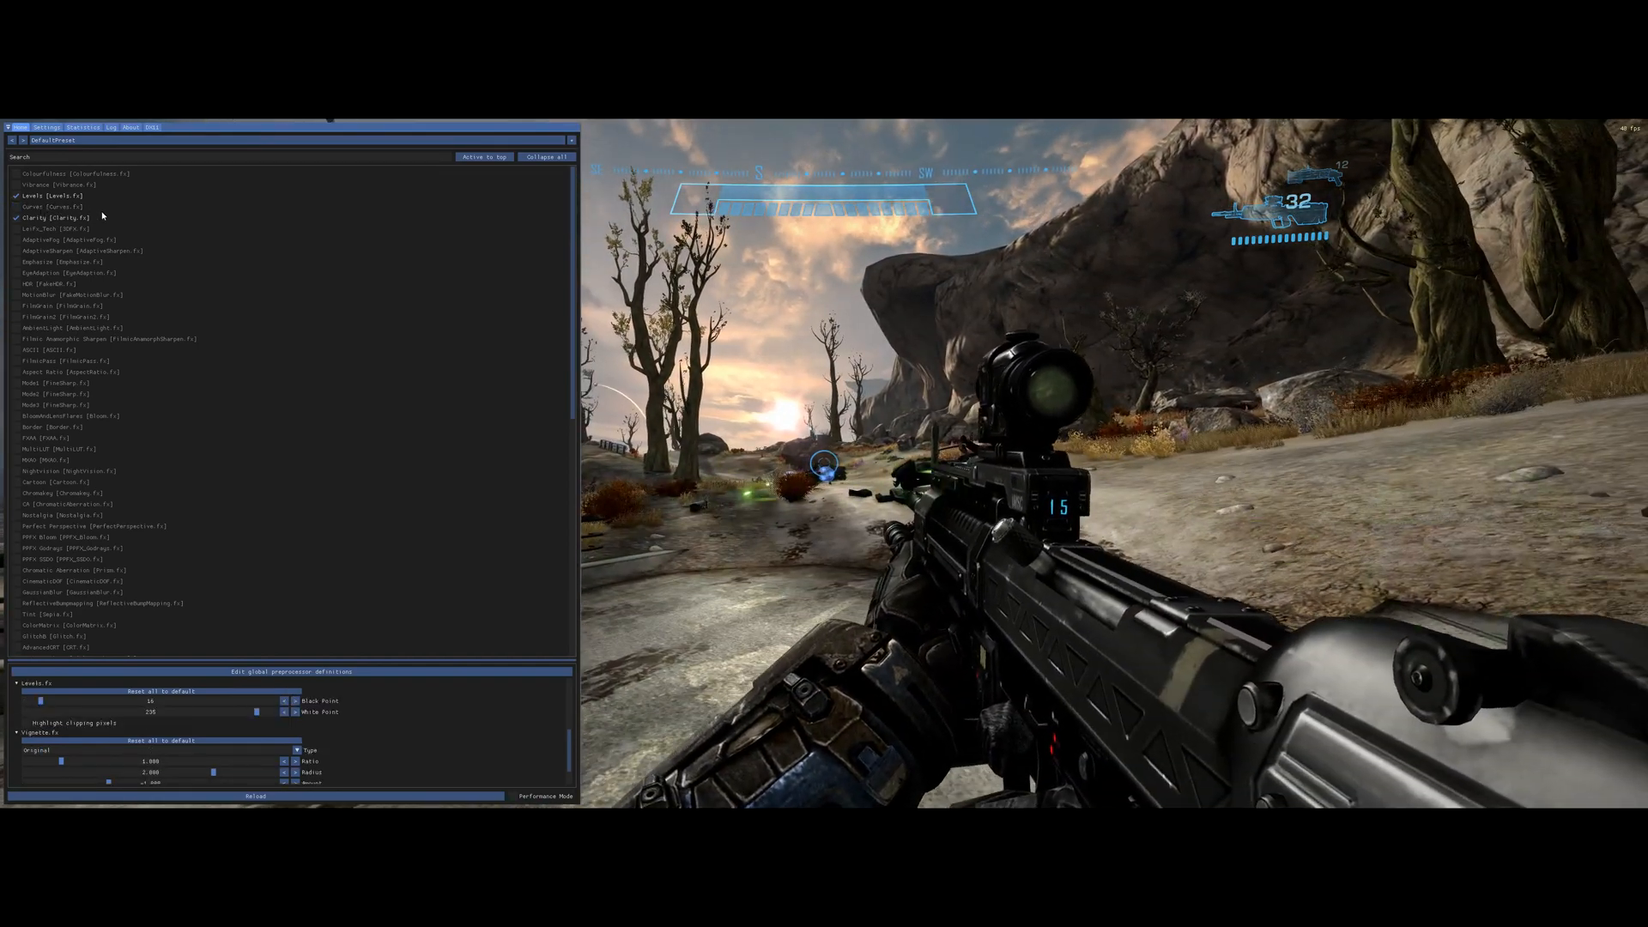
Enable the Colourfulness and FakeMotionBlur effects in ReShade
{"action": "left_click", "coordinate": [15, 186]}
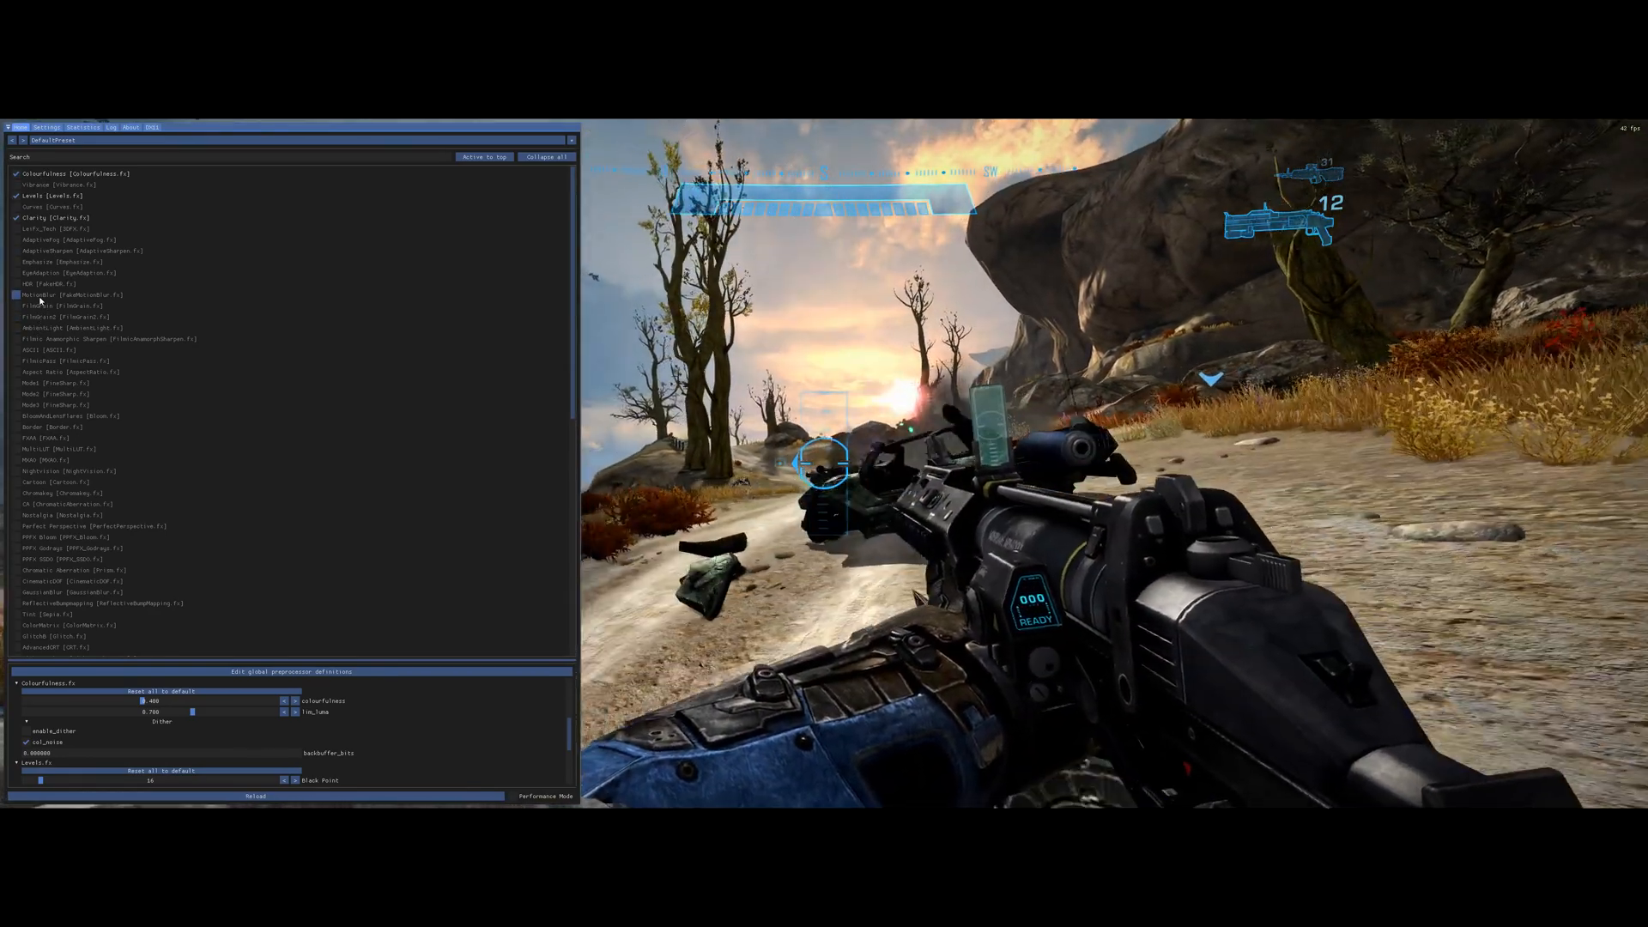
{"action": "left_click", "coordinate": [25, 294]}
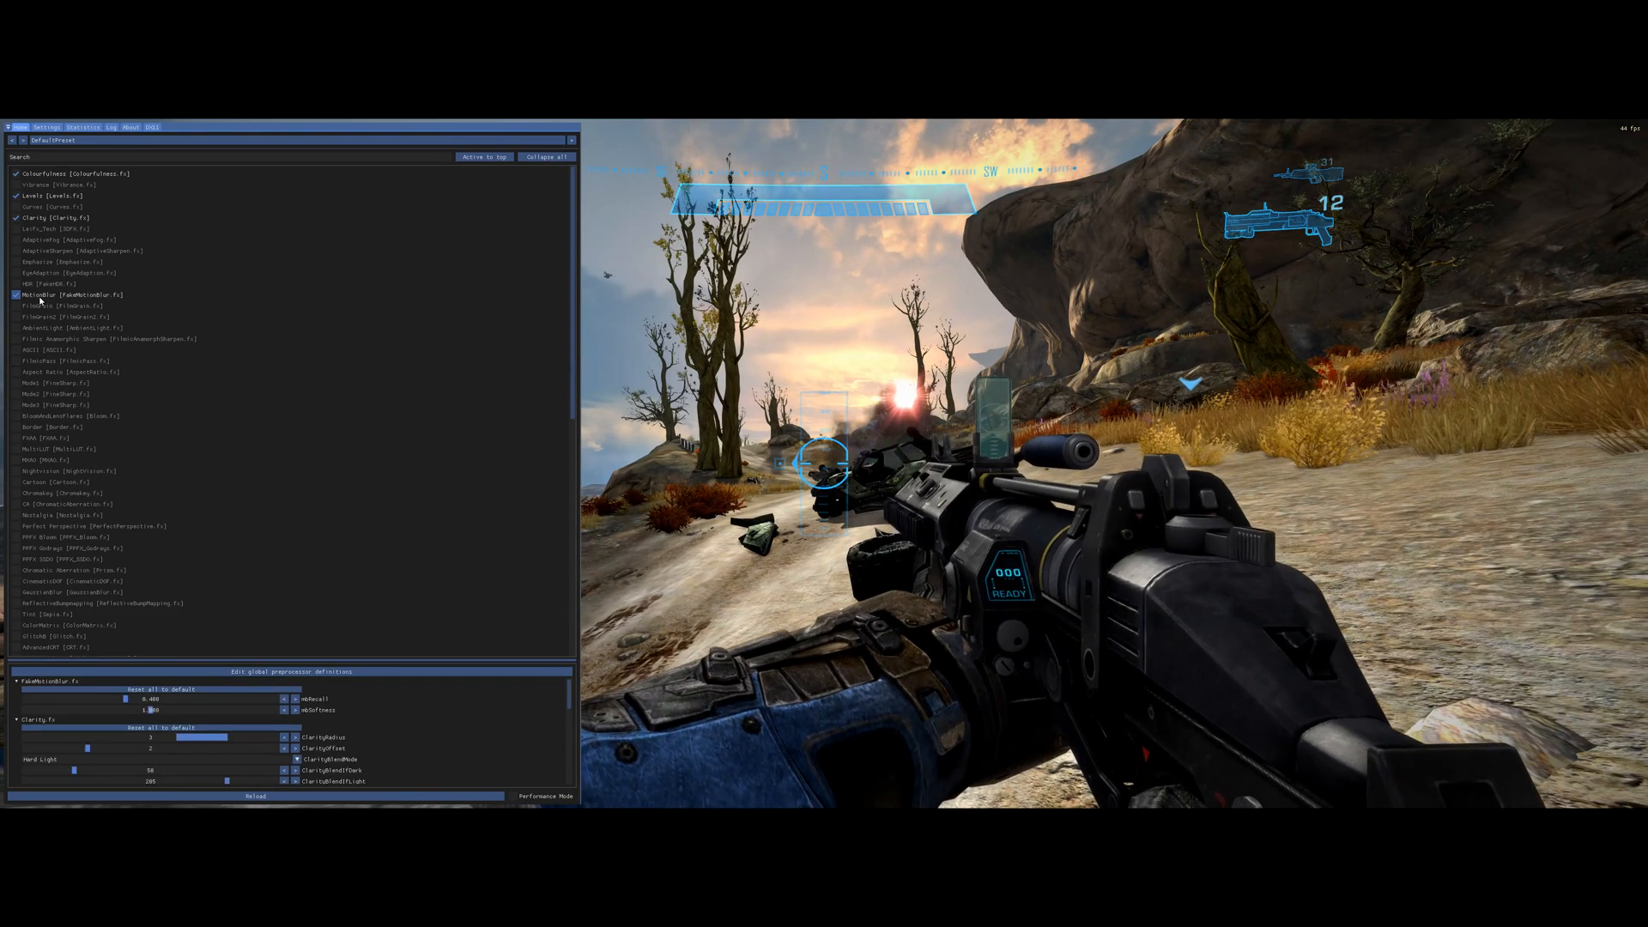
Turn FakeMotionBlur off, then enable FXAA briefly and disable it again
{"action": "right_click", "coordinate": [63, 295]}
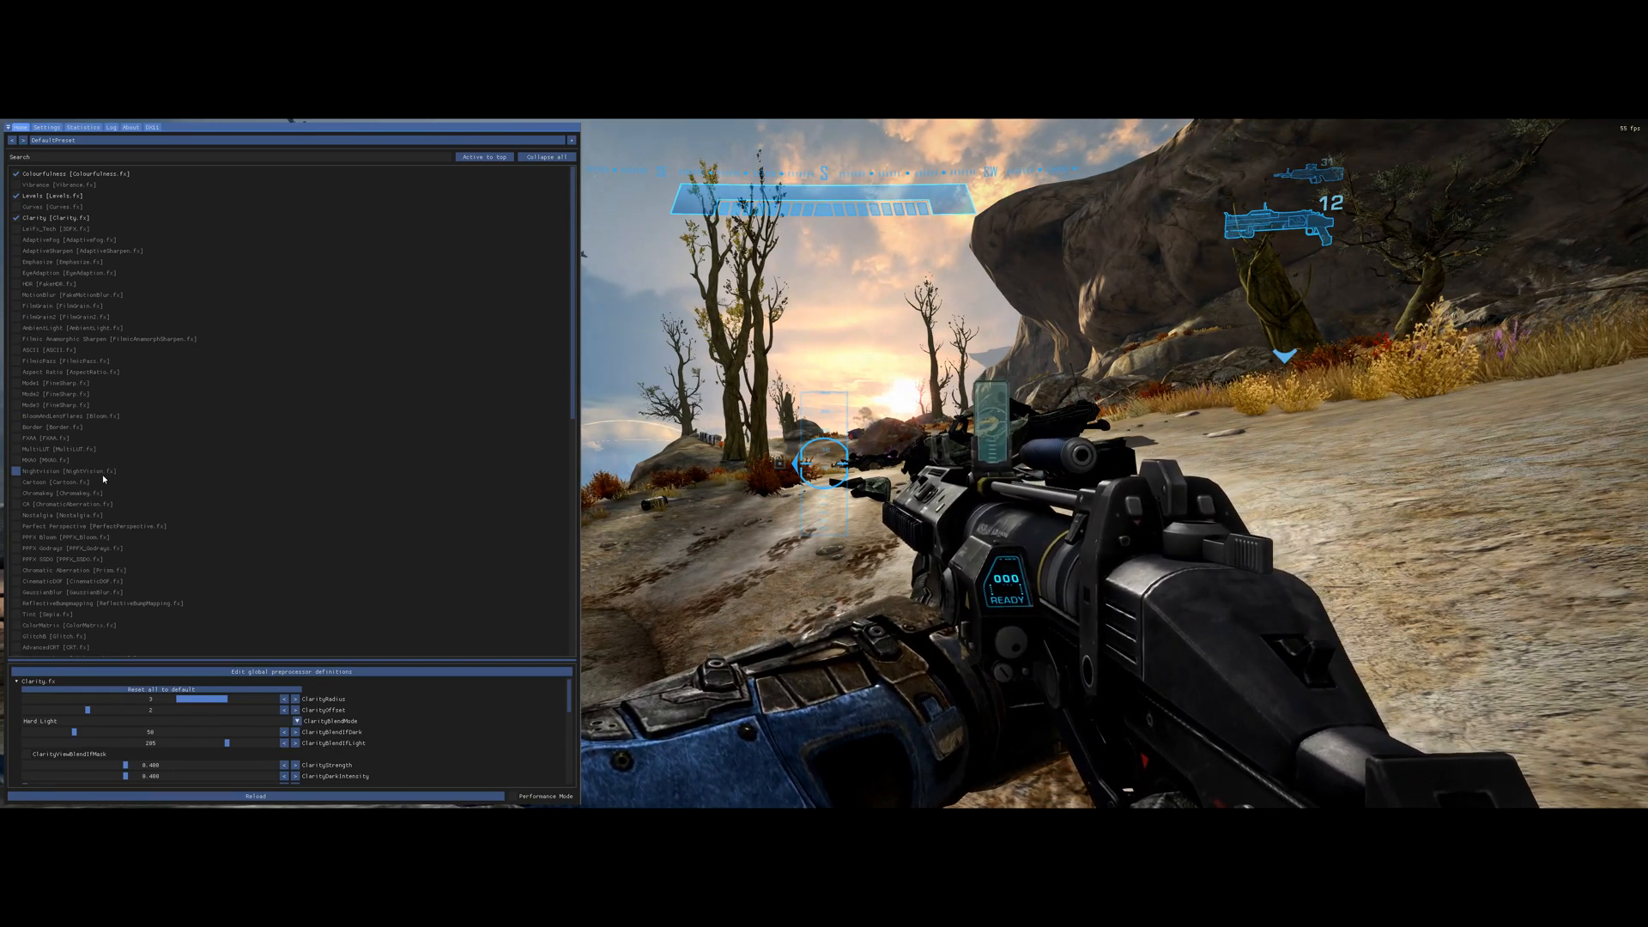
{"action": "left_click", "coordinate": [15, 439]}
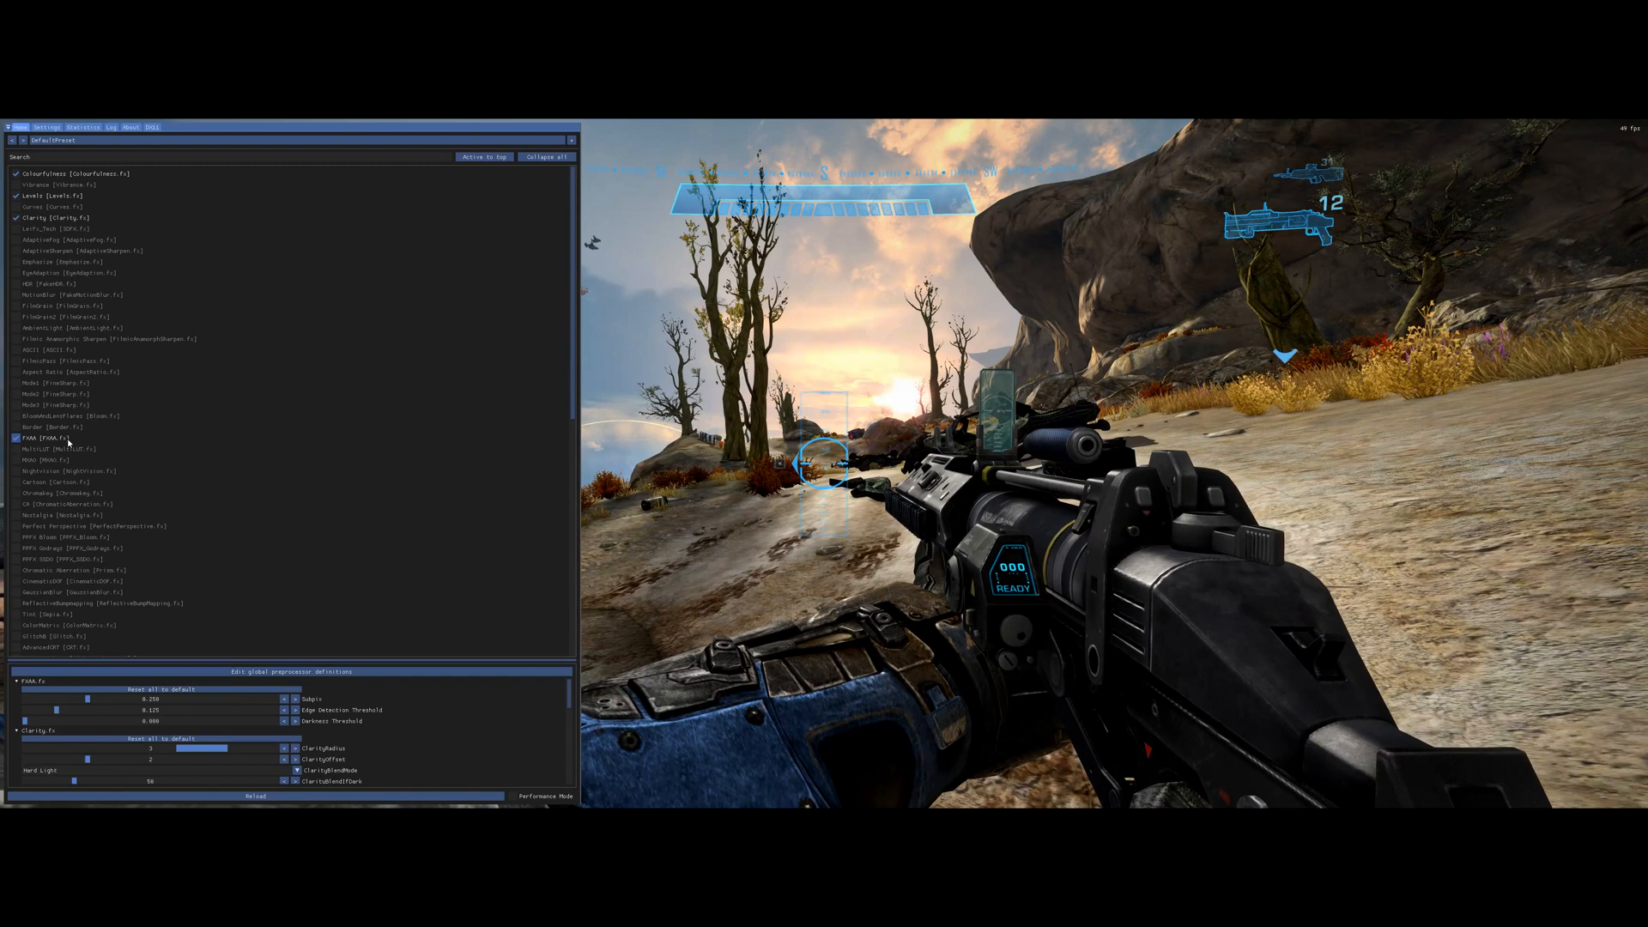
{"action": "left_click", "coordinate": [16, 437]}
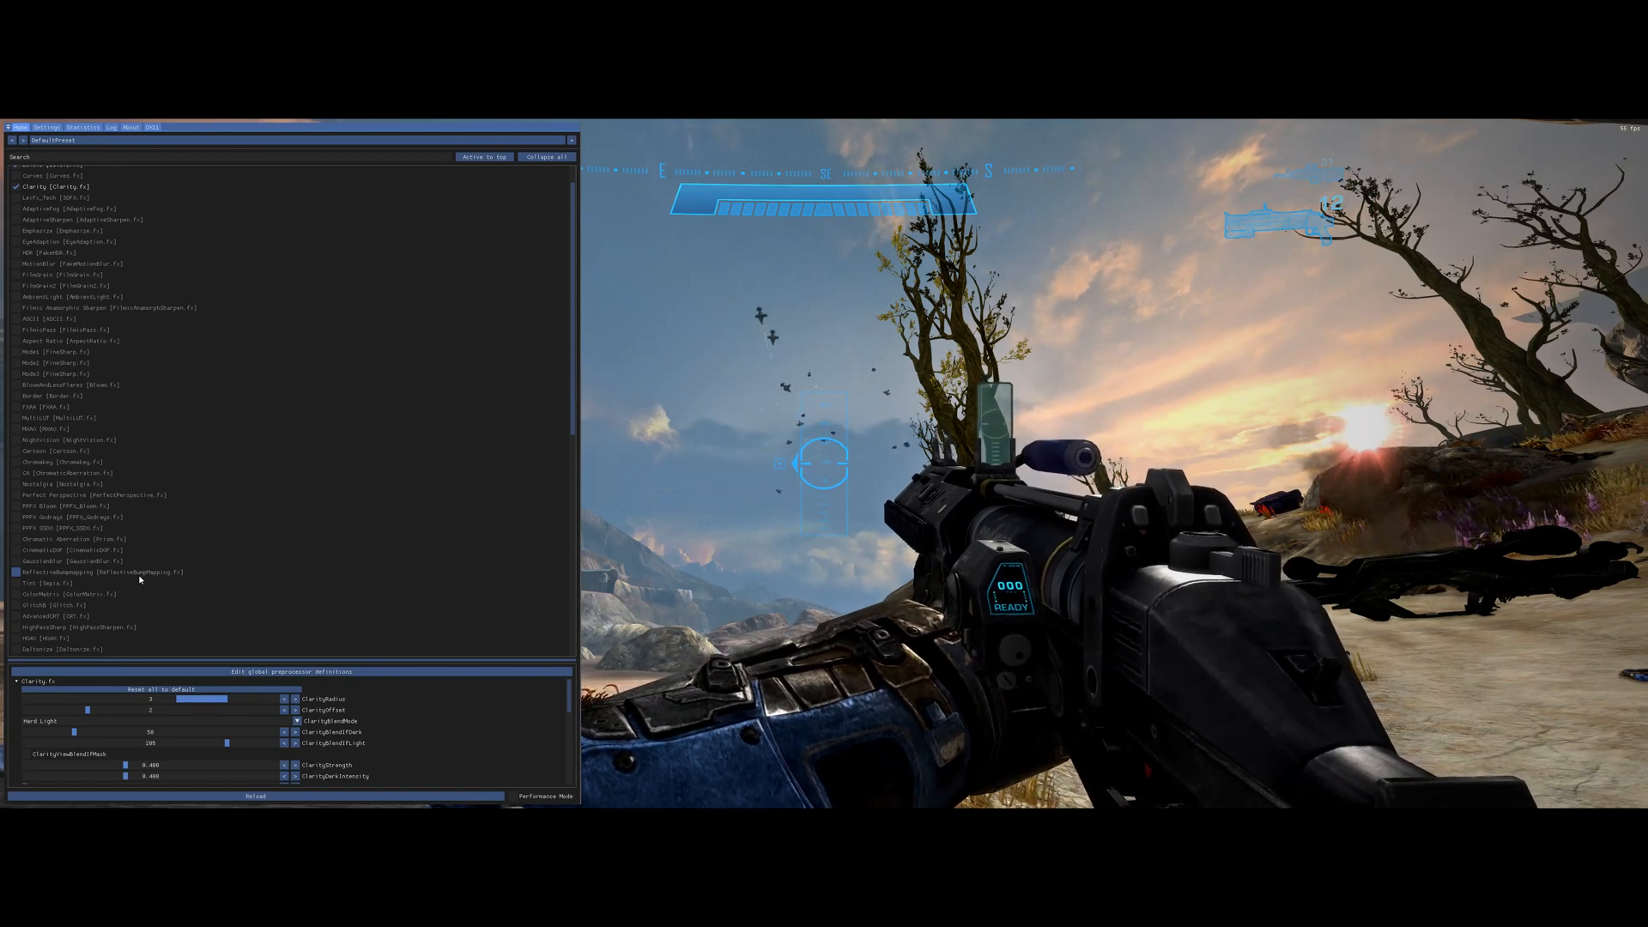
Enable Vignette [Vignette.fx] at the bottom of the technique list
{"action": "scroll", "scroll_direction": "down", "scroll_amount": 3}
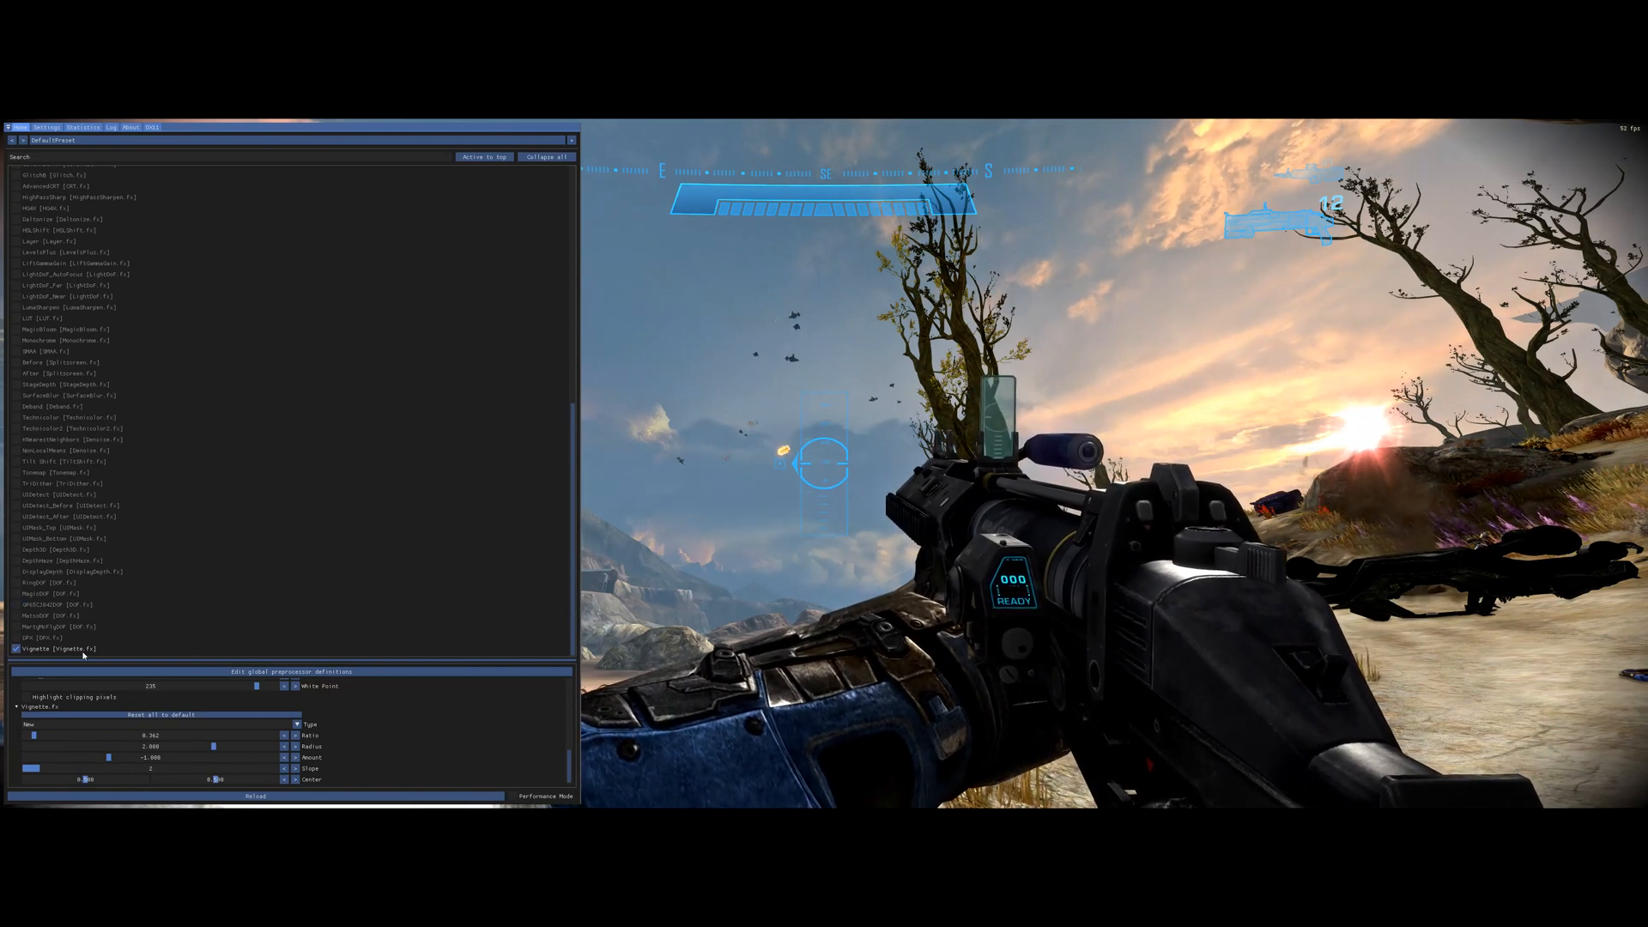
{"action": "right_click", "coordinate": [47, 649]}
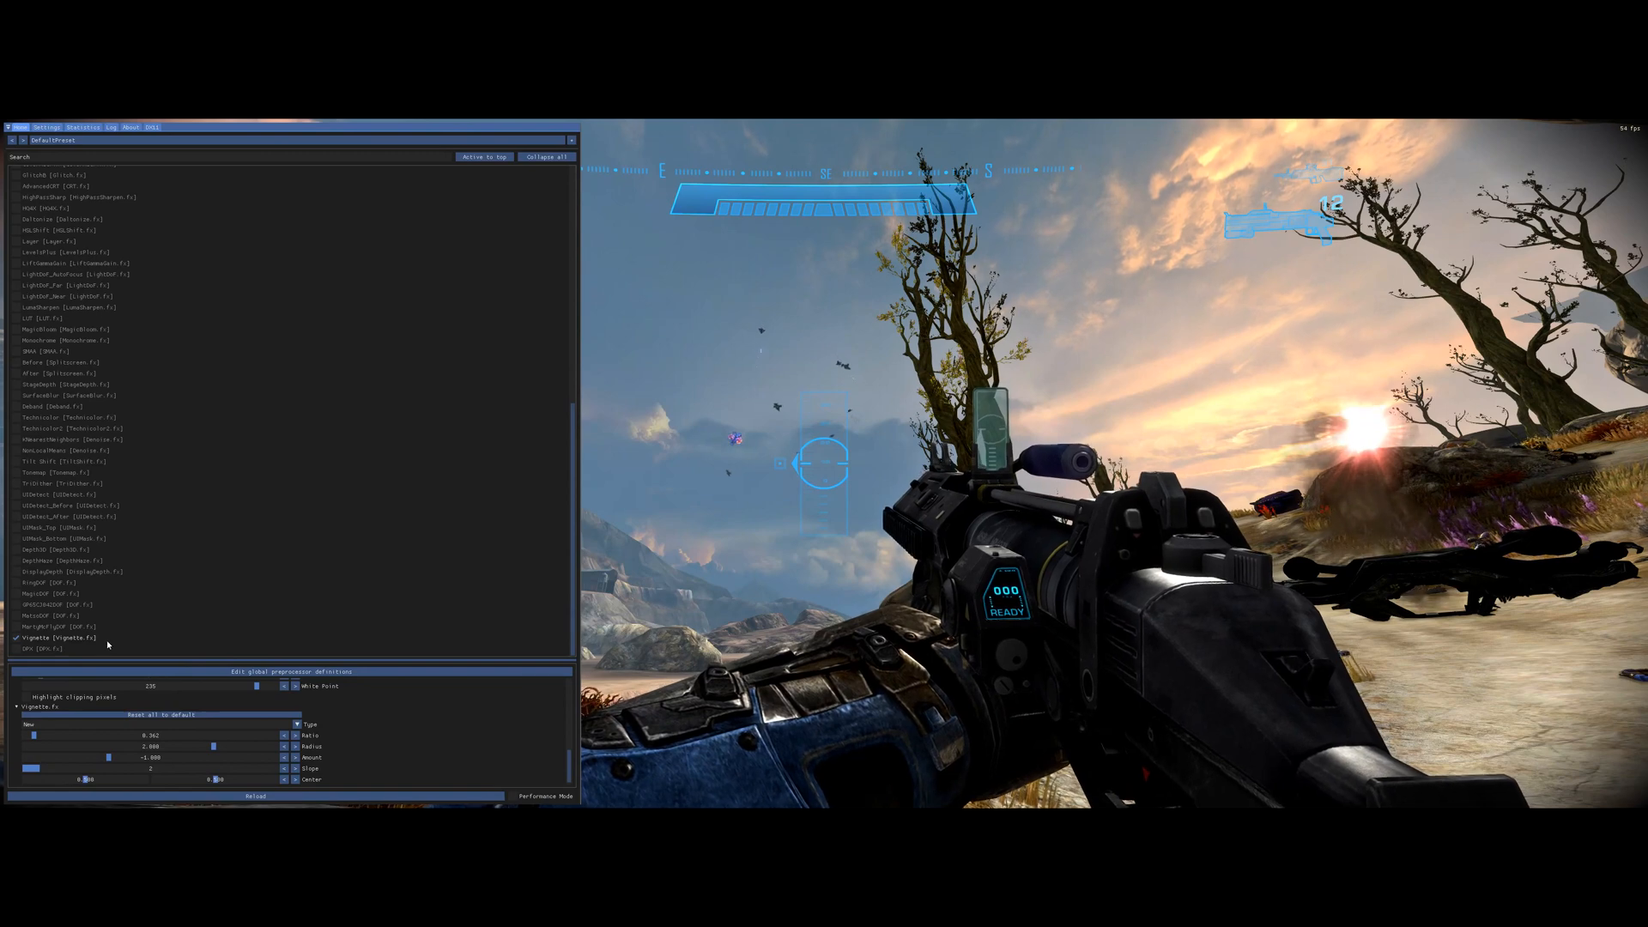
{"action": "right_click", "coordinate": [53, 637]}
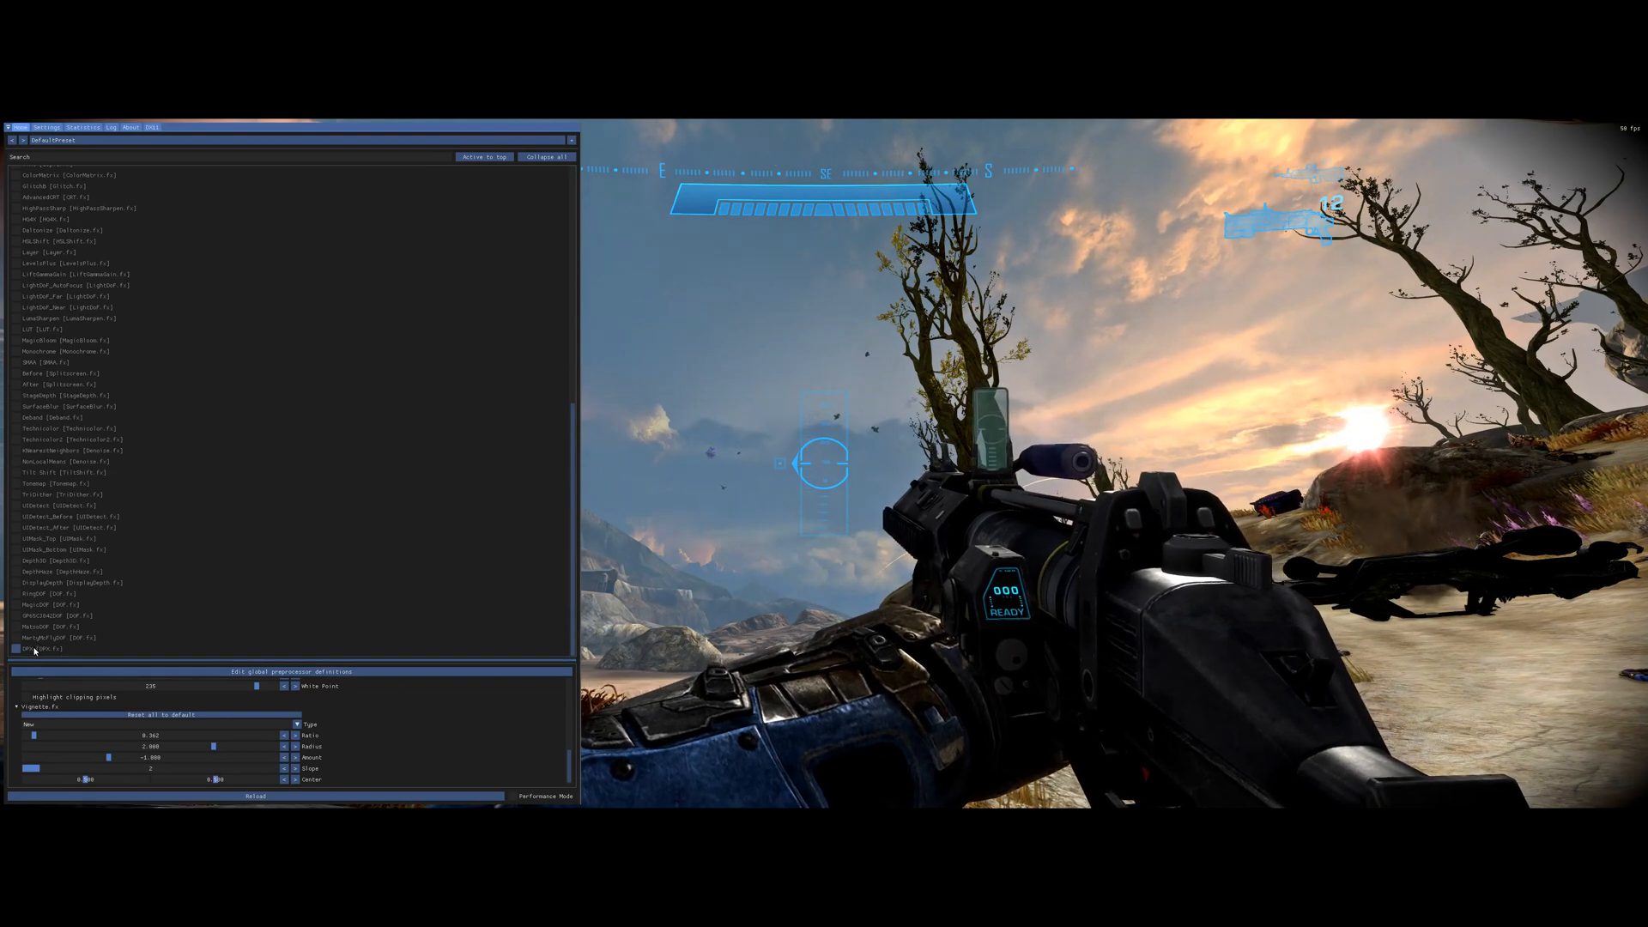
Tick the BloomAndLensFlares [Bloom.fx] checkbox in the technique list
{"action": "left_click", "coordinate": [17, 649]}
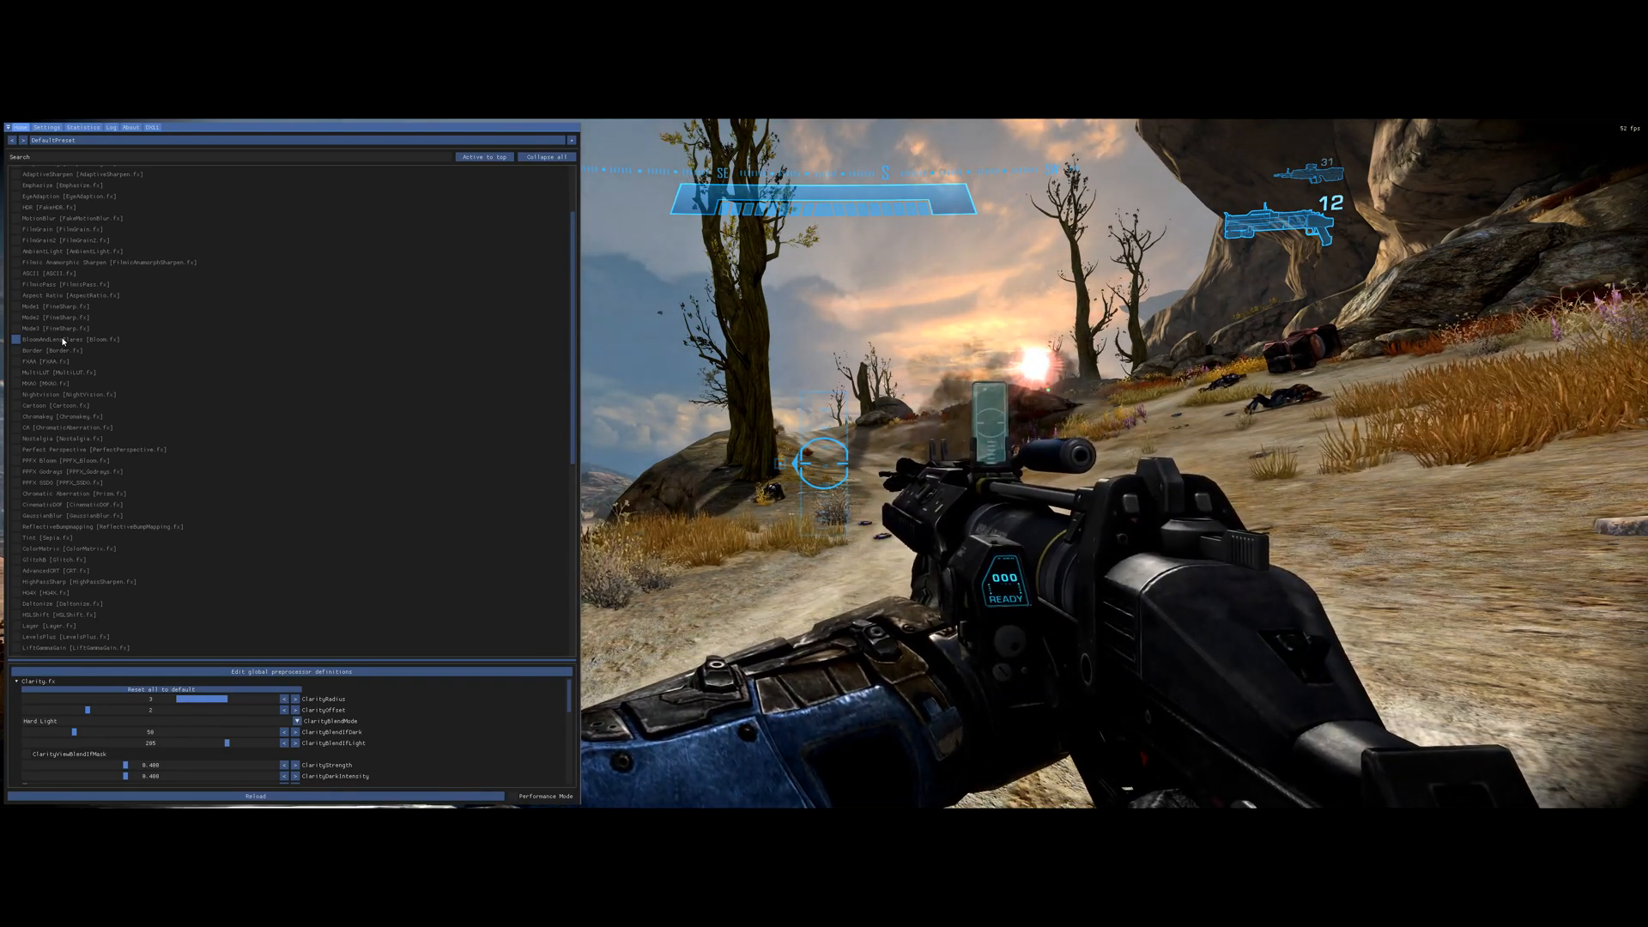
{"action": "left_click", "coordinate": [84, 338]}
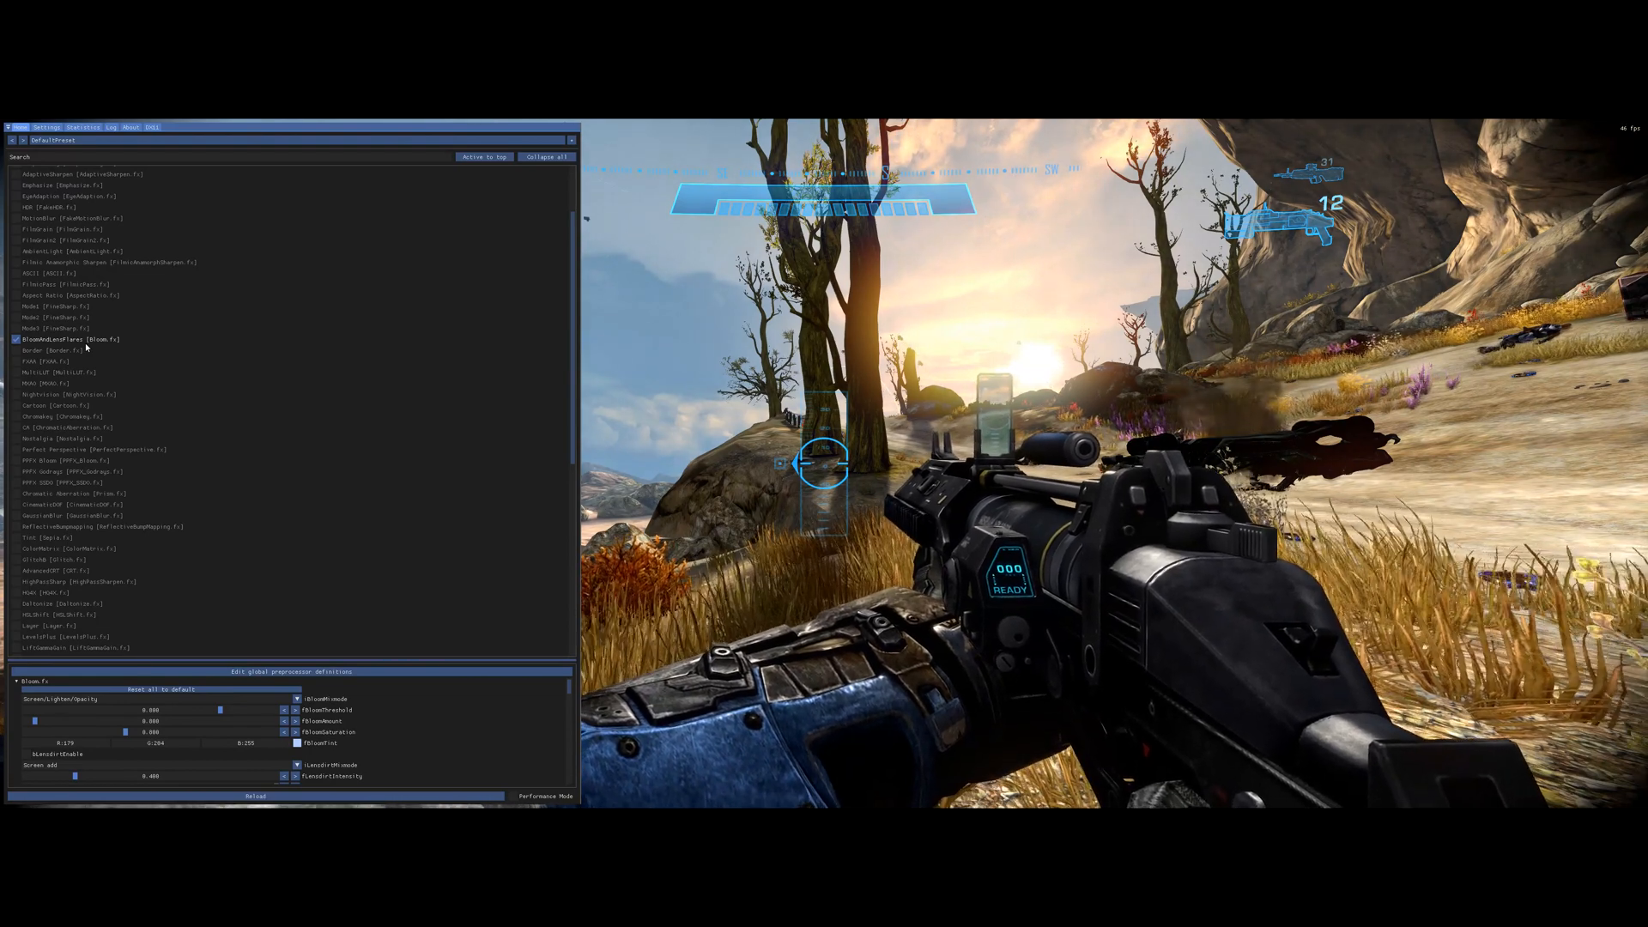
Move BloomAndLensFlares and Vignette to the top of the effect list
{"action": "right_click", "coordinate": [68, 338]}
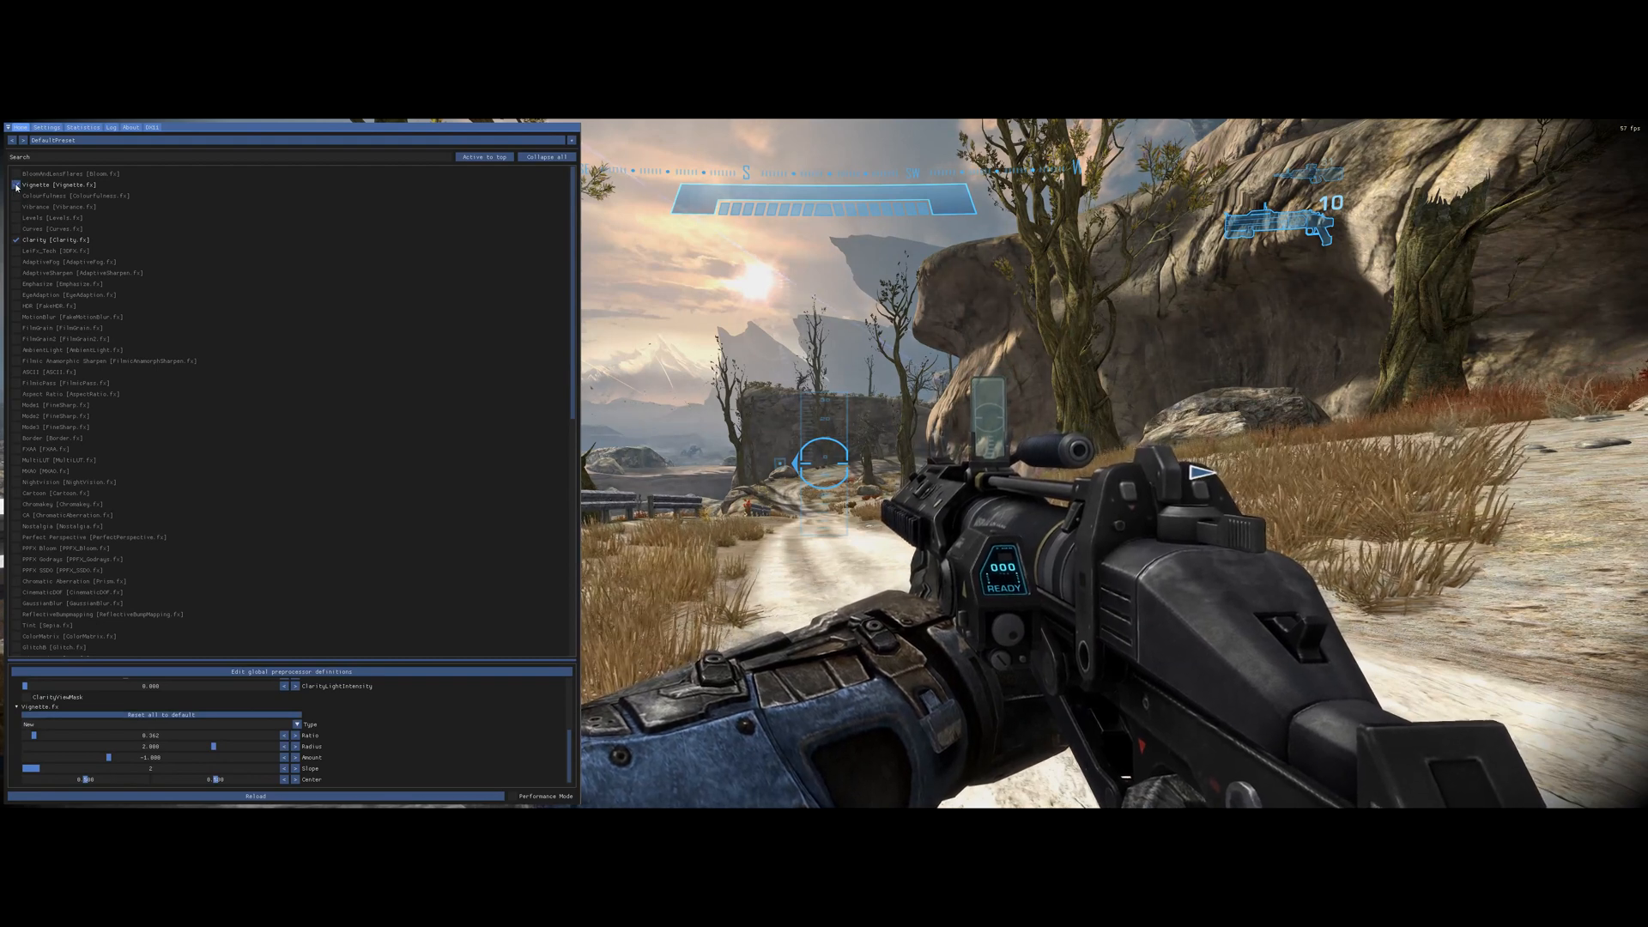
Enable the reordered effects through Clarity and switch Curves off
{"action": "left_click", "coordinate": [17, 186]}
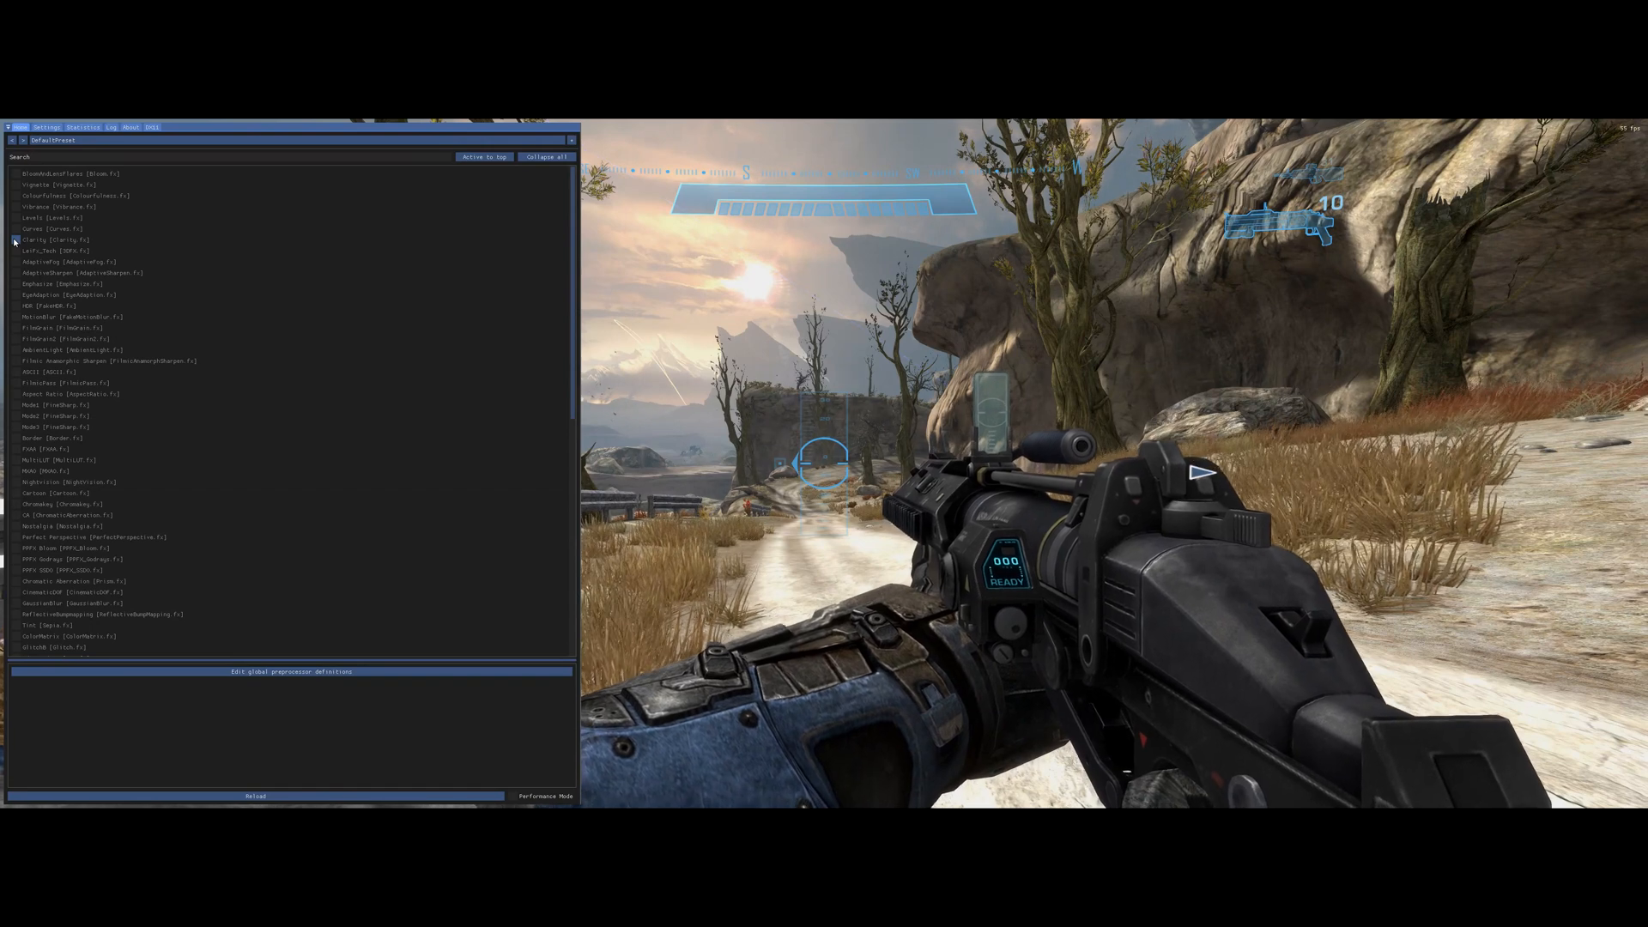
{"action": "left_click", "coordinate": [14, 239]}
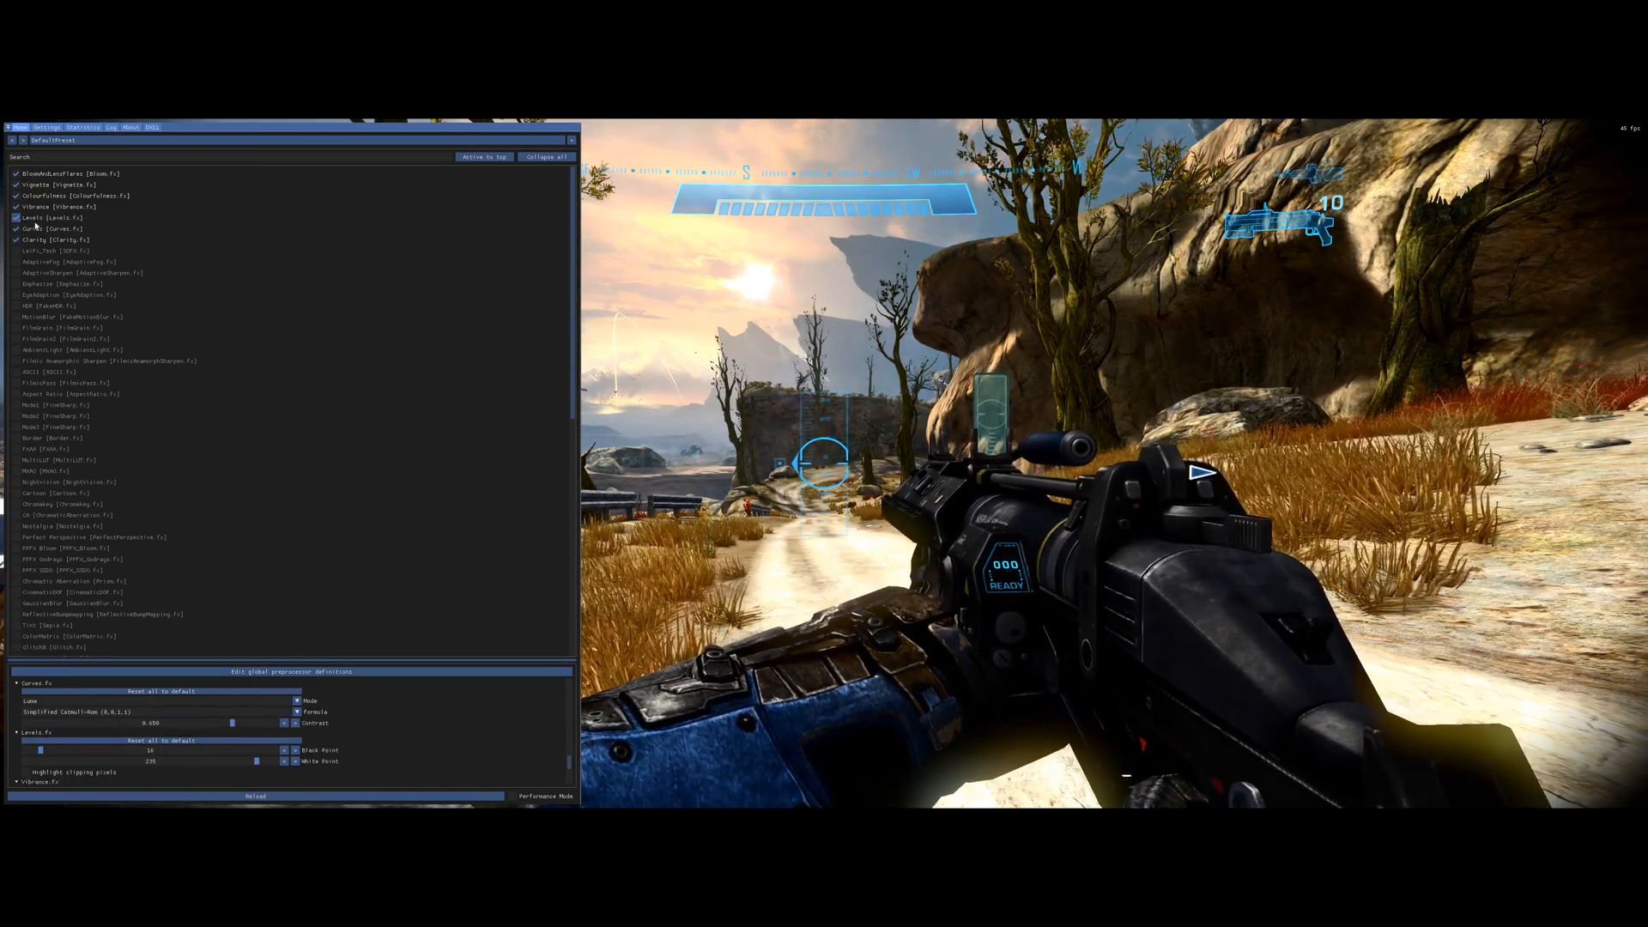
{"action": "right_click", "coordinate": [42, 229]}
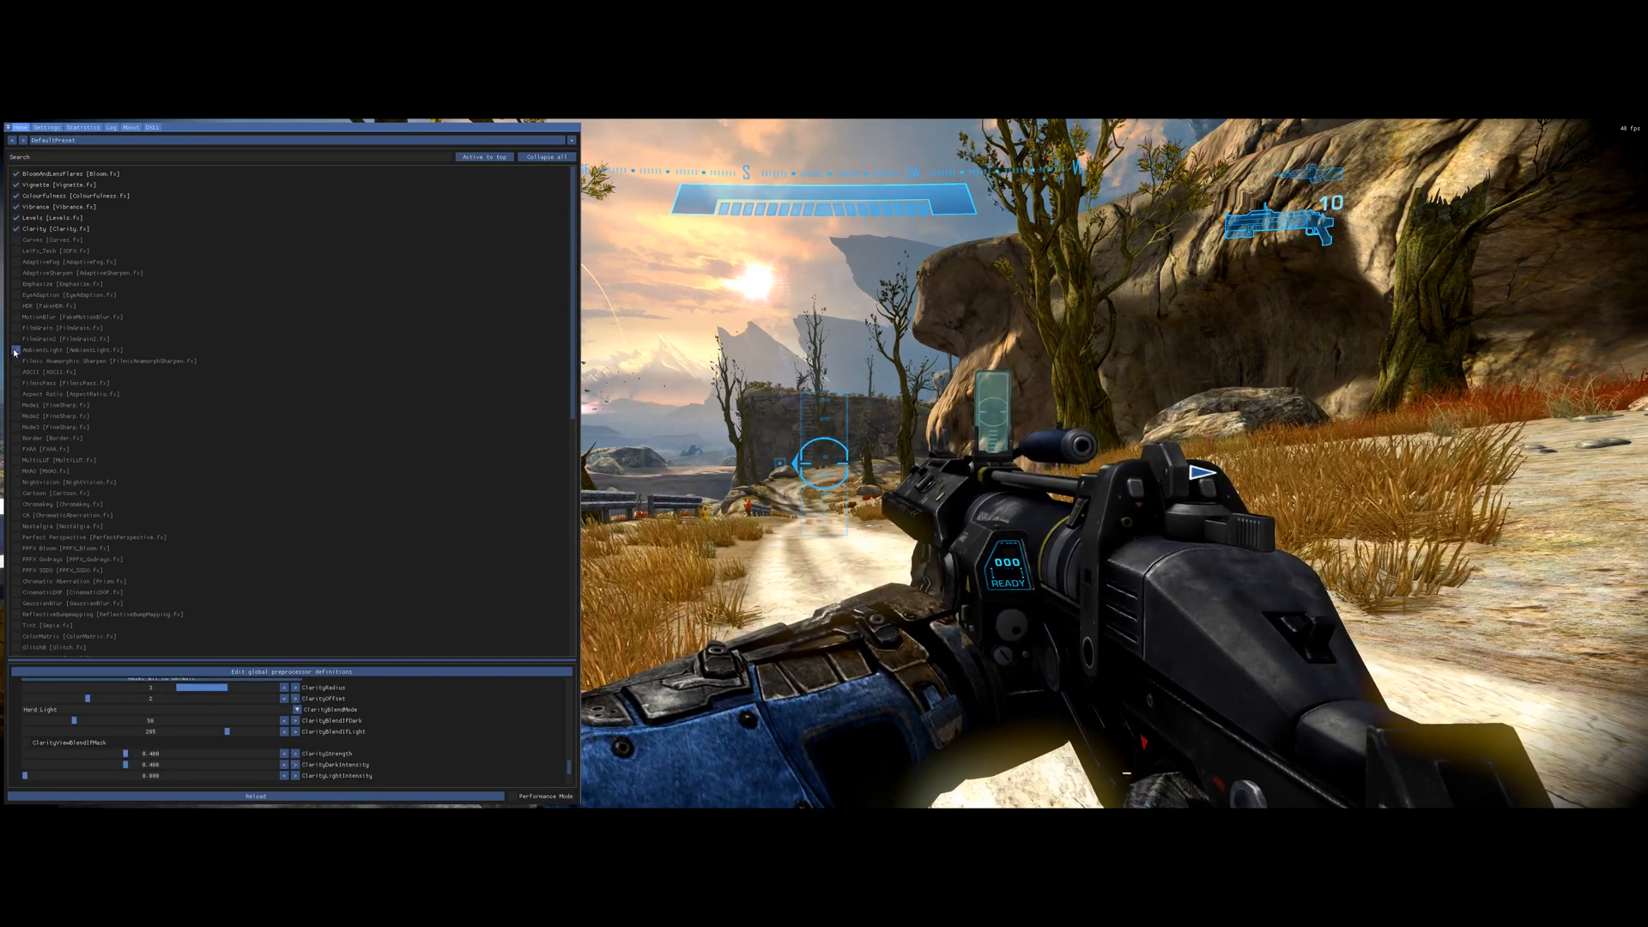
Close the ReShade overlay and return to the Halo: Reach mission selection
{"action": "left_click", "coordinate": [62, 174]}
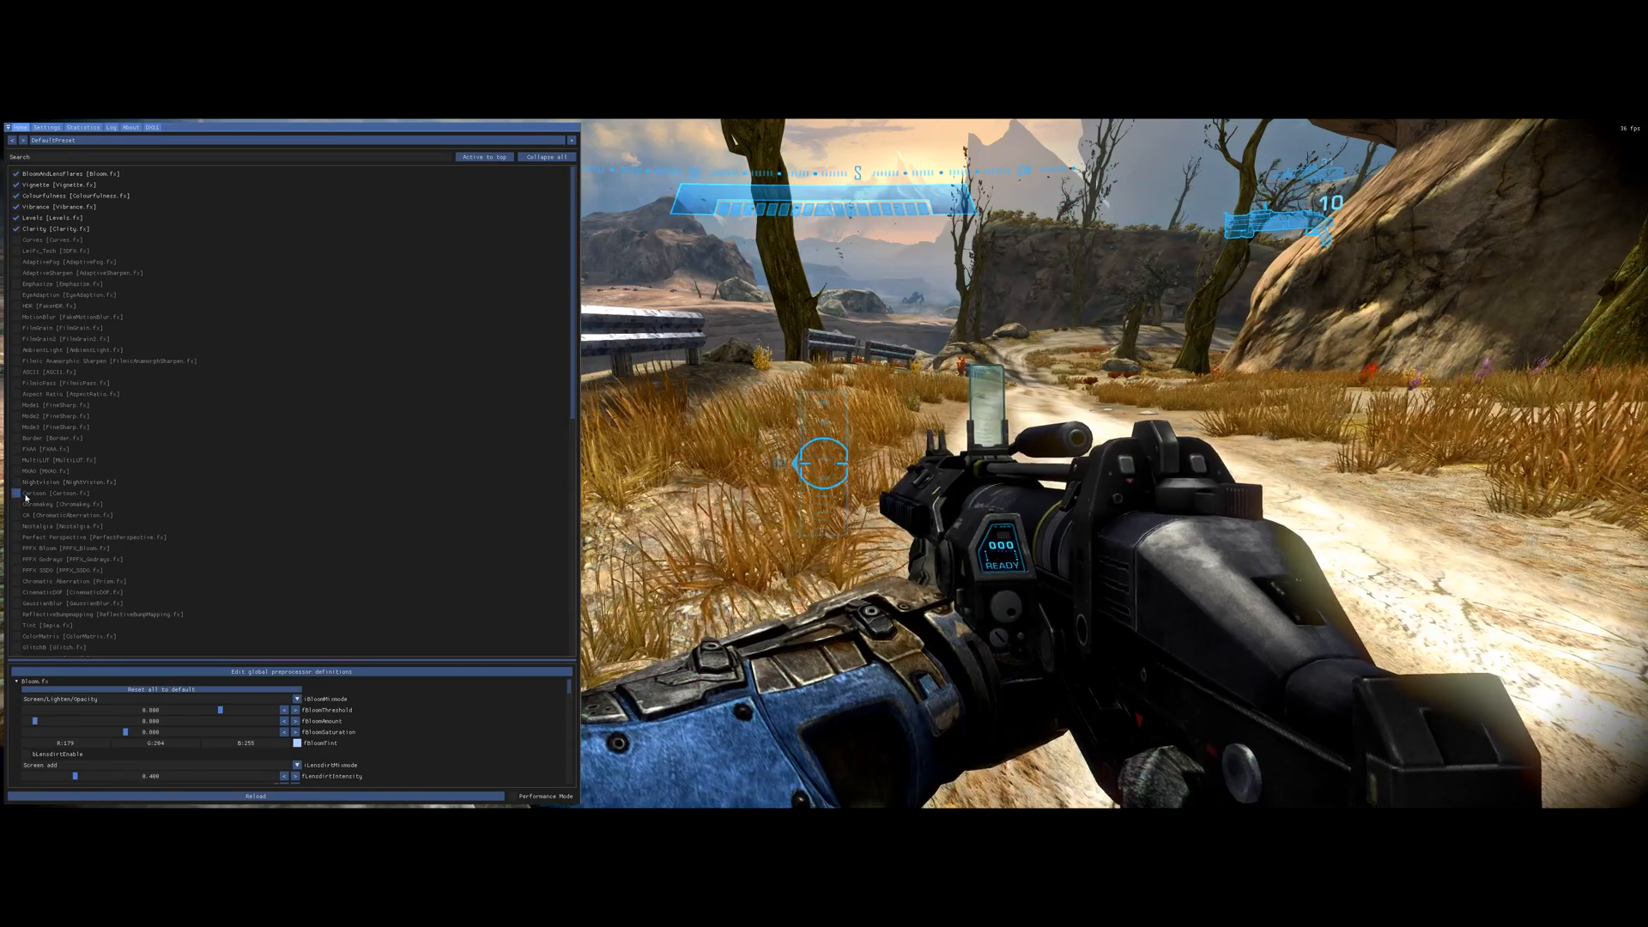
{"action": "left_click", "coordinate": [15, 526]}
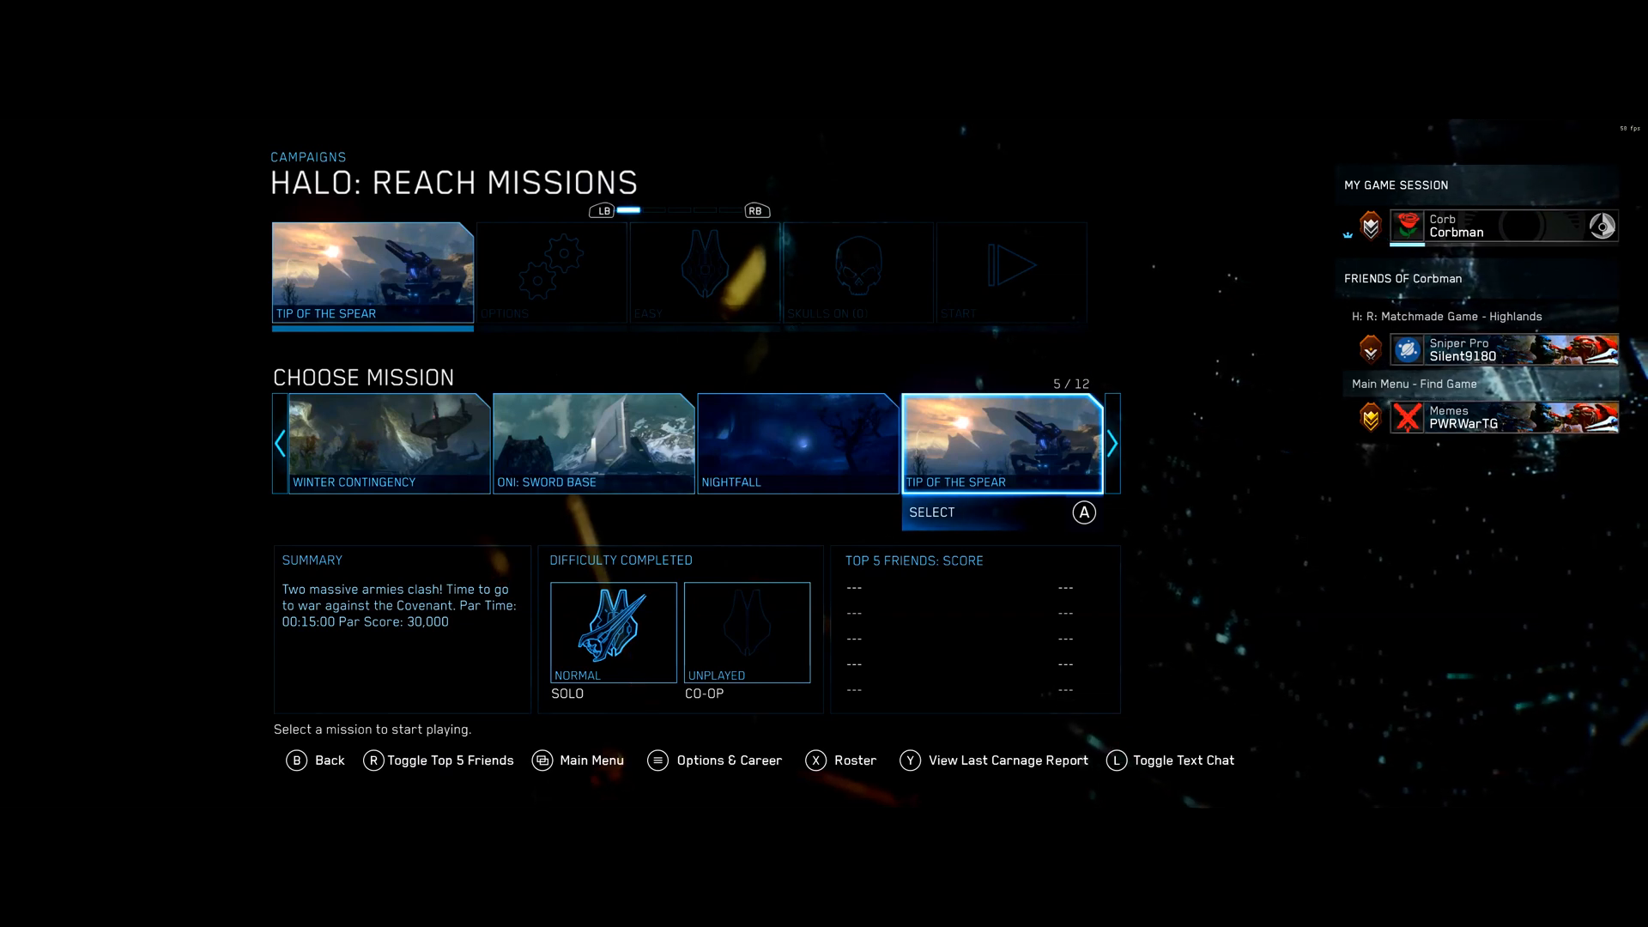
Go back to the main menu, open Create > Halo: Reach Forge, and browse maps
{"action": "scroll", "scroll_direction": "left", "scroll_amount": 3}
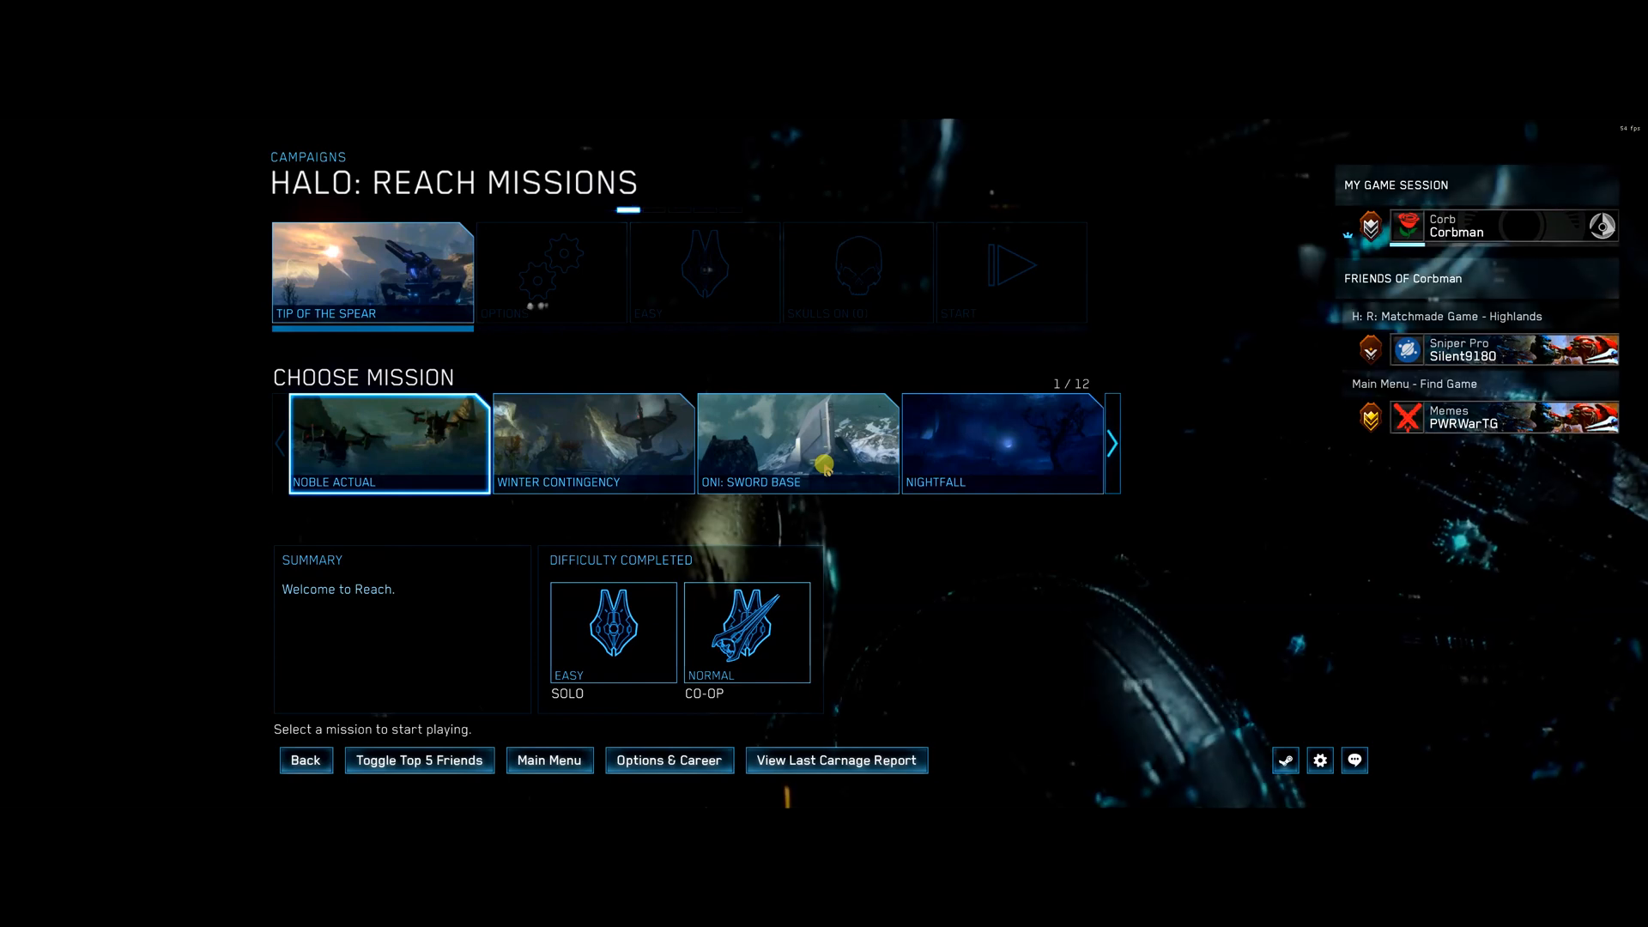
{"action": "left_click", "coordinate": [305, 760]}
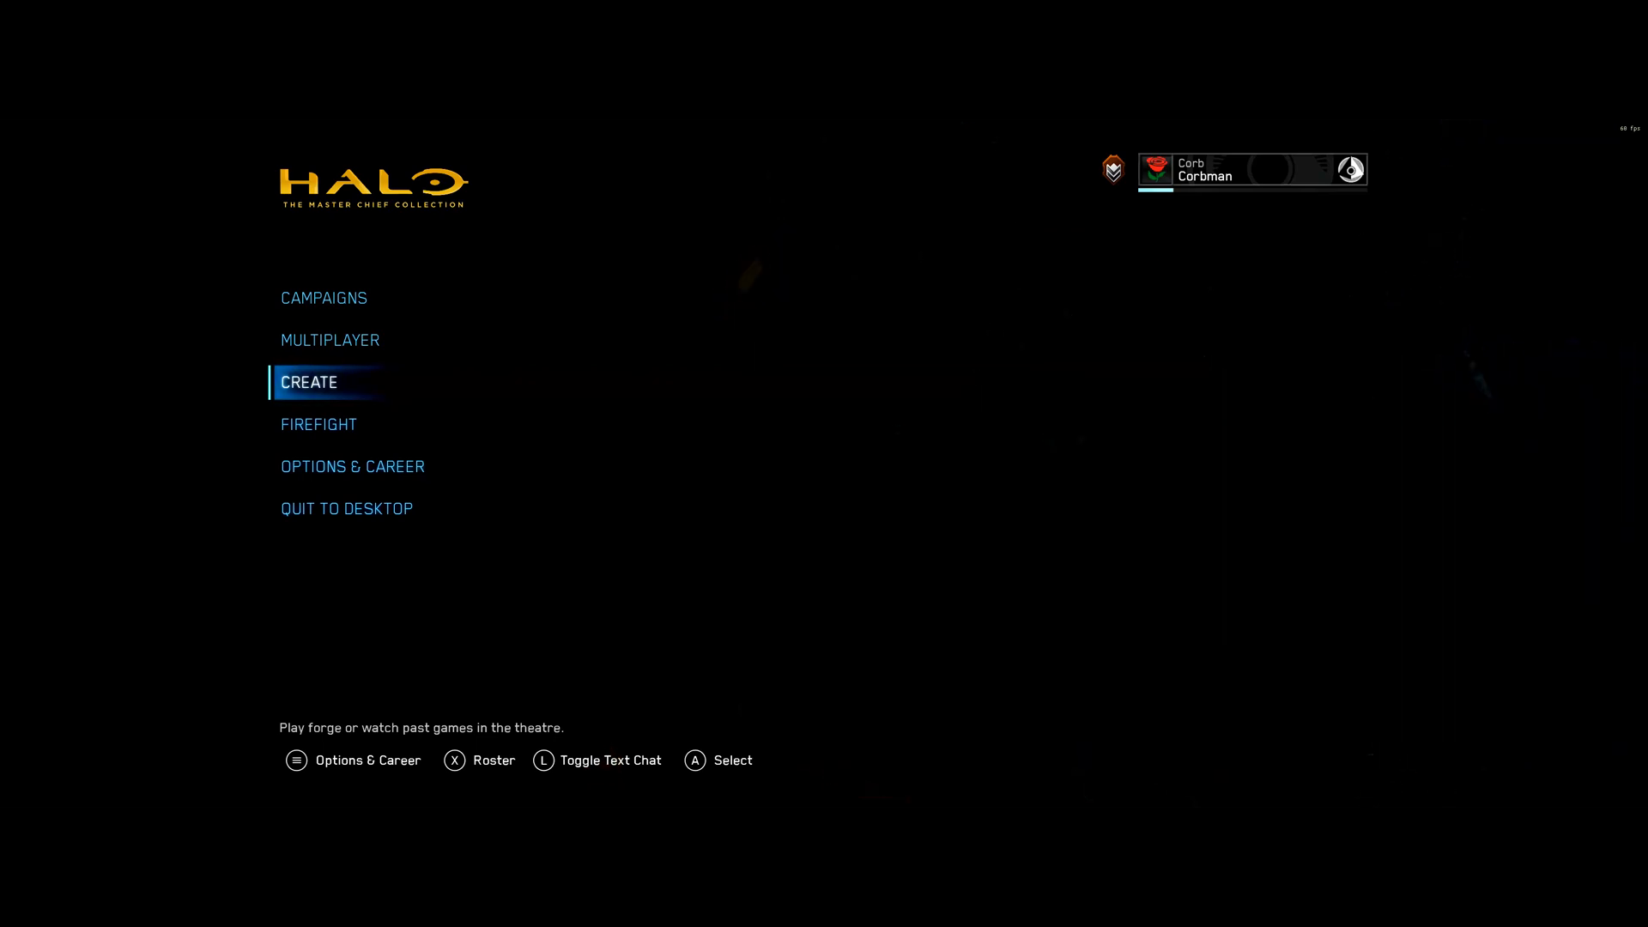
{"action": "left_click", "coordinate": [309, 381]}
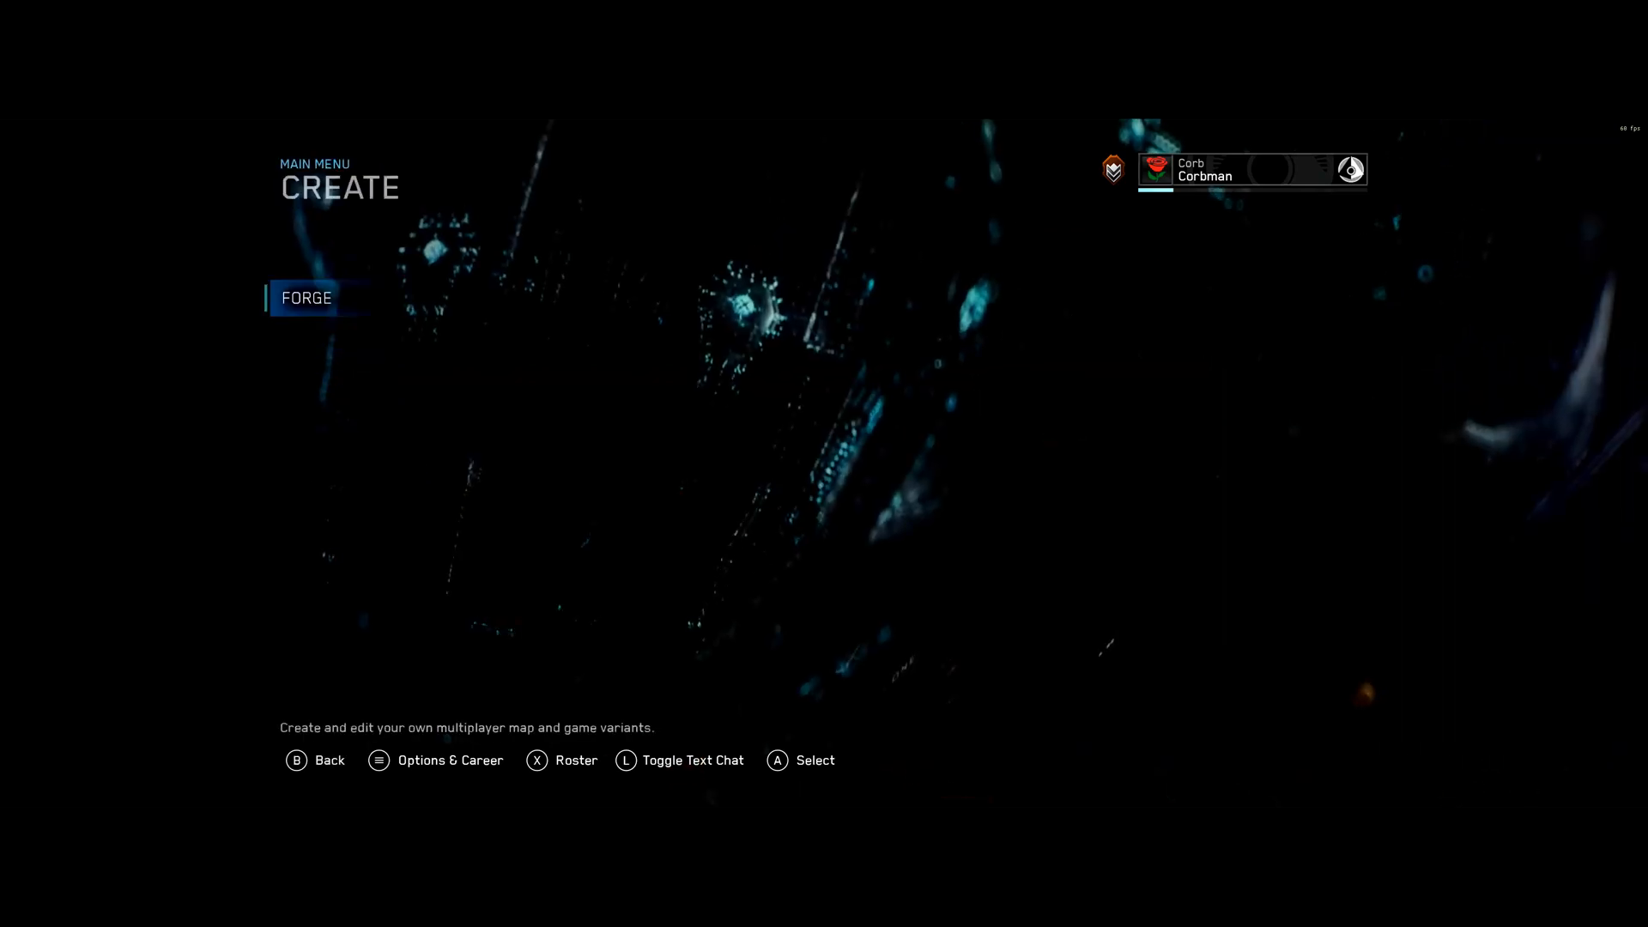
{"action": "left_click", "coordinate": [306, 298]}
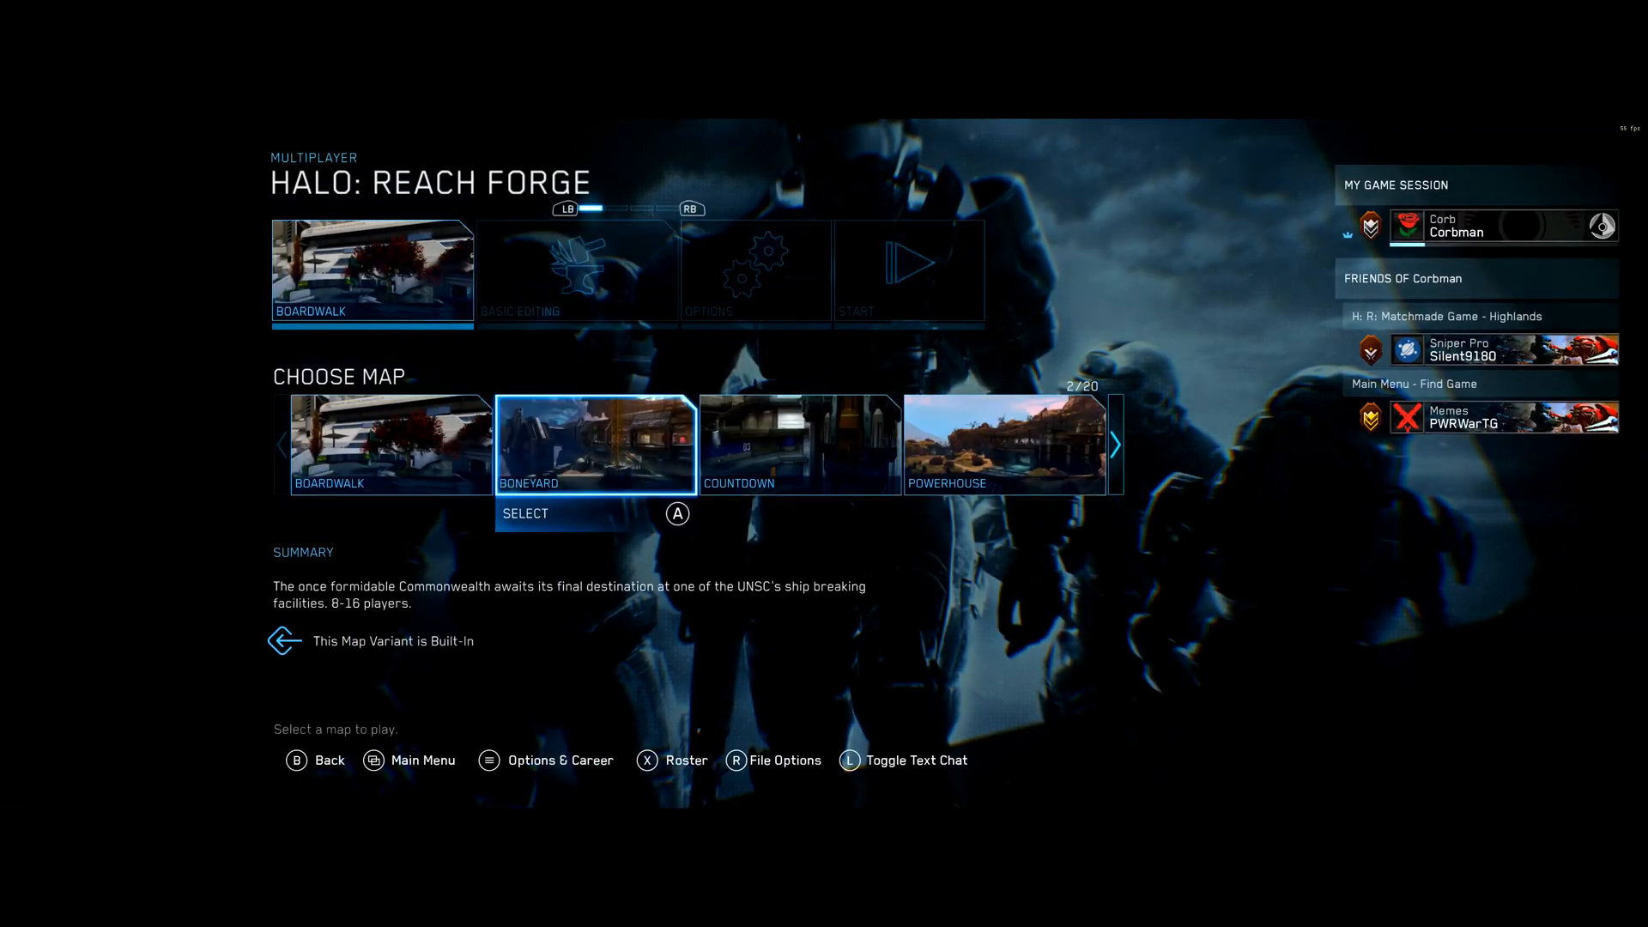
{"action": "scroll", "scroll_direction": "right", "scroll_amount": 3}
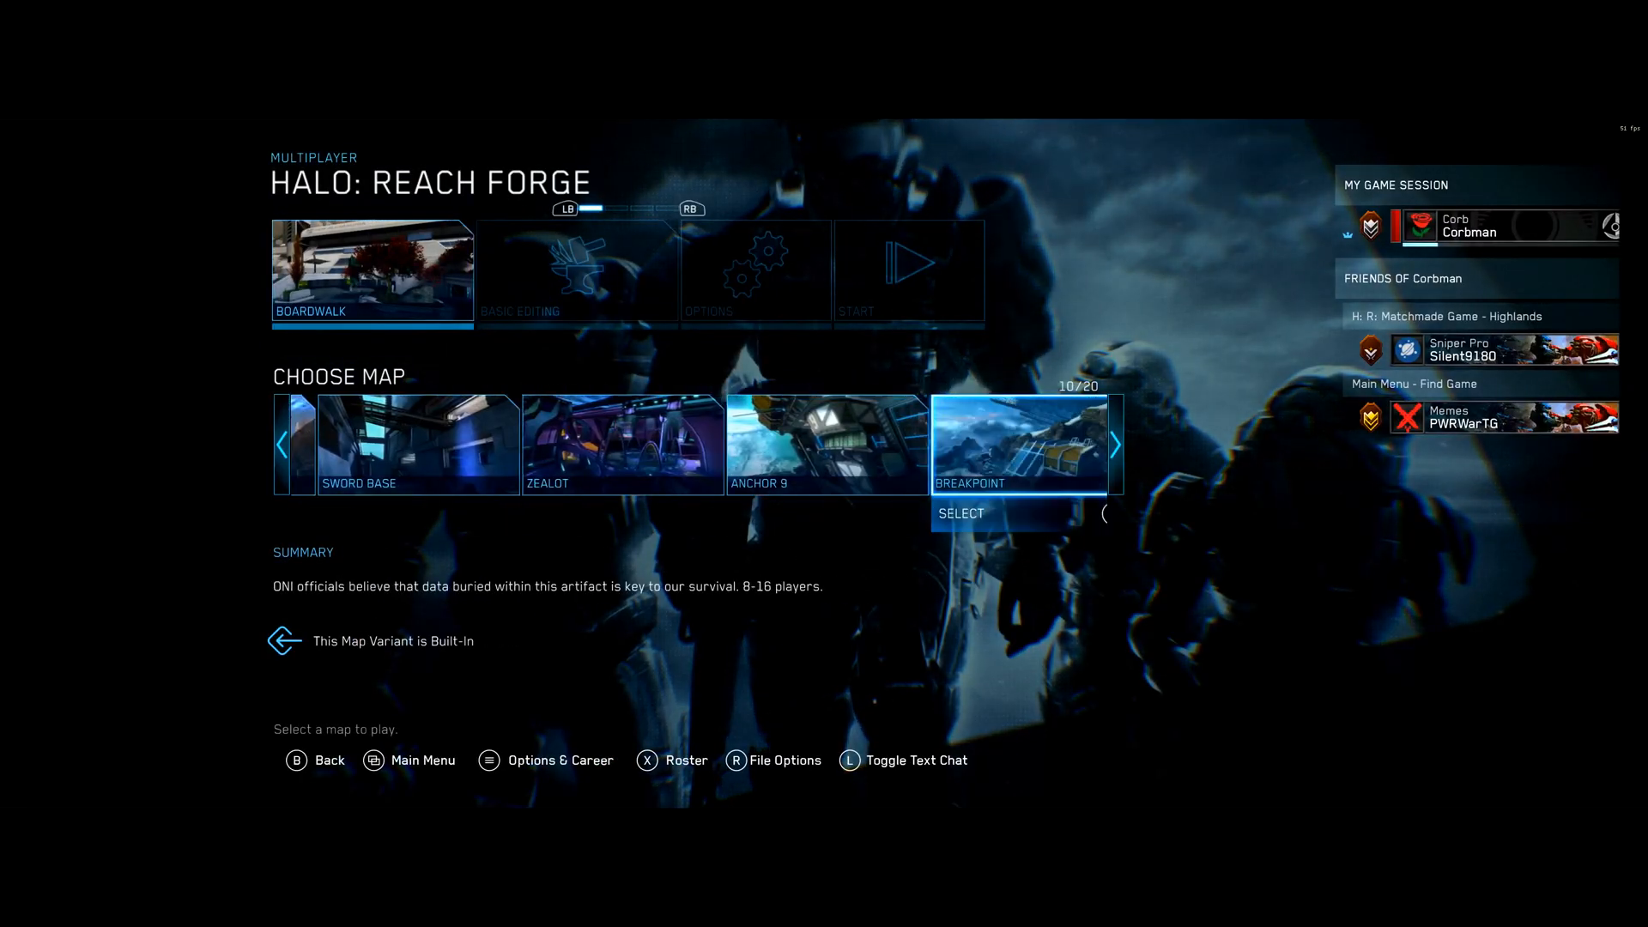